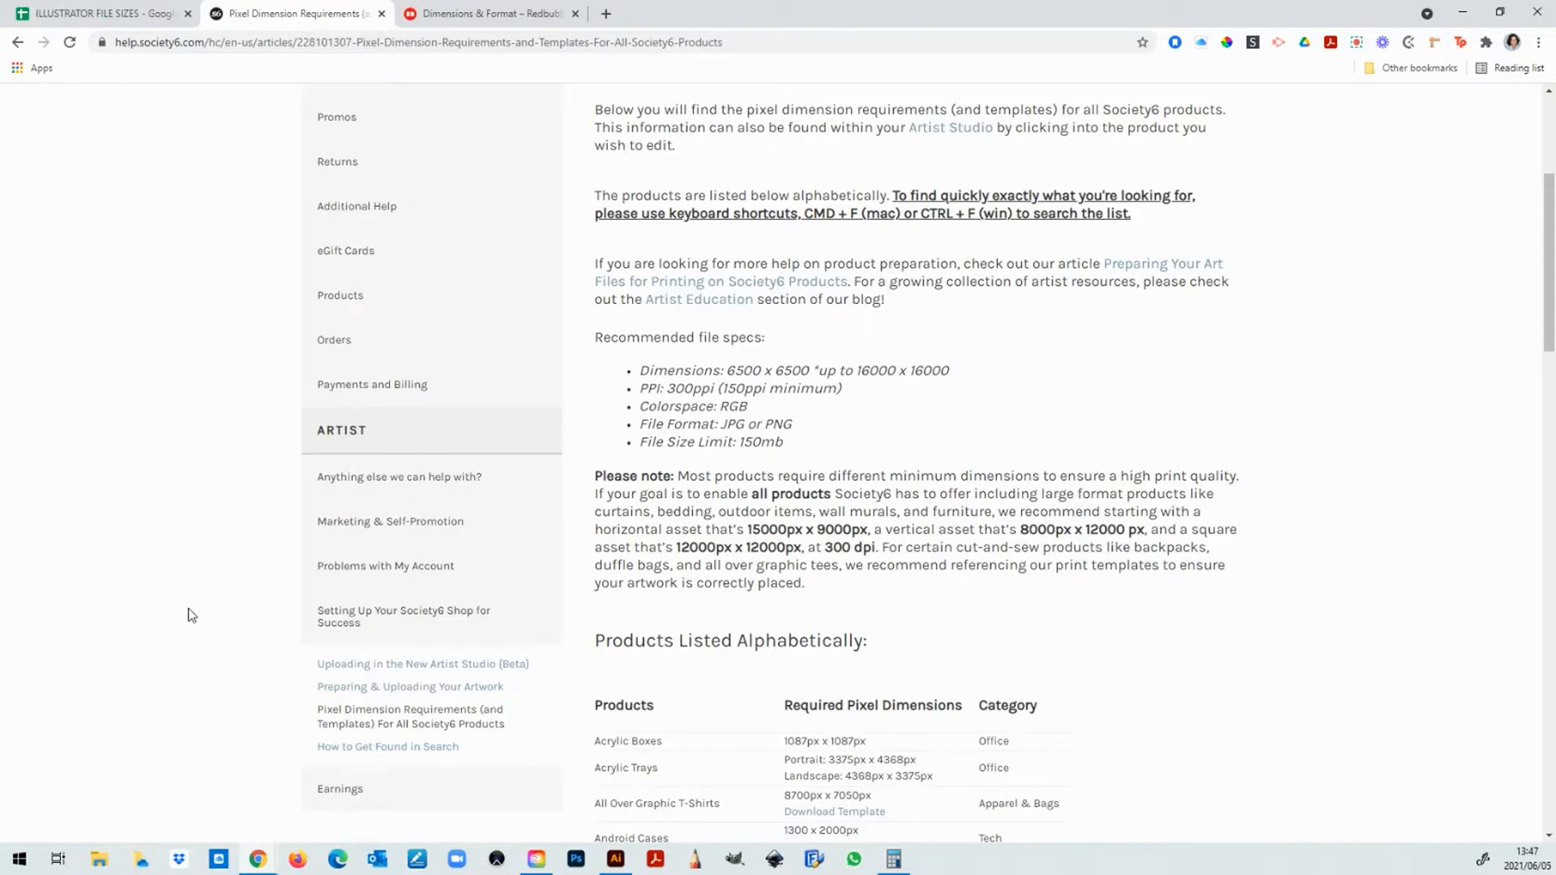
mouse_move(181, 372)
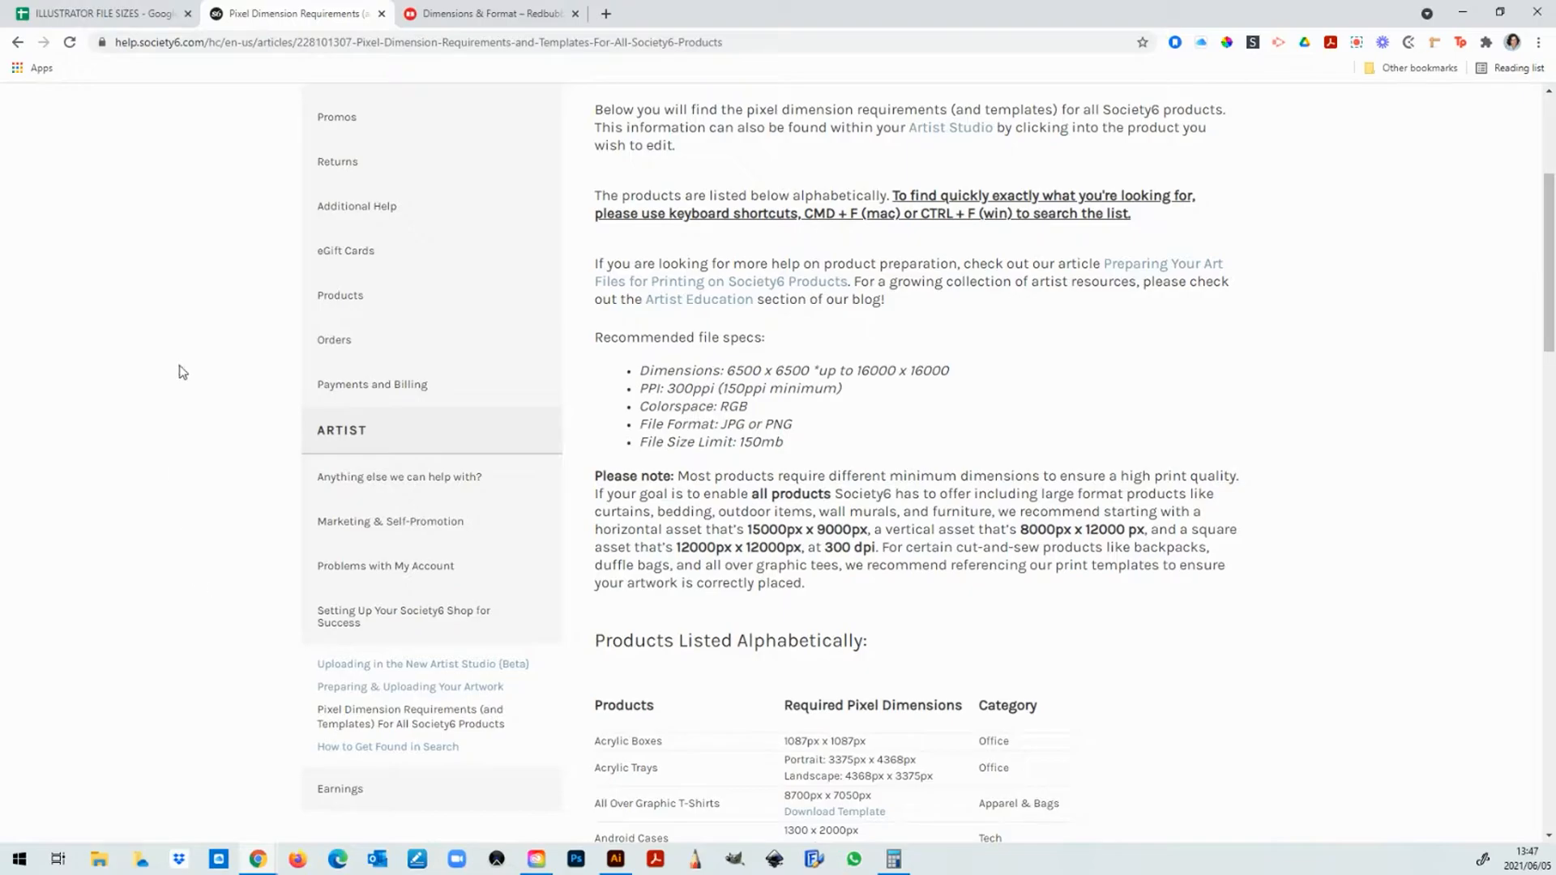
Step: Switch to the Redbubble Dimensions & Format article showing the 7632x6480 px starting size
scroll(down, 3)
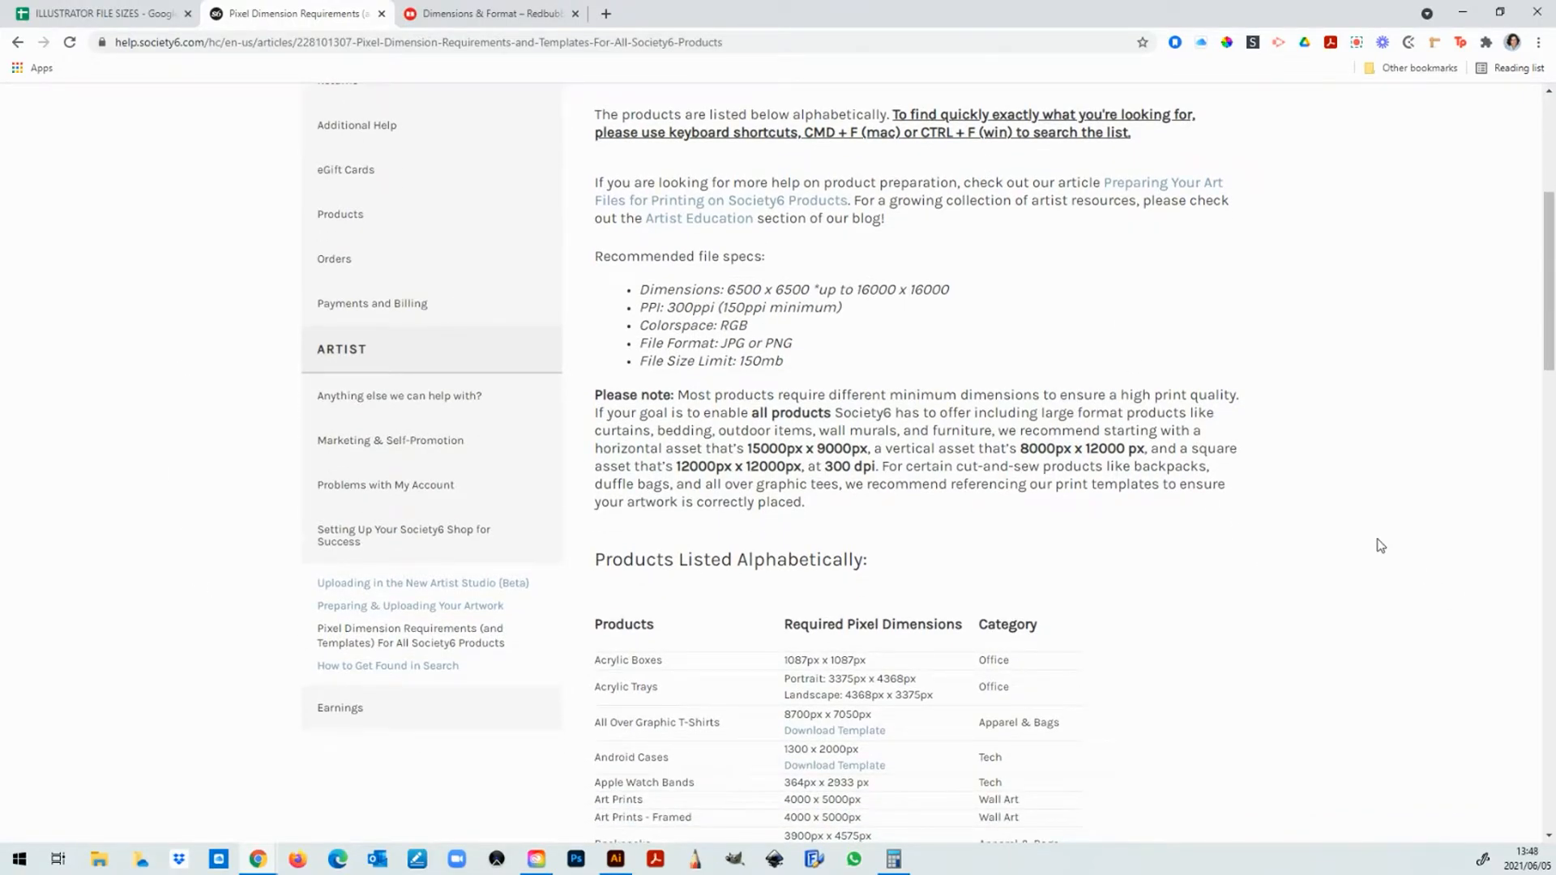
mouse_move(761, 459)
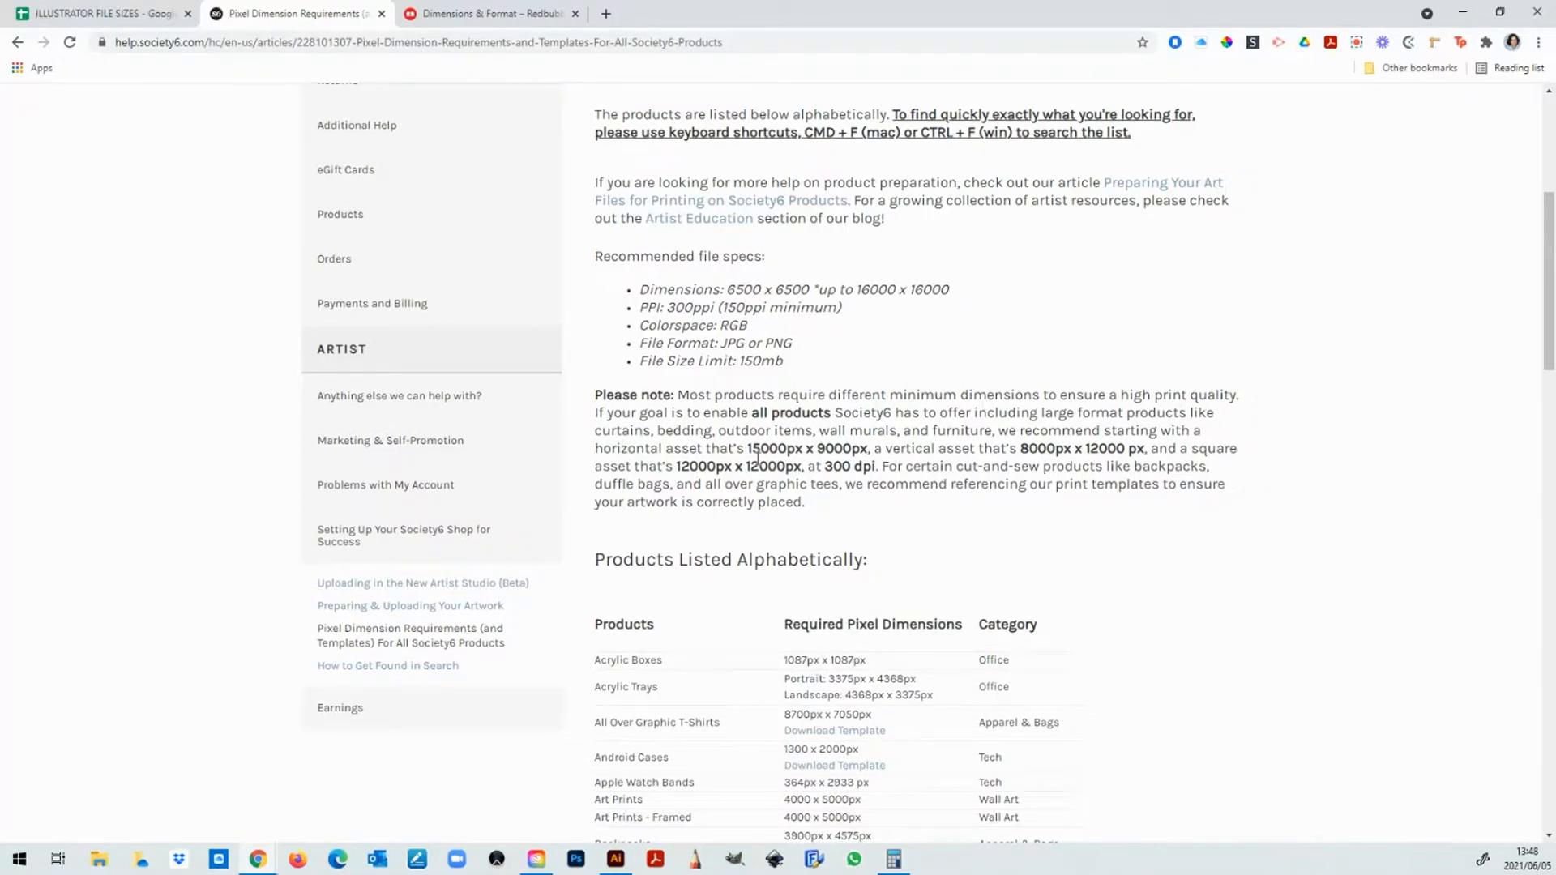
mouse_move(1004, 449)
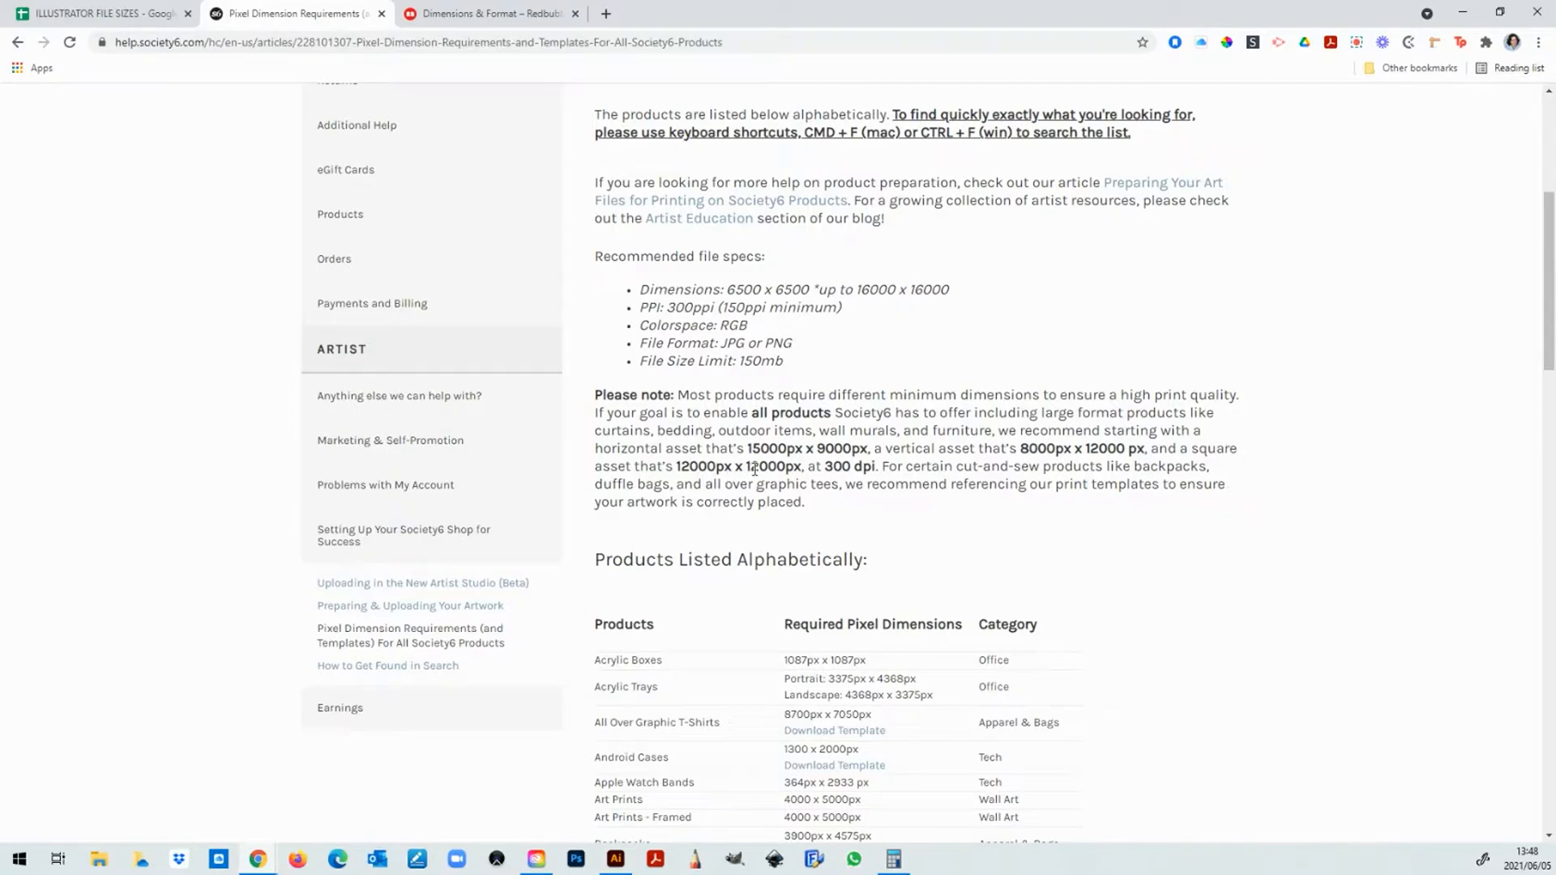
mouse_move(1254, 573)
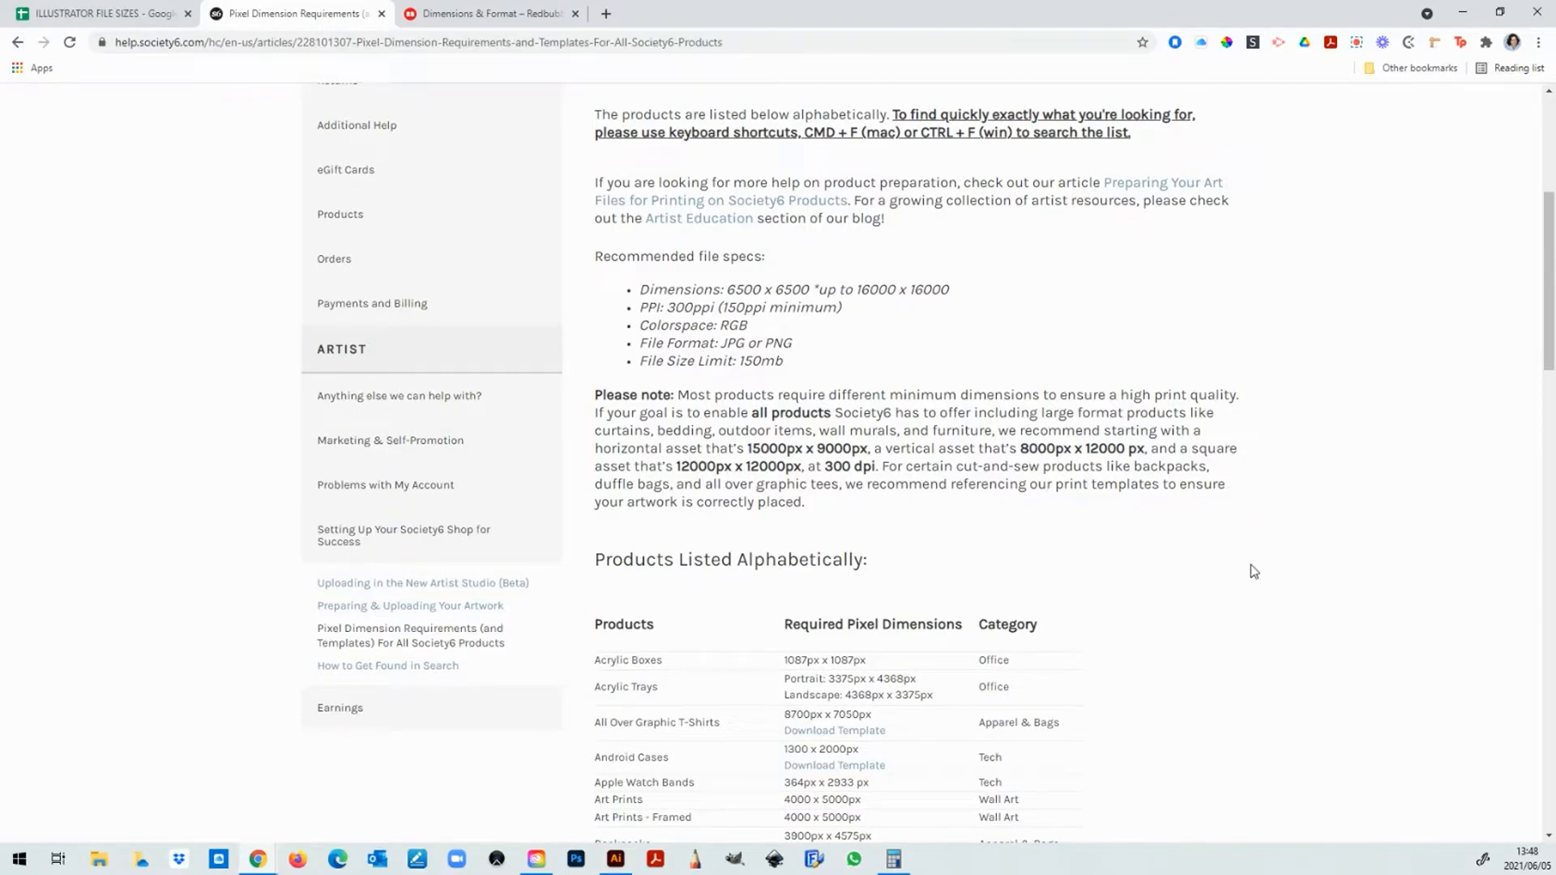
scroll(down, 3)
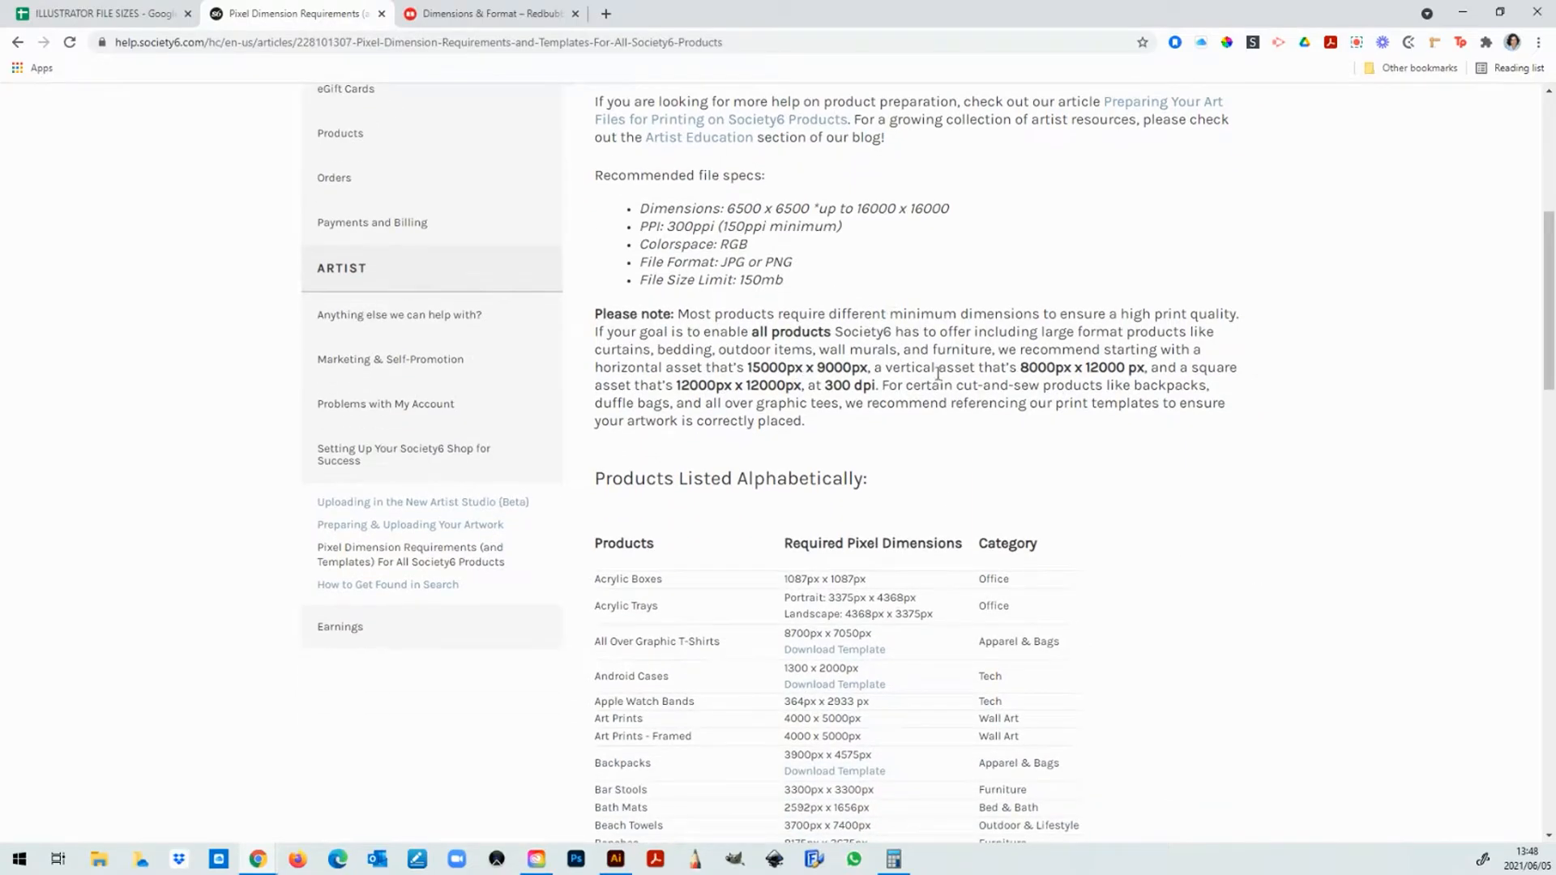
mouse_move(1449, 651)
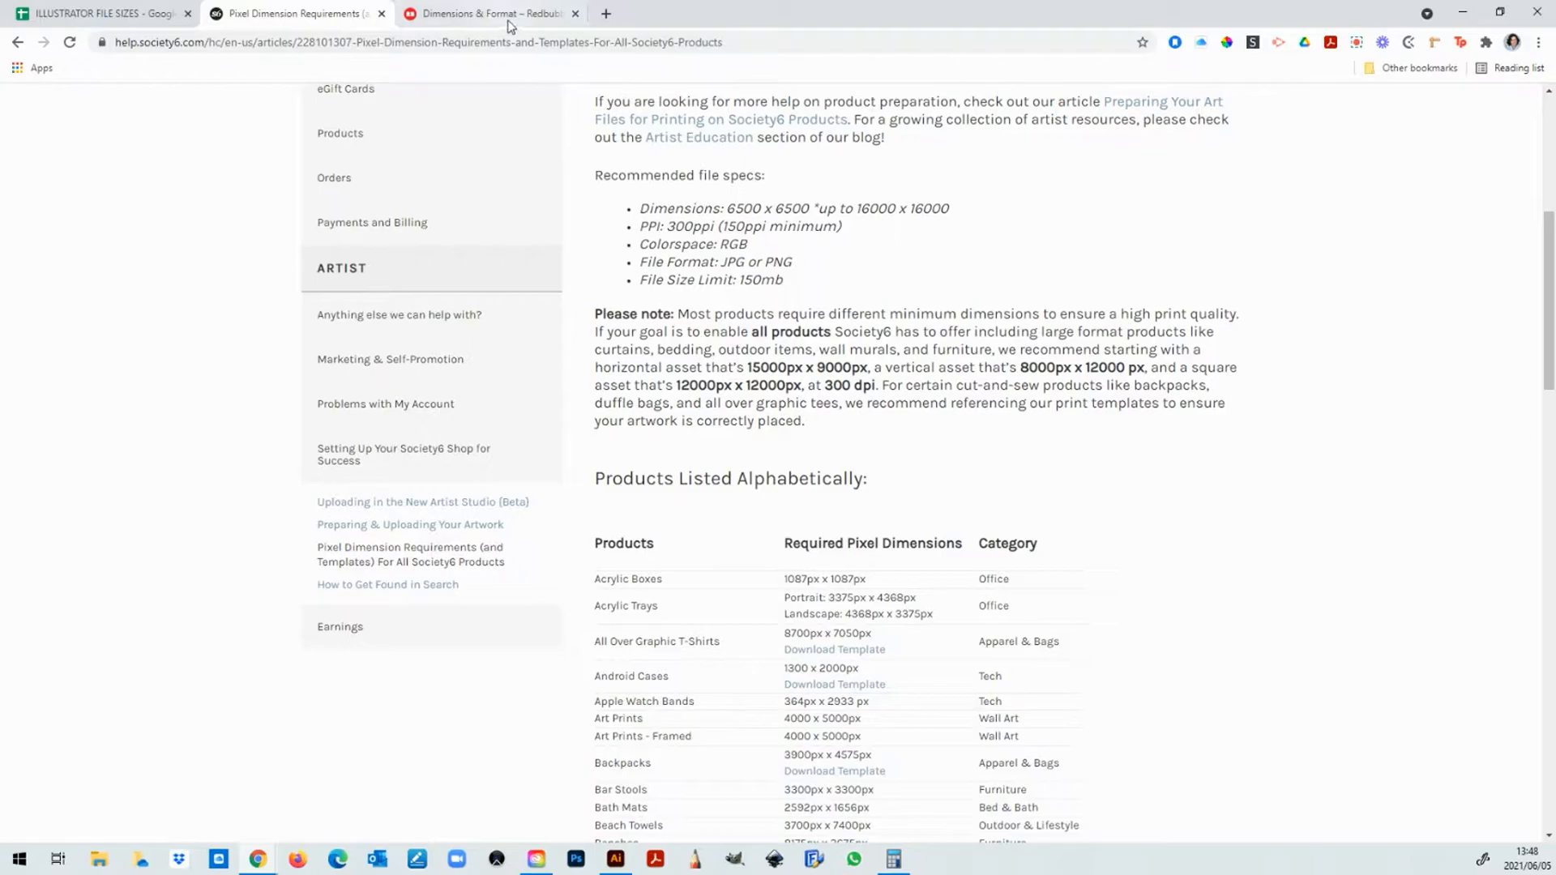
click(502, 13)
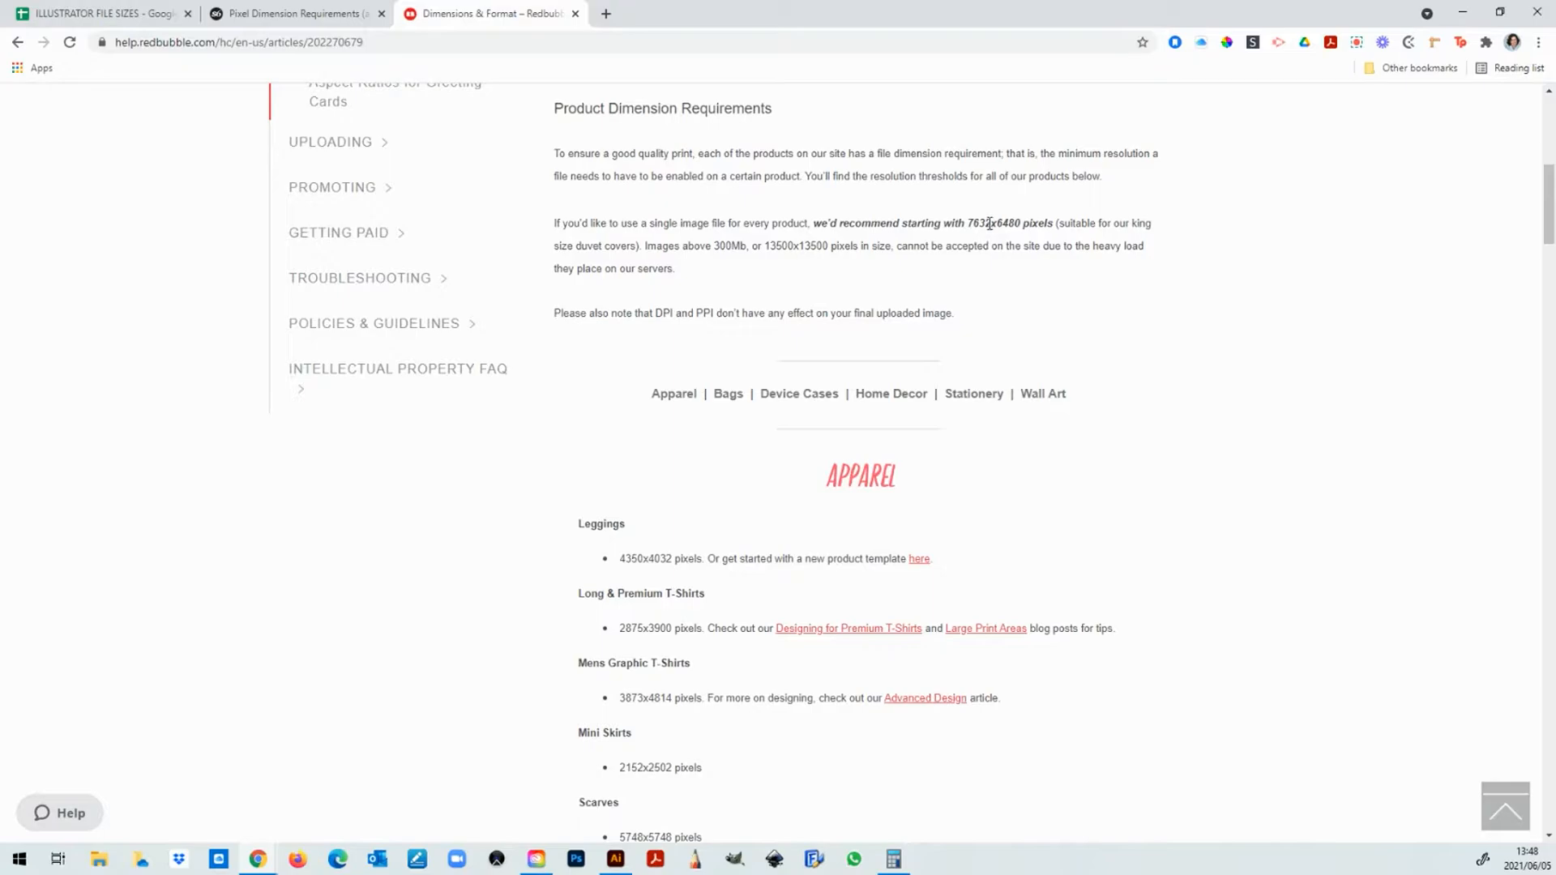
mouse_move(1028, 252)
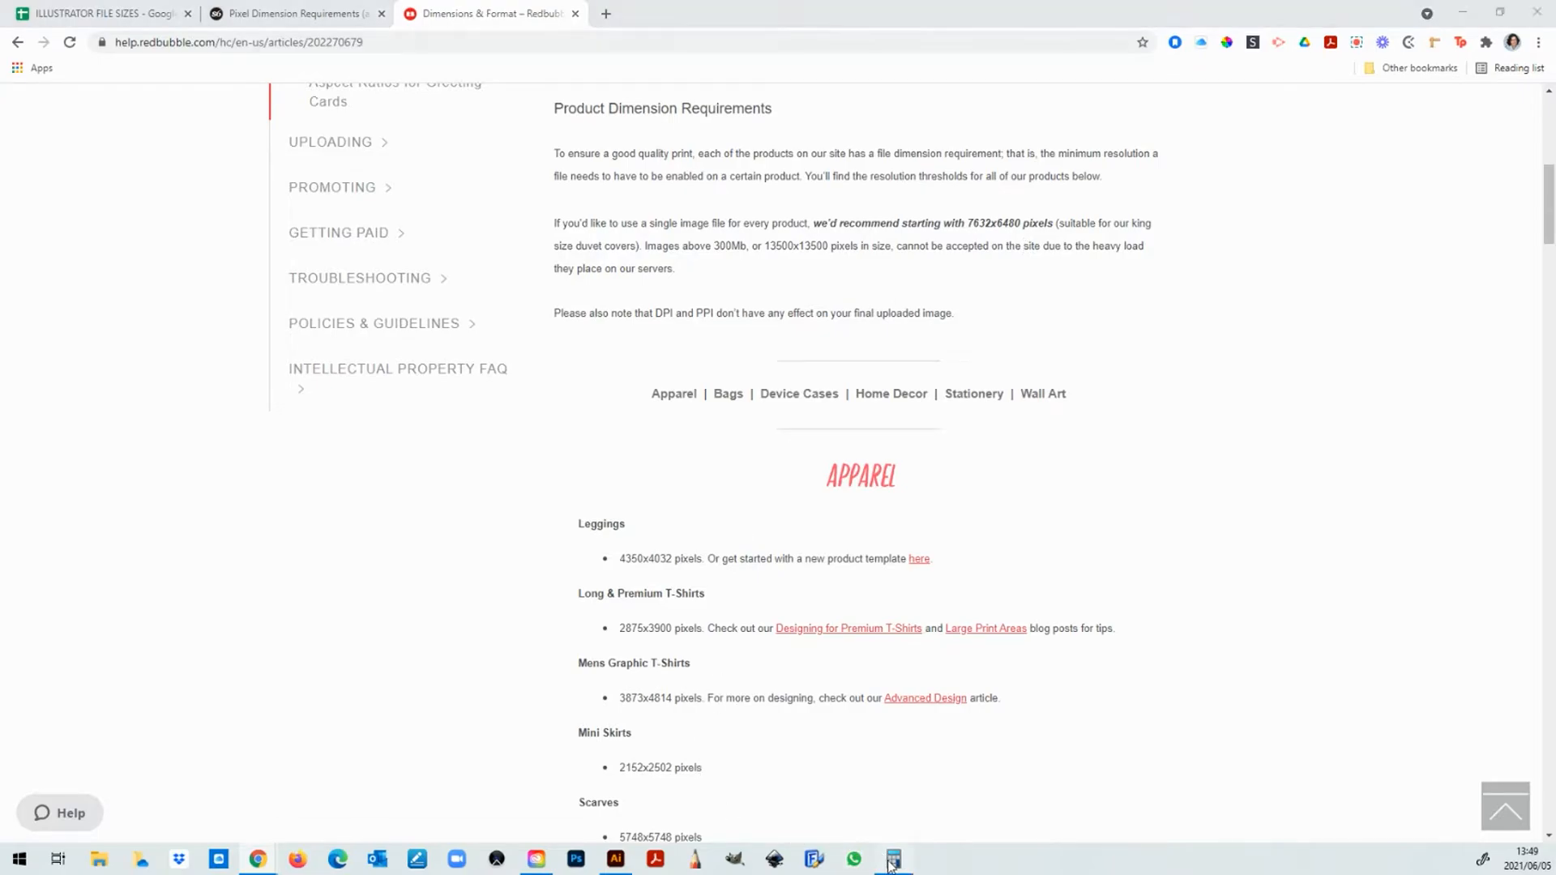
Step: Compute 12000 ÷ 300 × 72 = 2880 in Calculator, then bring Illustrator forward
click(894, 858)
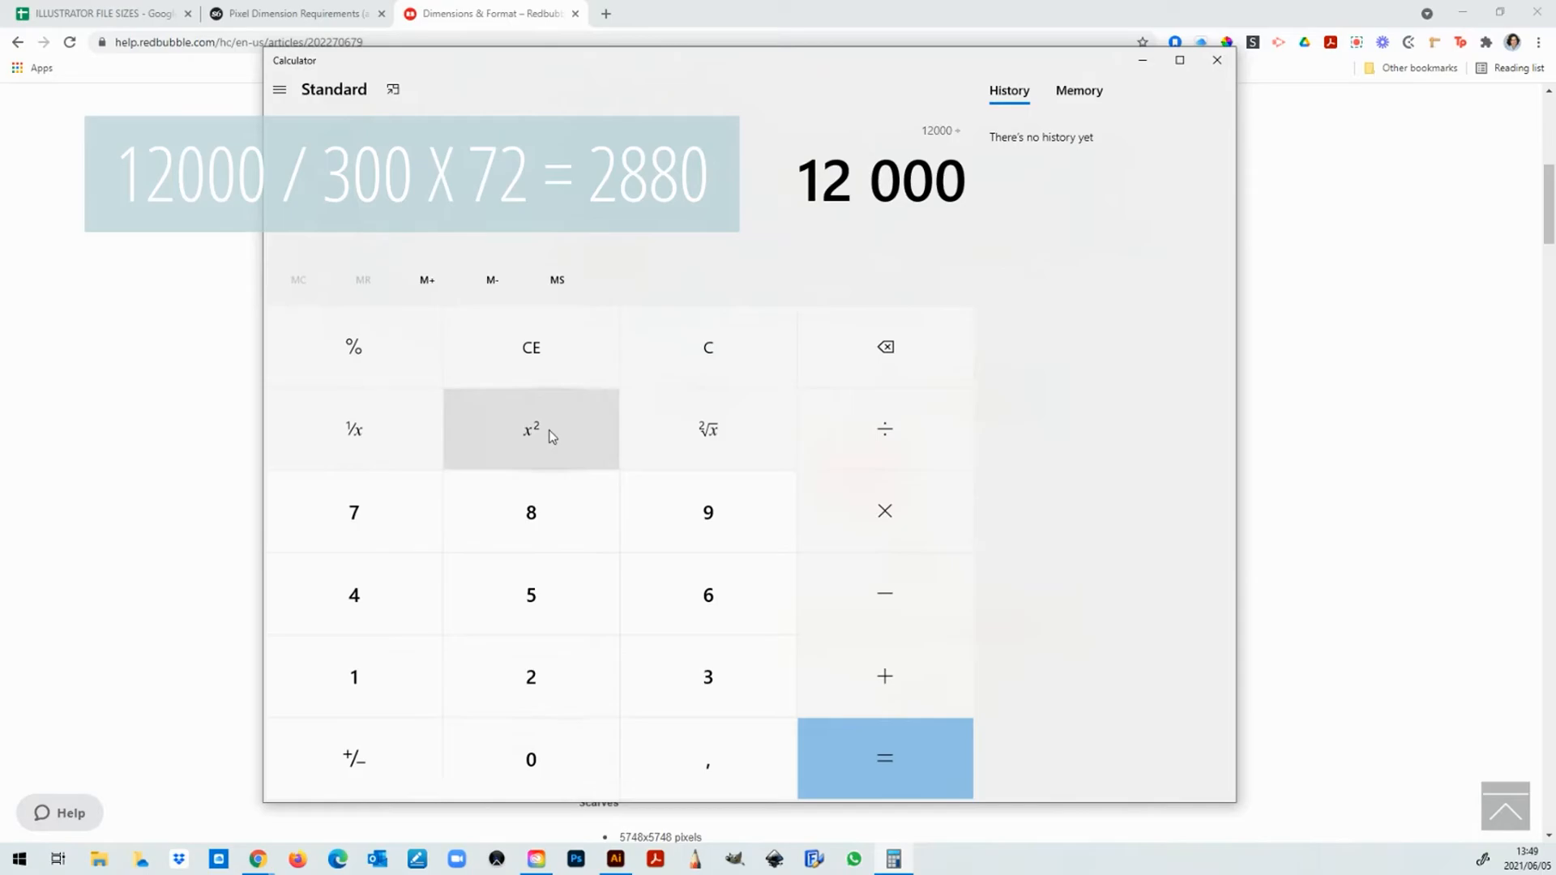
click(531, 760)
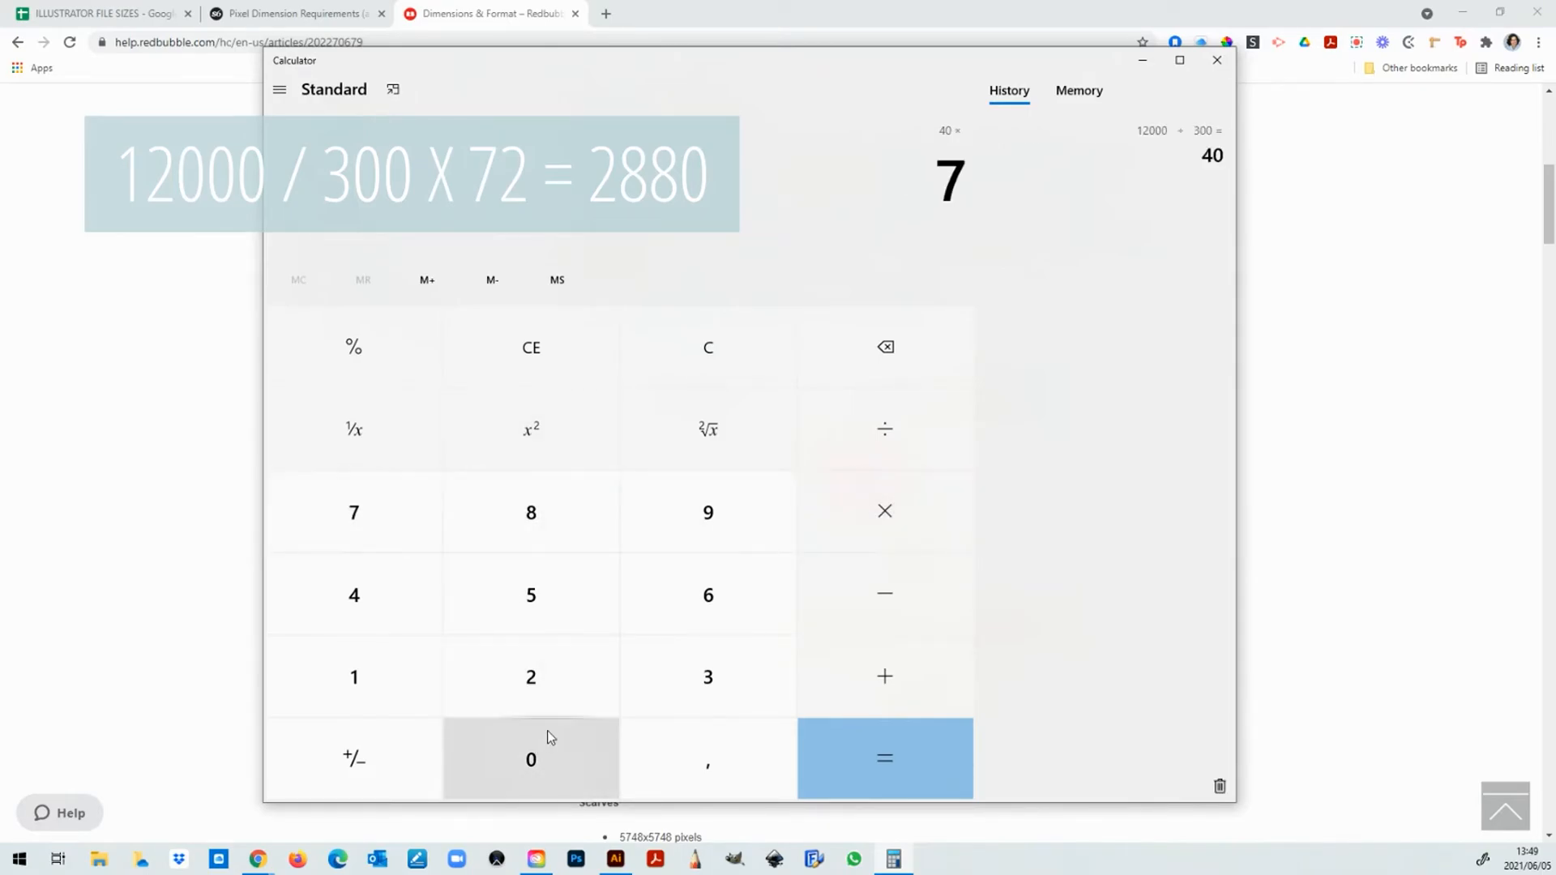
click(884, 758)
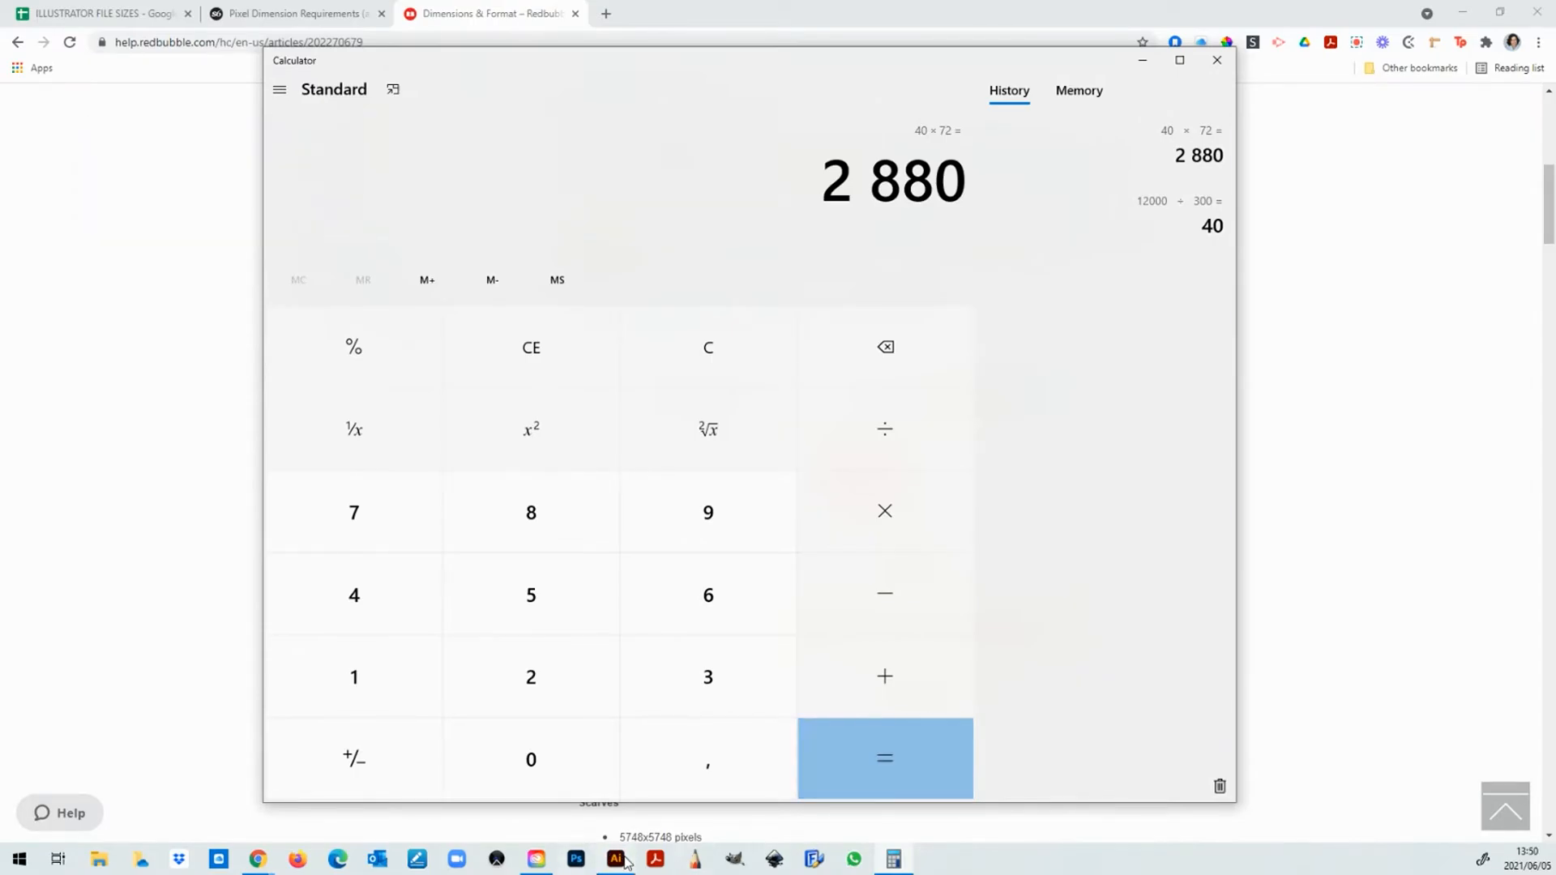
click(618, 859)
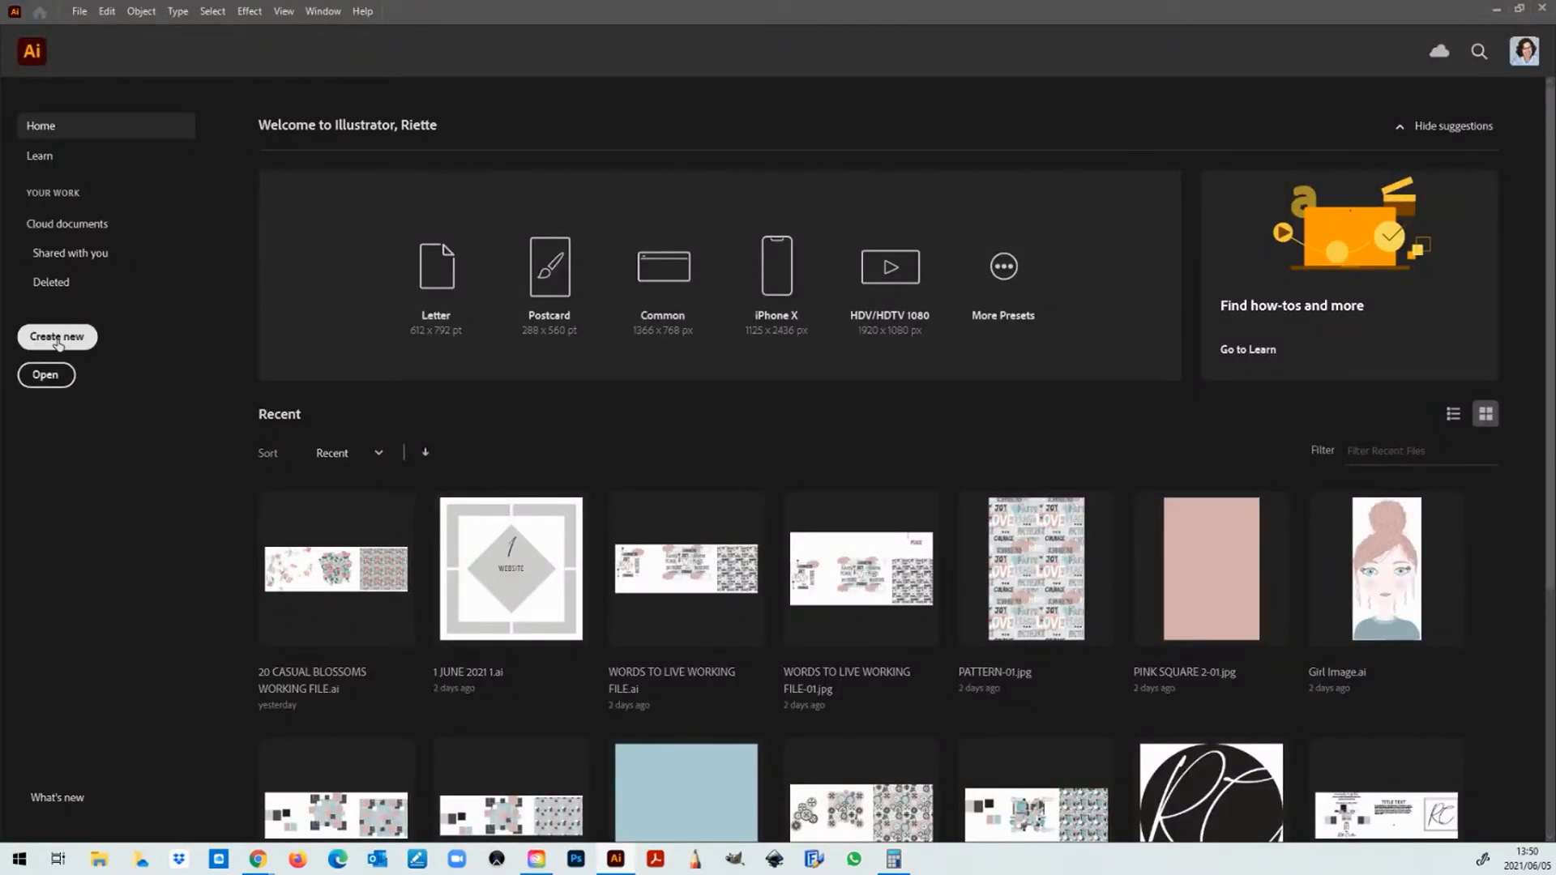
Step: Create a new 2880 × 2880 px Illustrator document (Untitled-4)
click(56, 337)
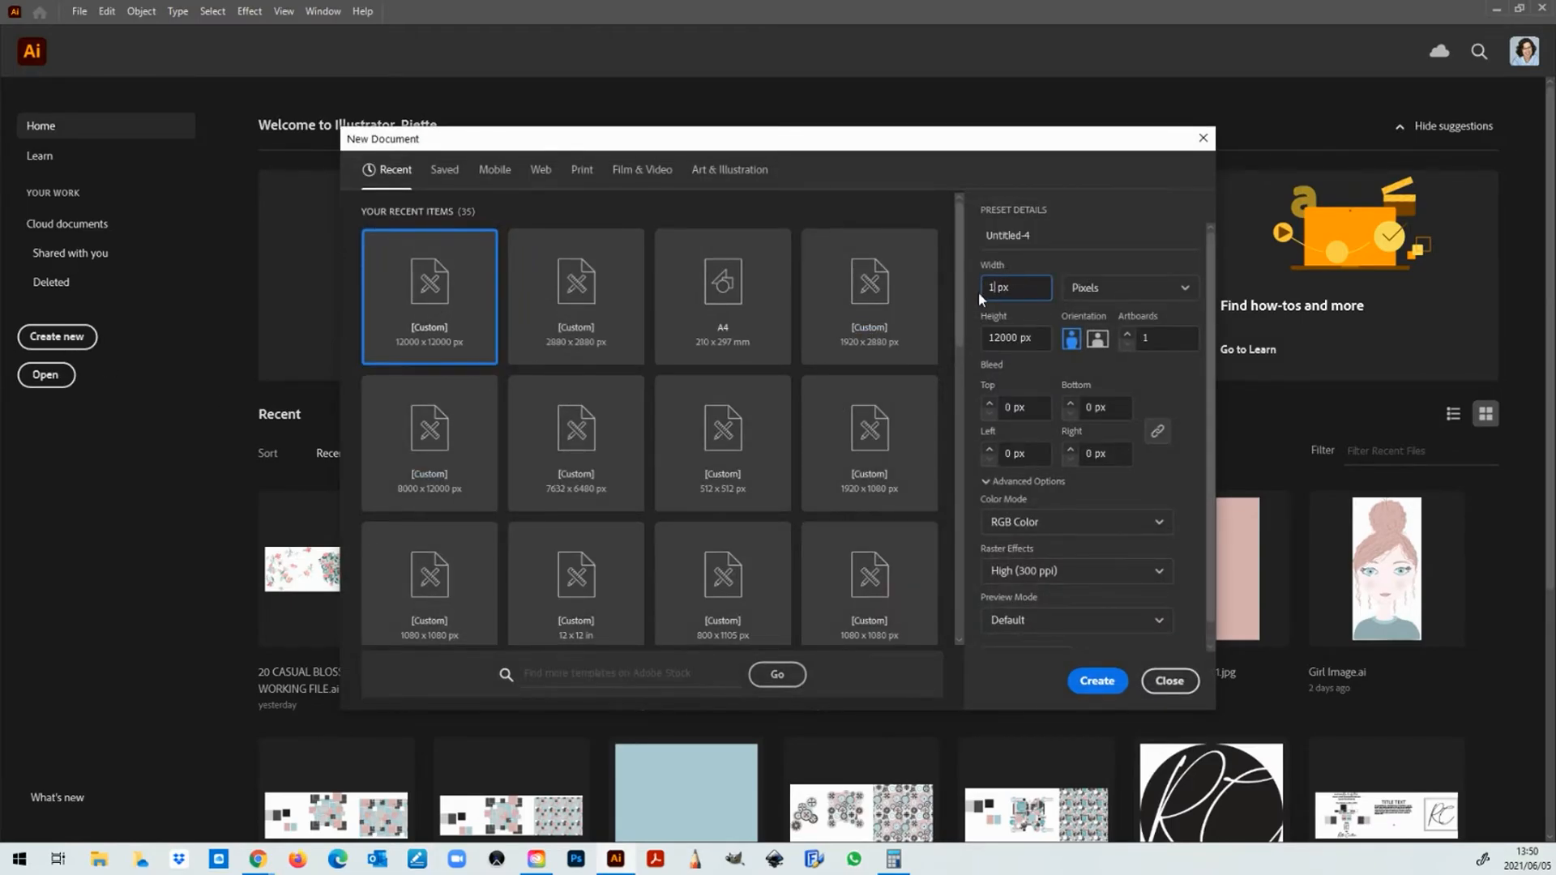
text(2880)
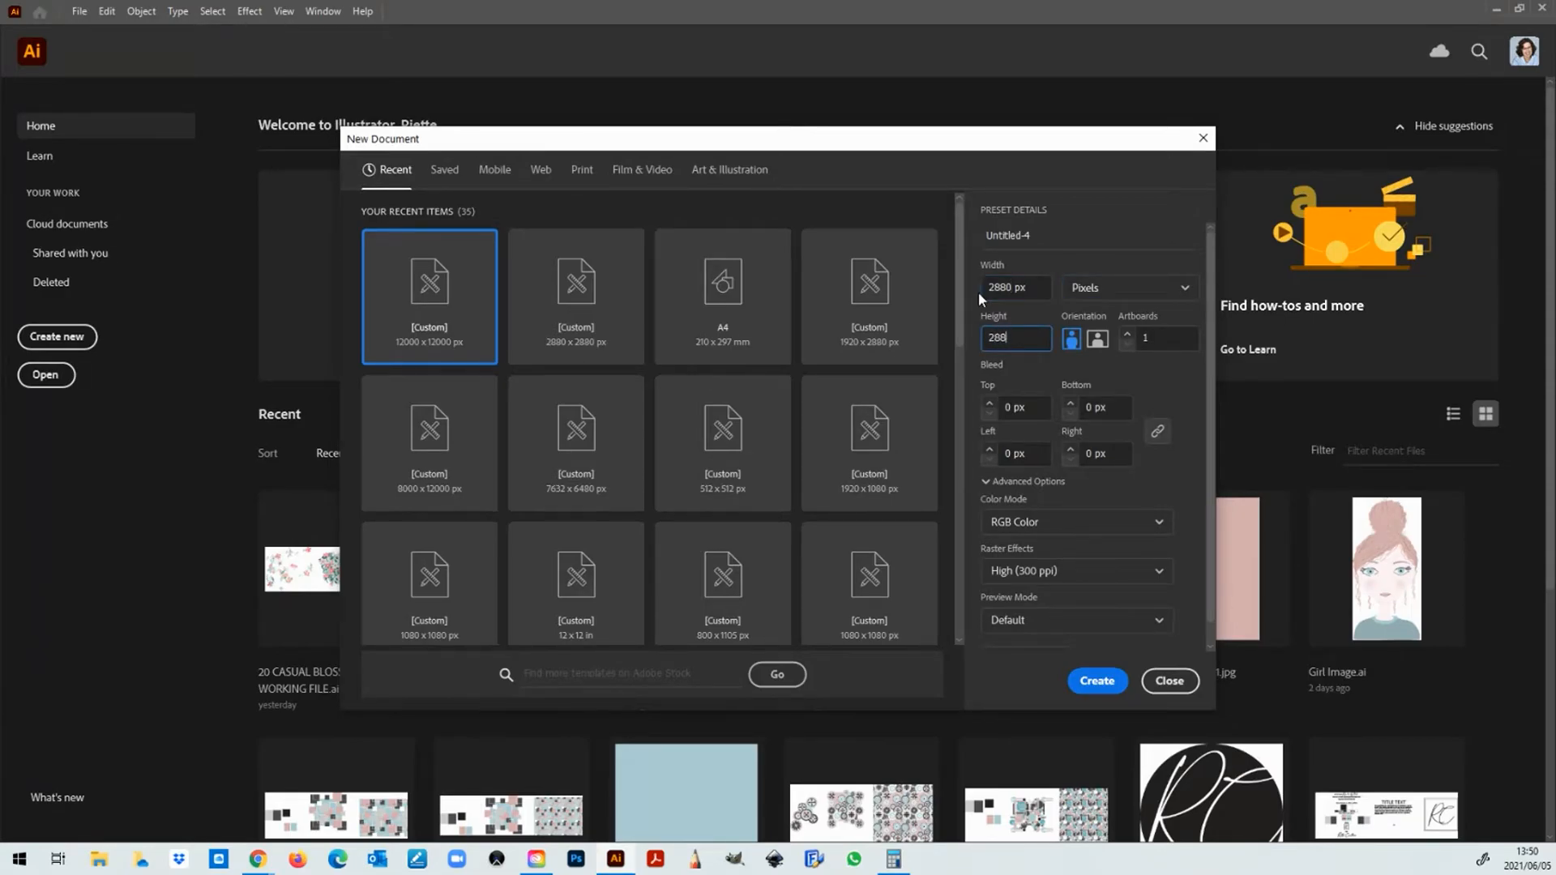
click(1170, 681)
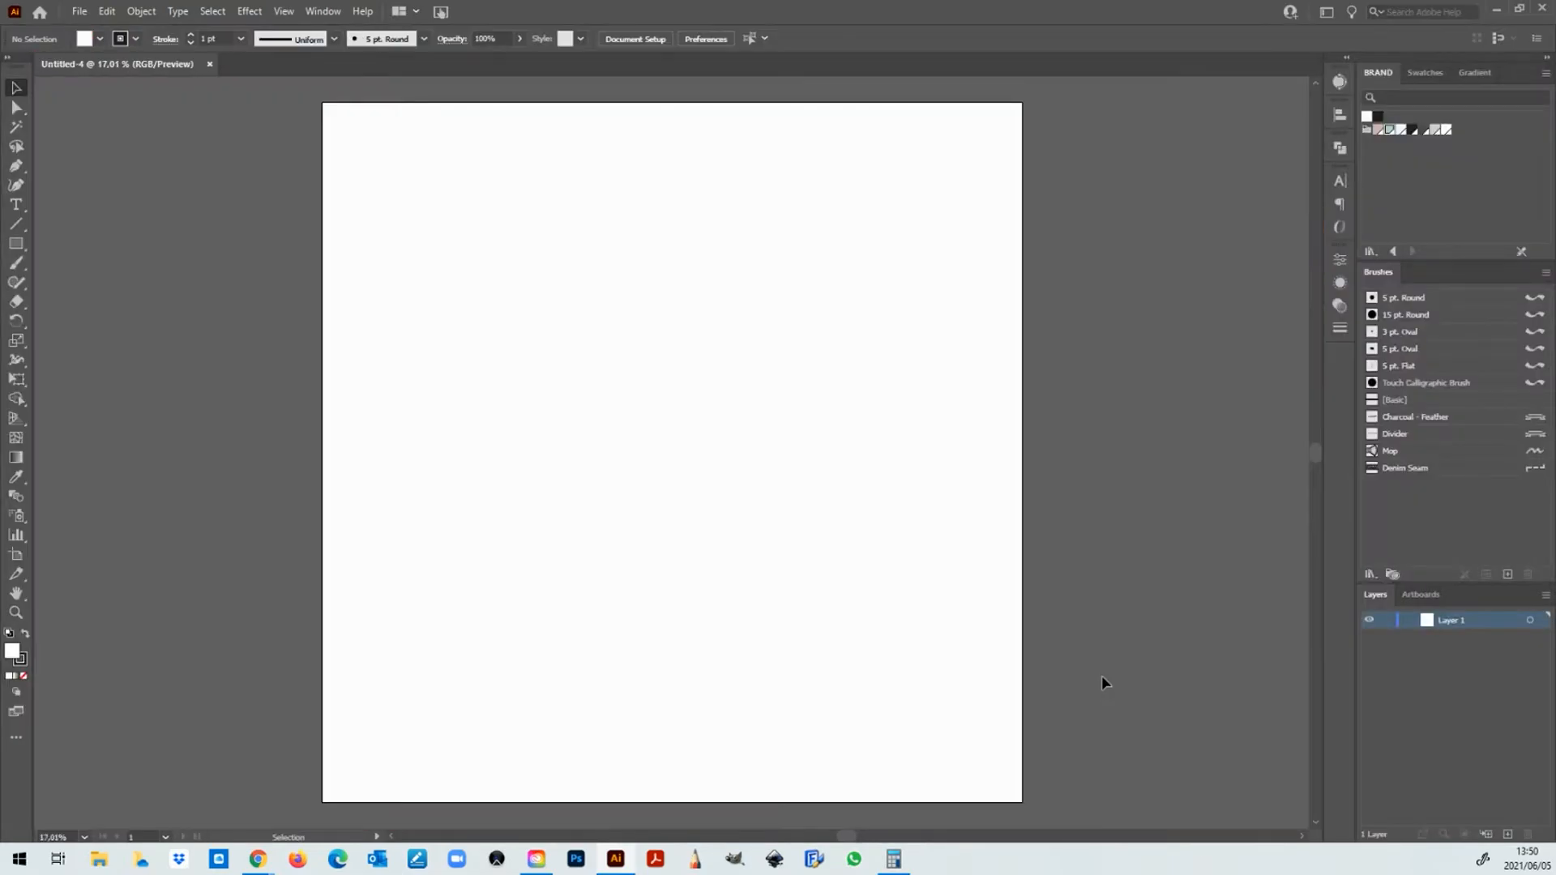
Step: Draw a 2880 × 2880 px pink rectangle covering the artboard, with stroke set to None
click(13, 244)
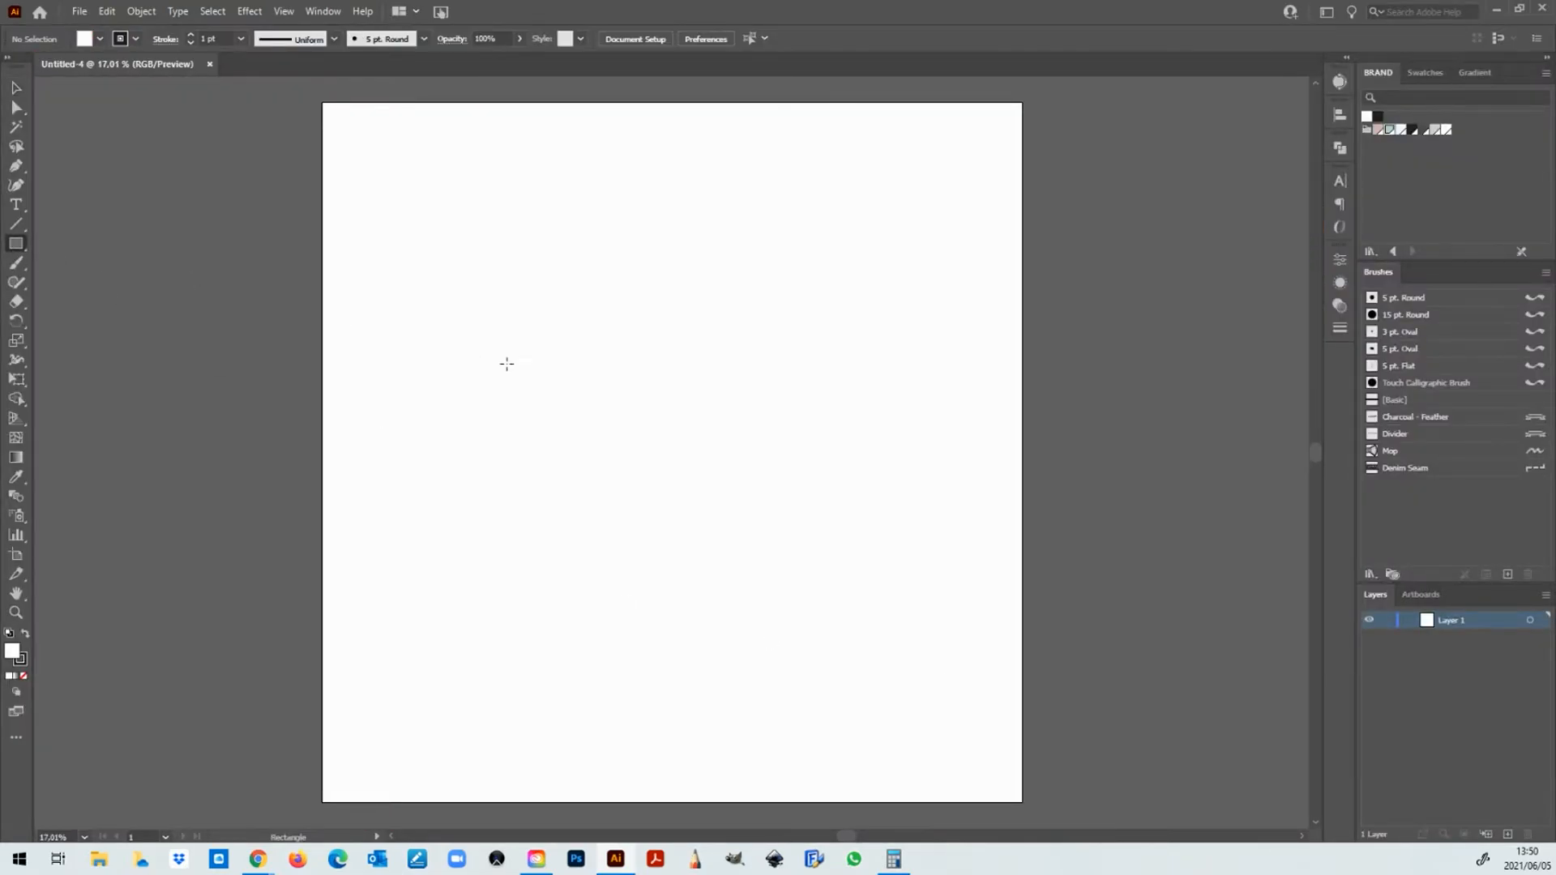
click(507, 364)
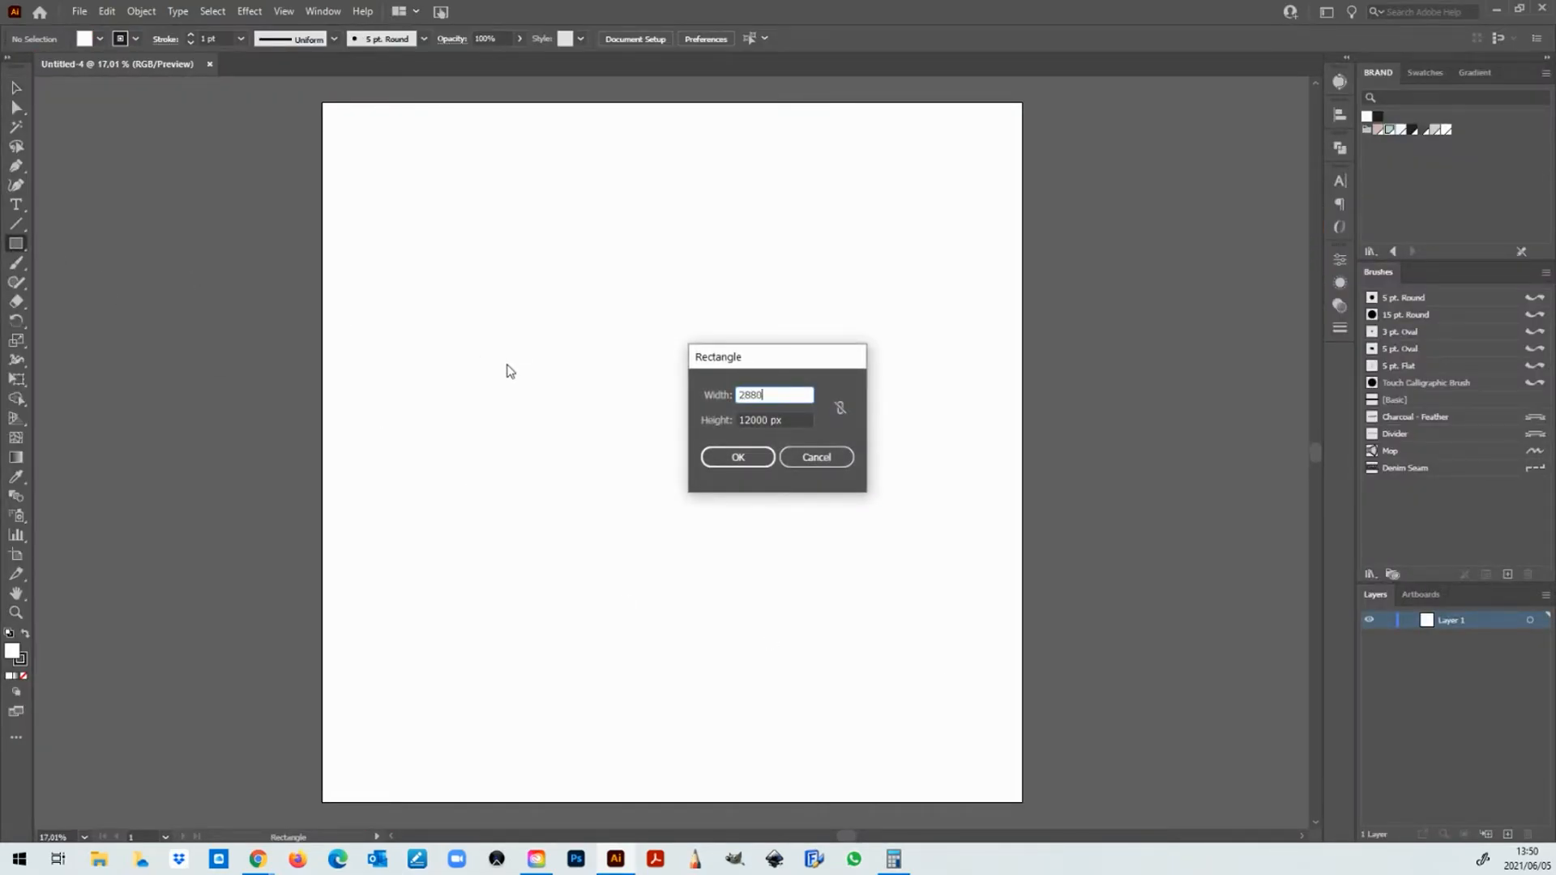
click(737, 457)
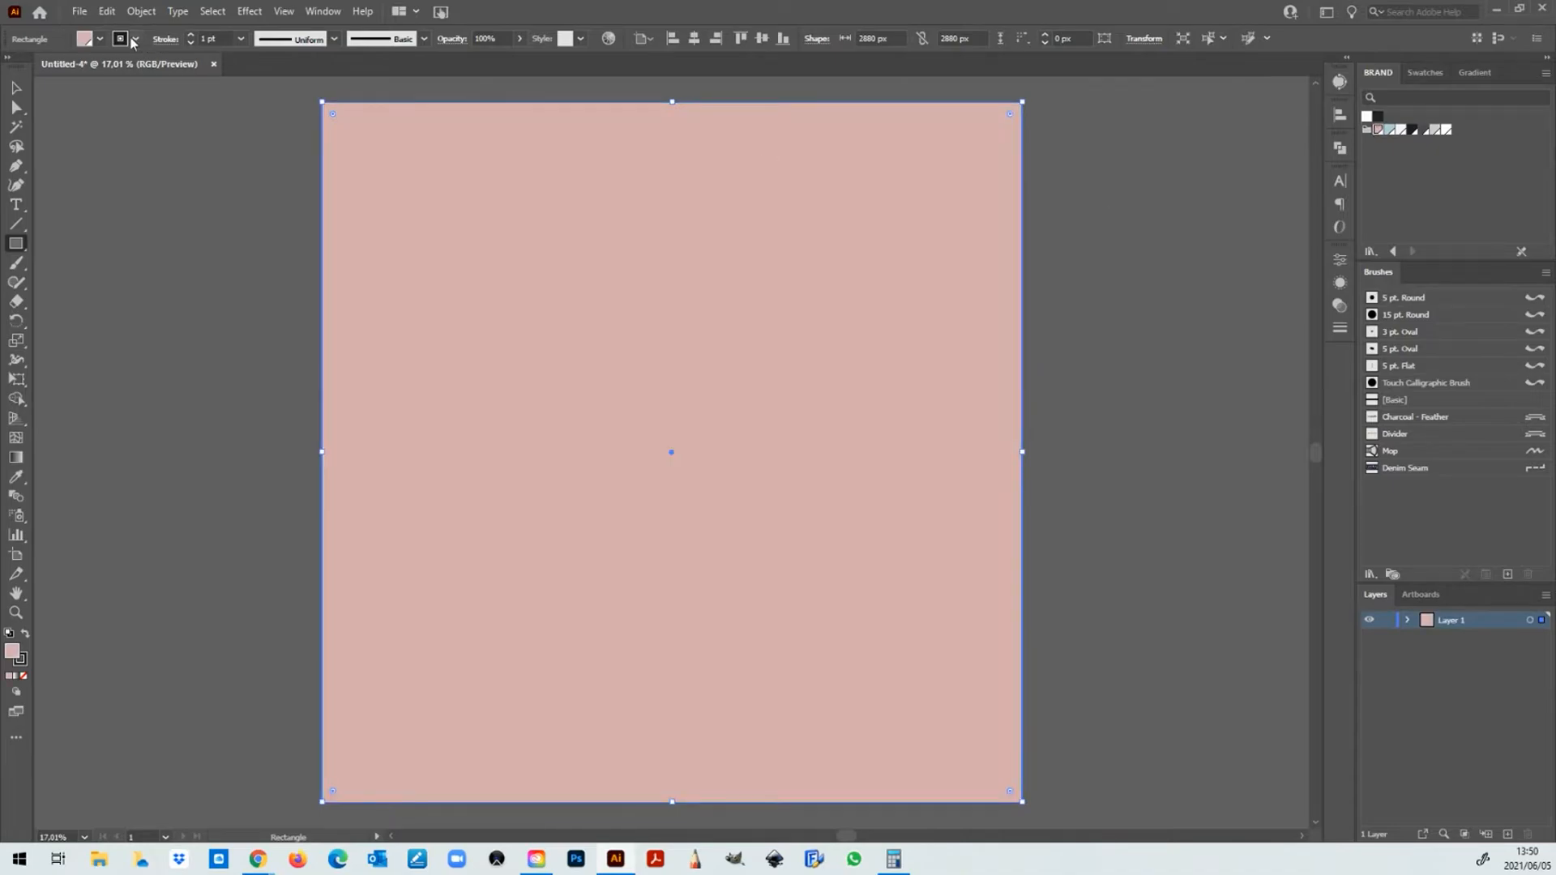
click(123, 38)
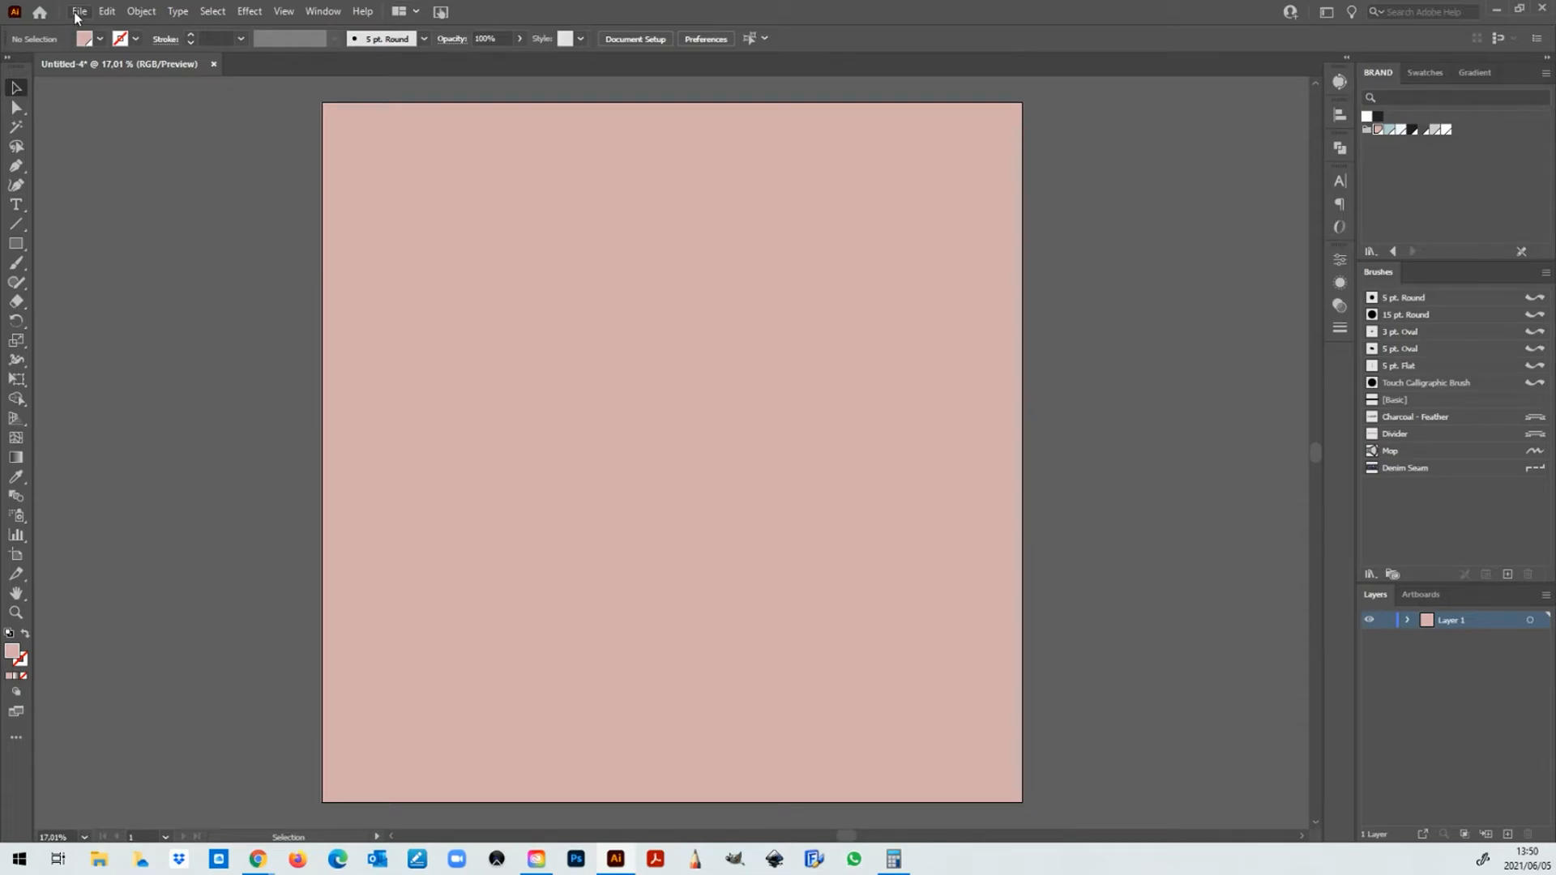
Step: Export the artboard as JPEG named 'PINK SQUARE' to the Desktop, using artboards
click(79, 10)
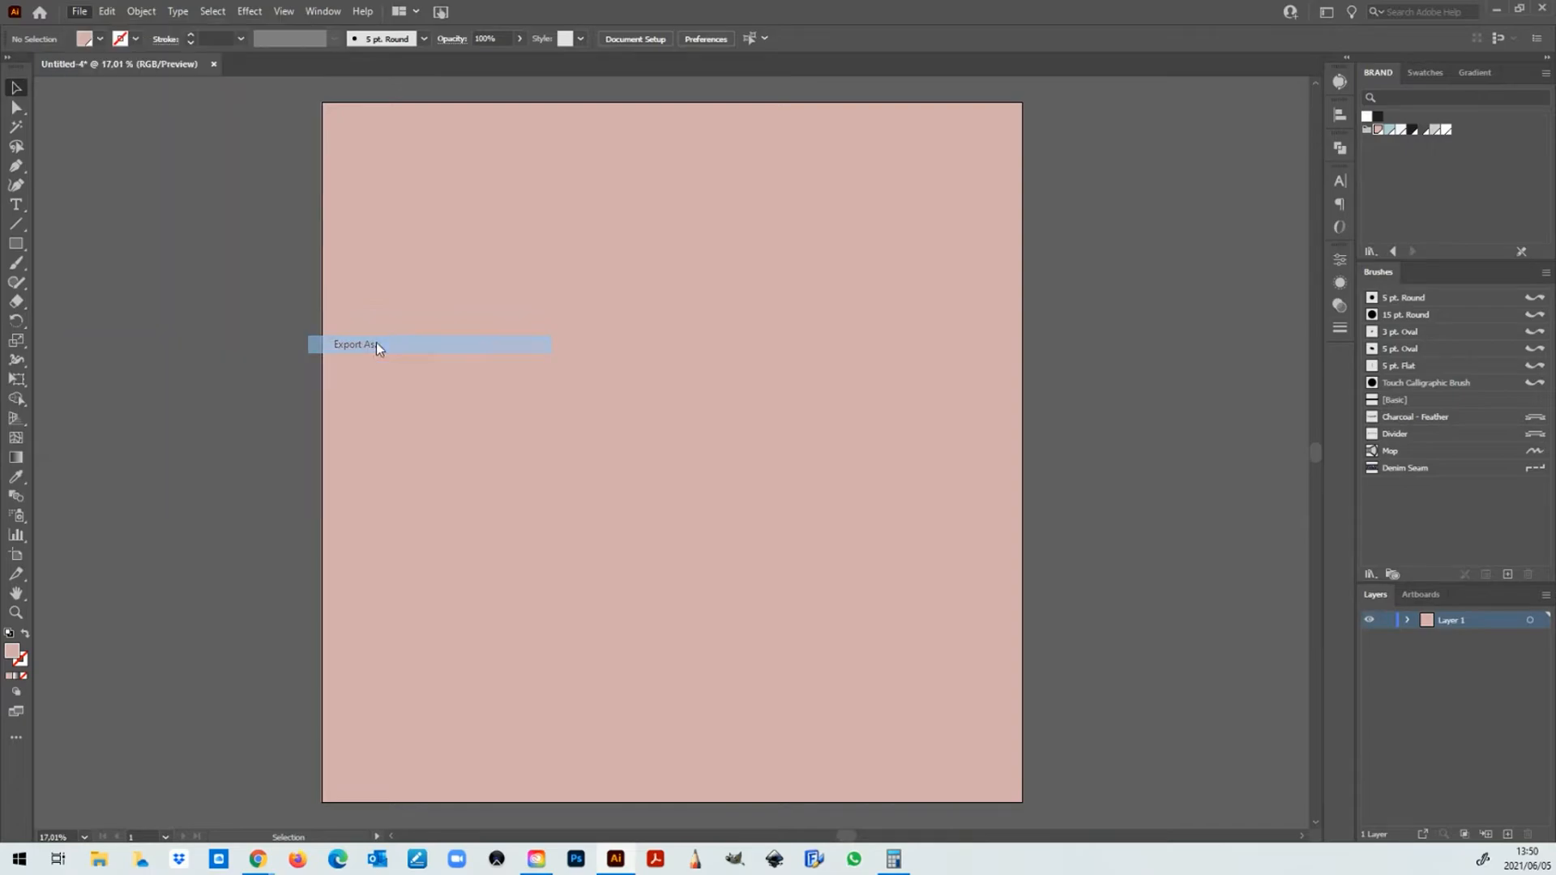
click(355, 344)
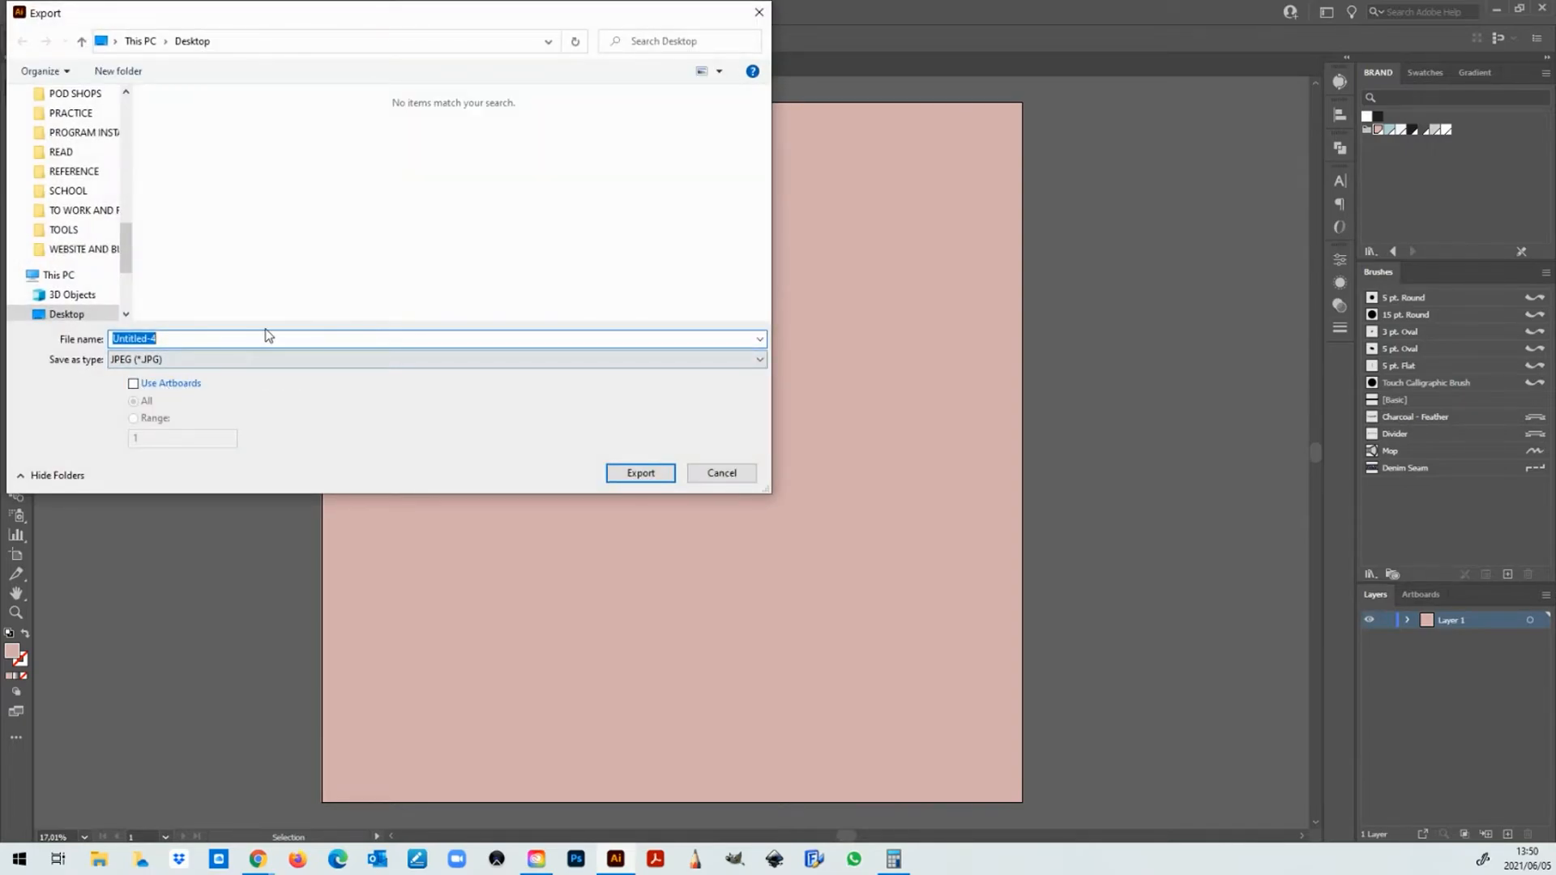
text(PINK)
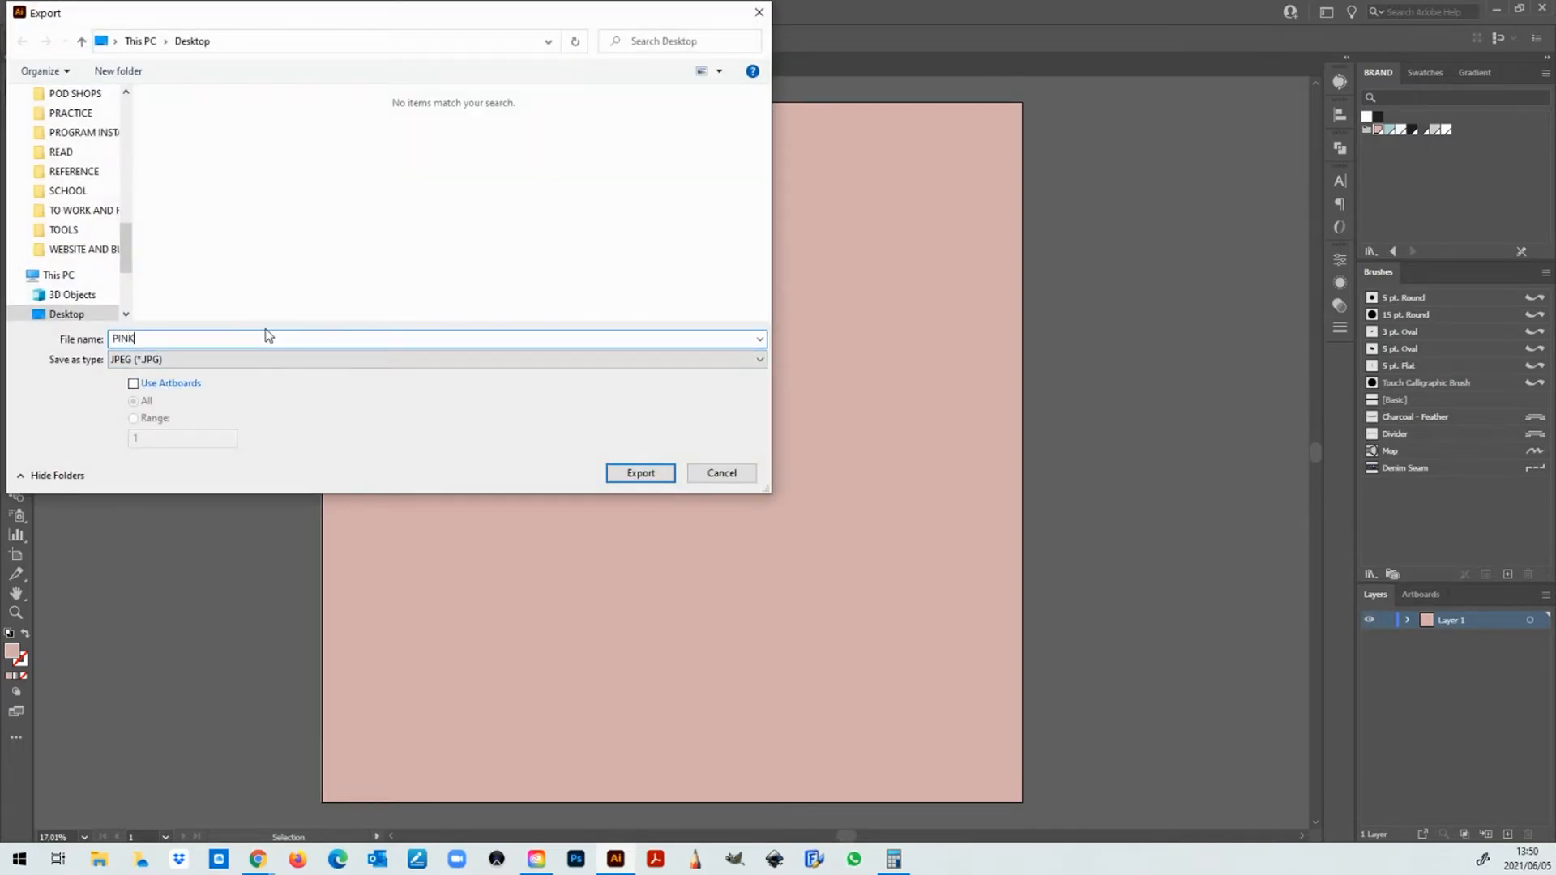
text(SQUARE)
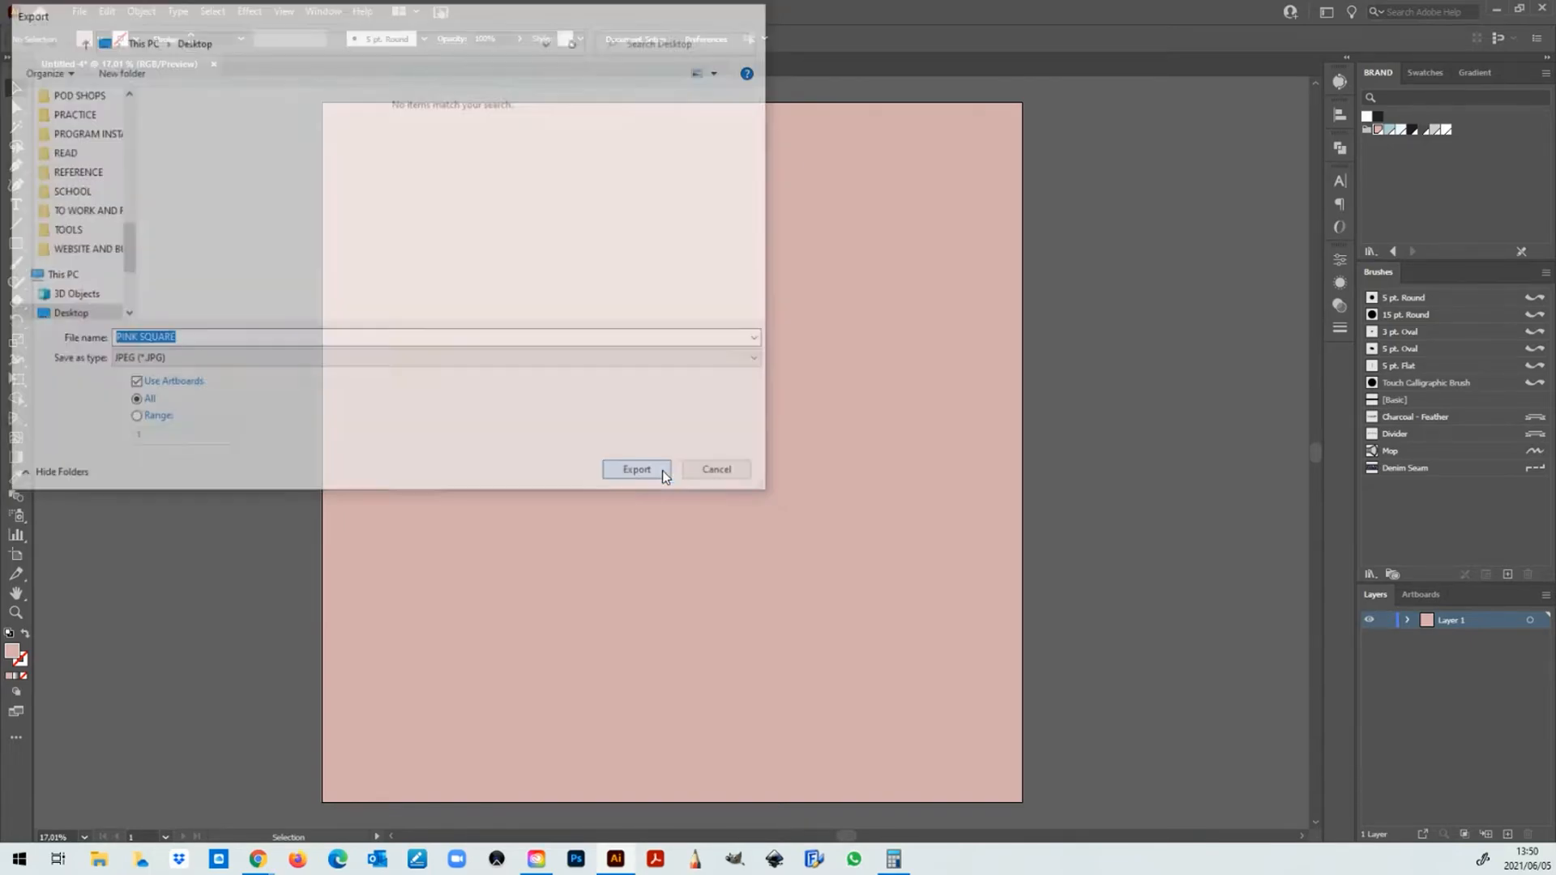
click(636, 469)
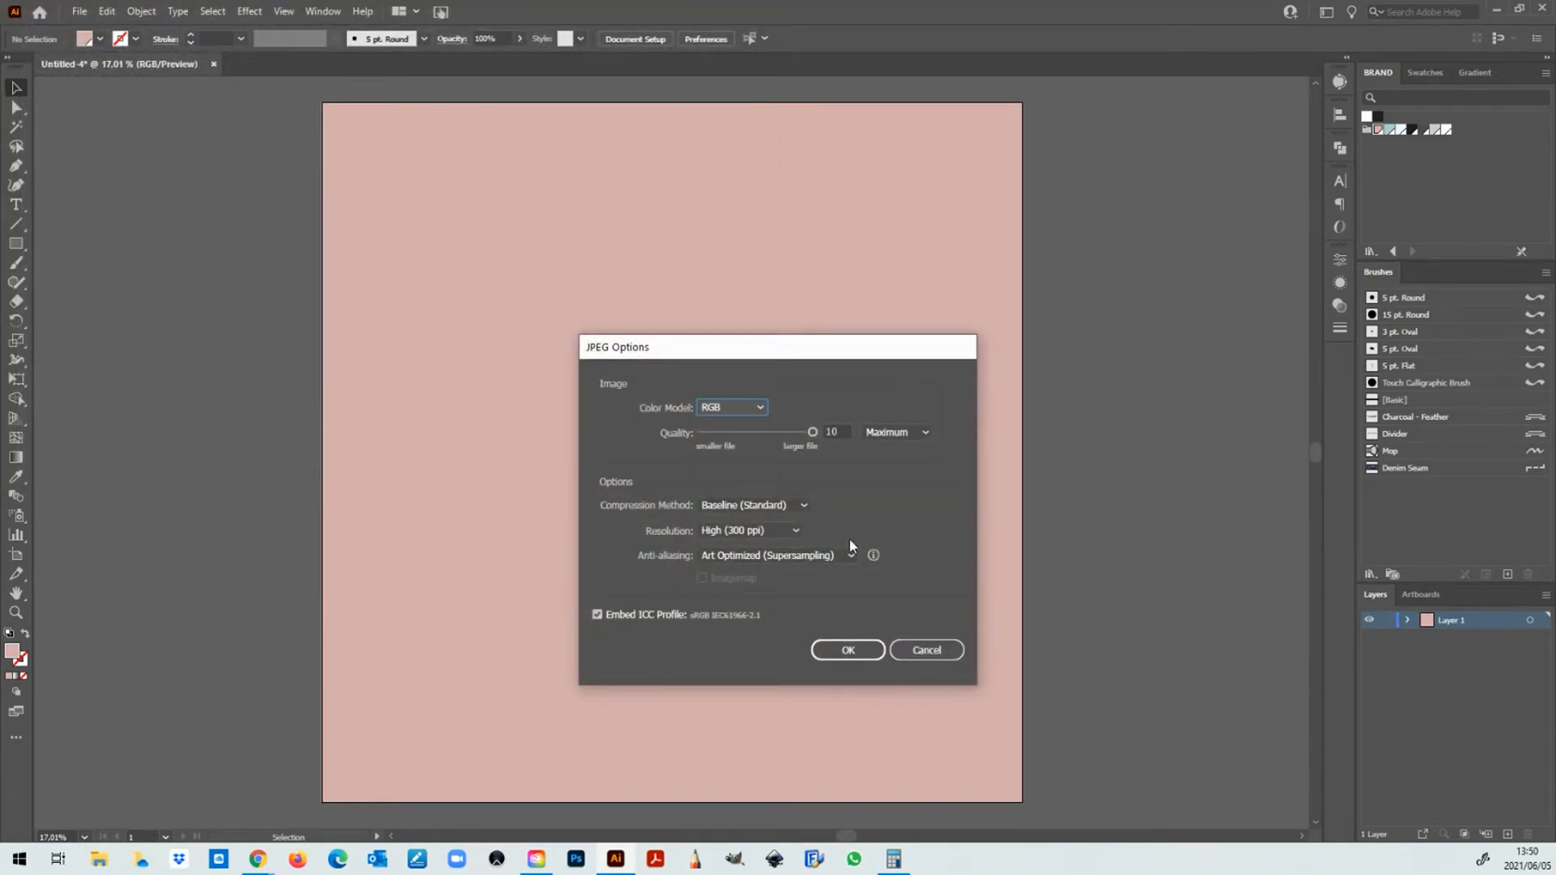
Step: Accept the RGB, Quality 10, 300 ppi JPEG options, and return to Calculator showing 2880
click(848, 650)
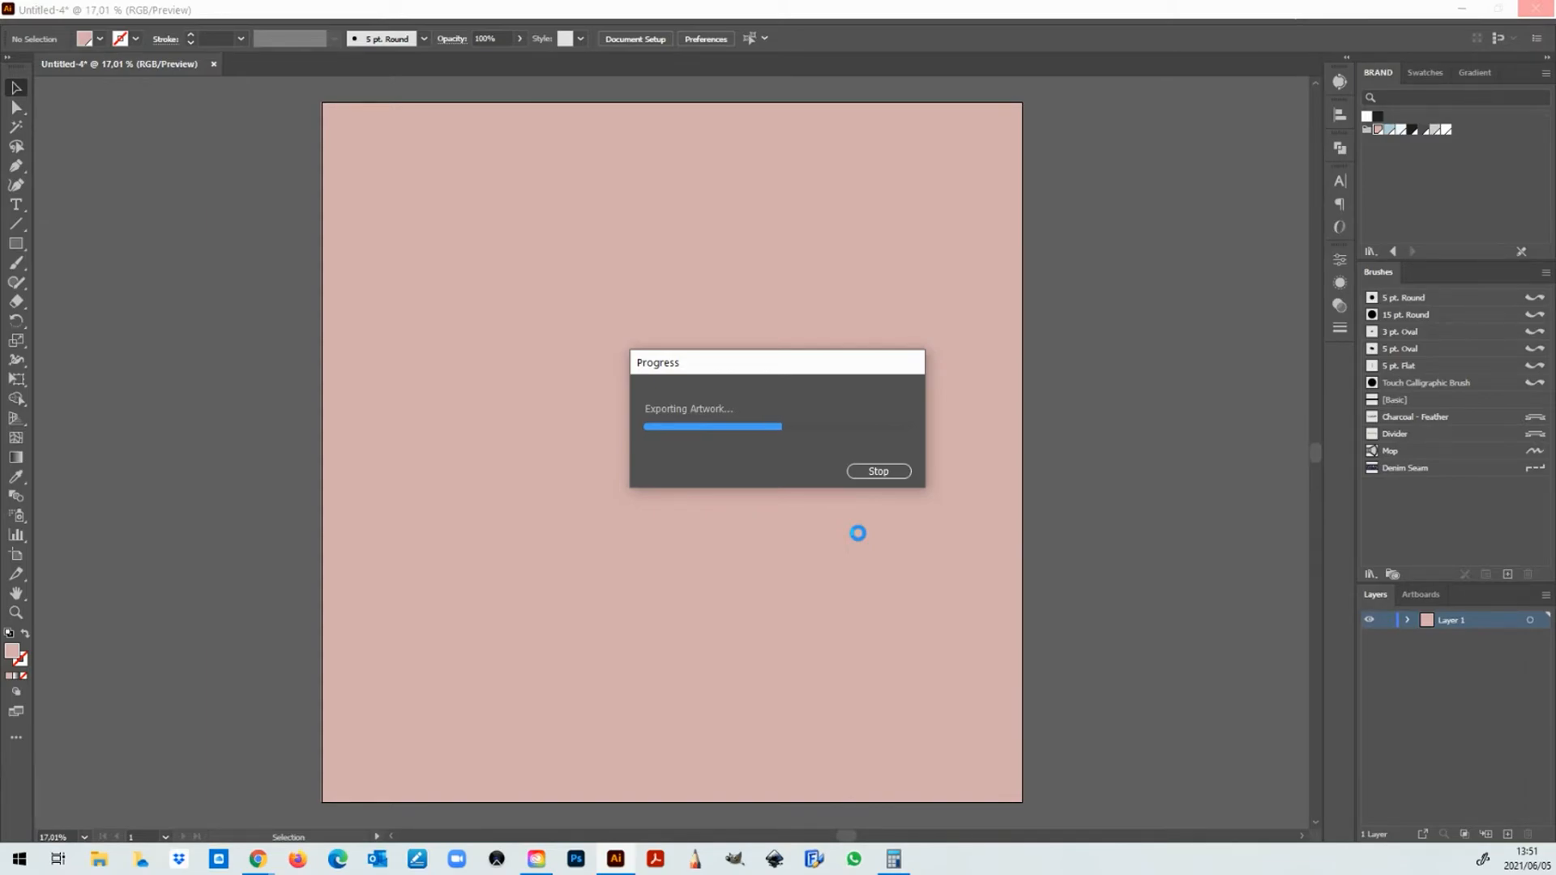
mouse_move(780, 653)
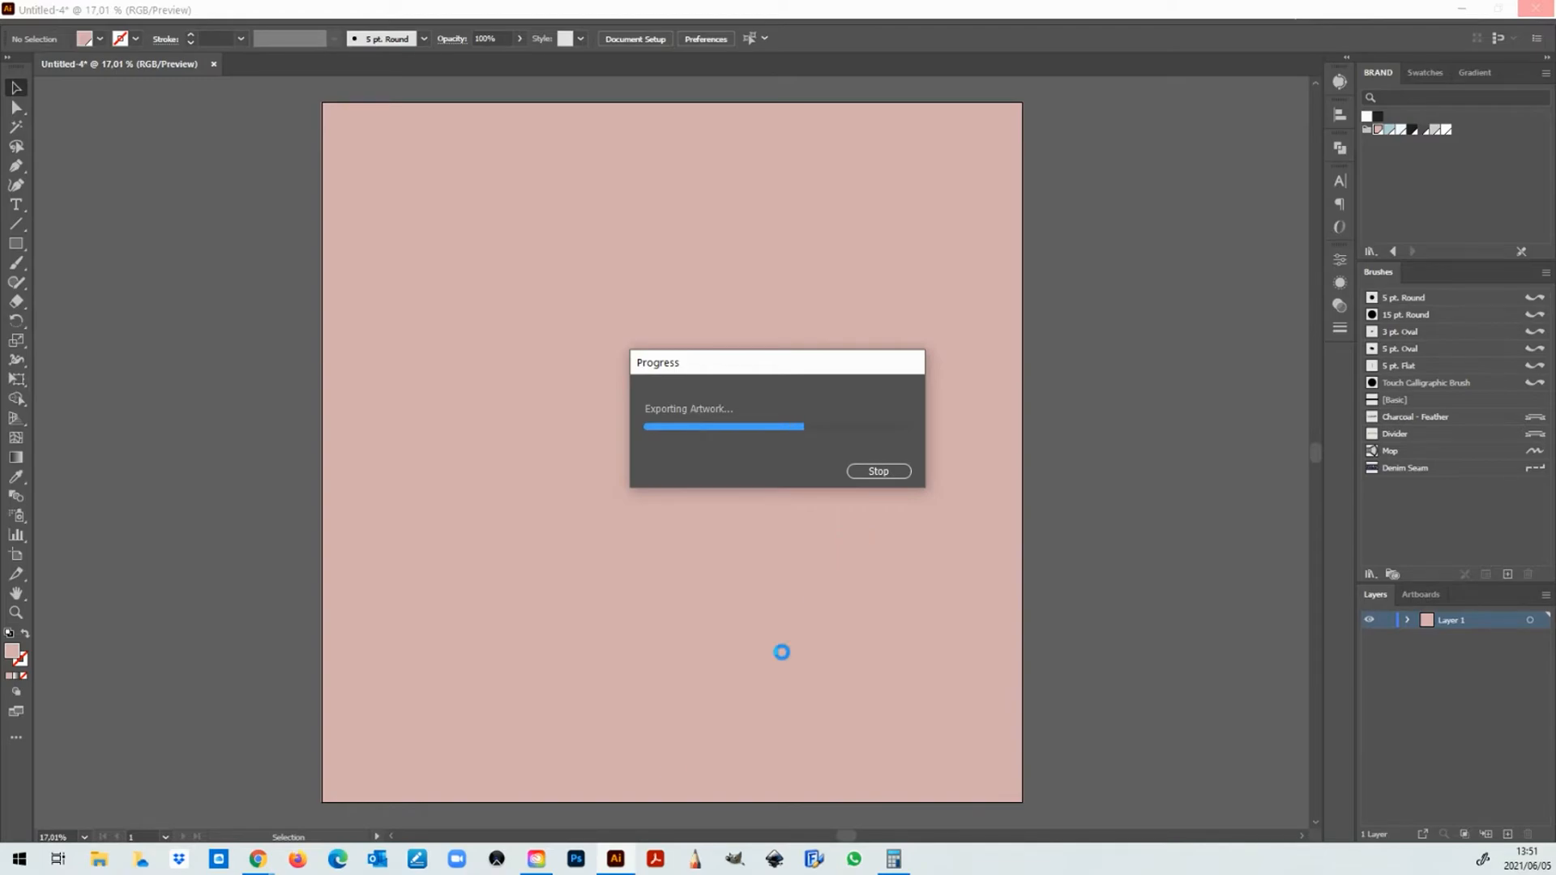
click(893, 859)
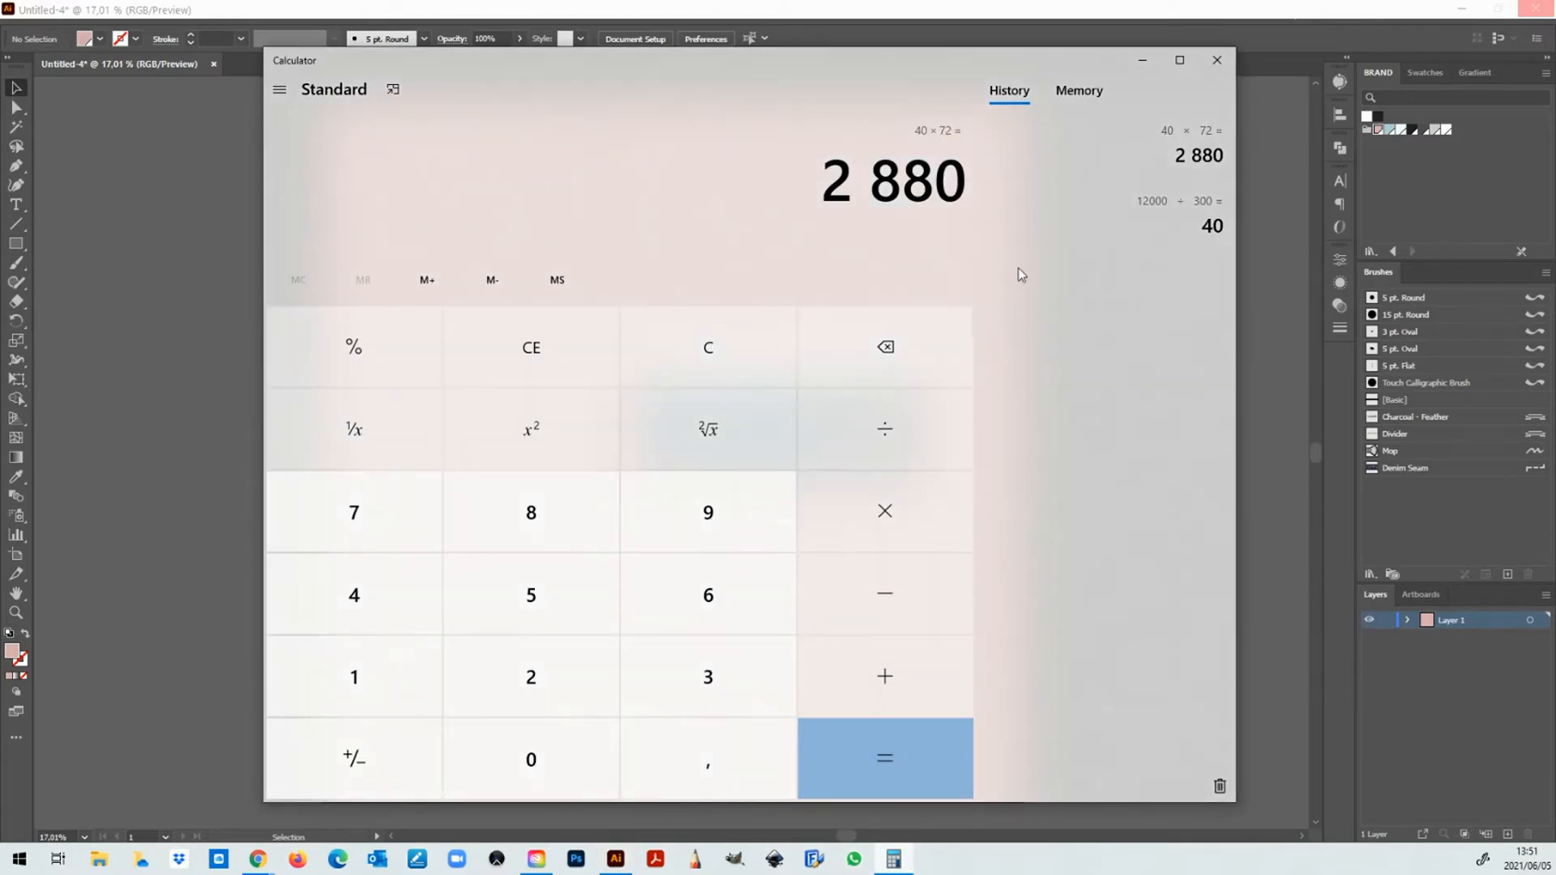
Step: Compute 2880 ÷ 72 × 300 = 12000, then clear and begin entering 12000
click(708, 347)
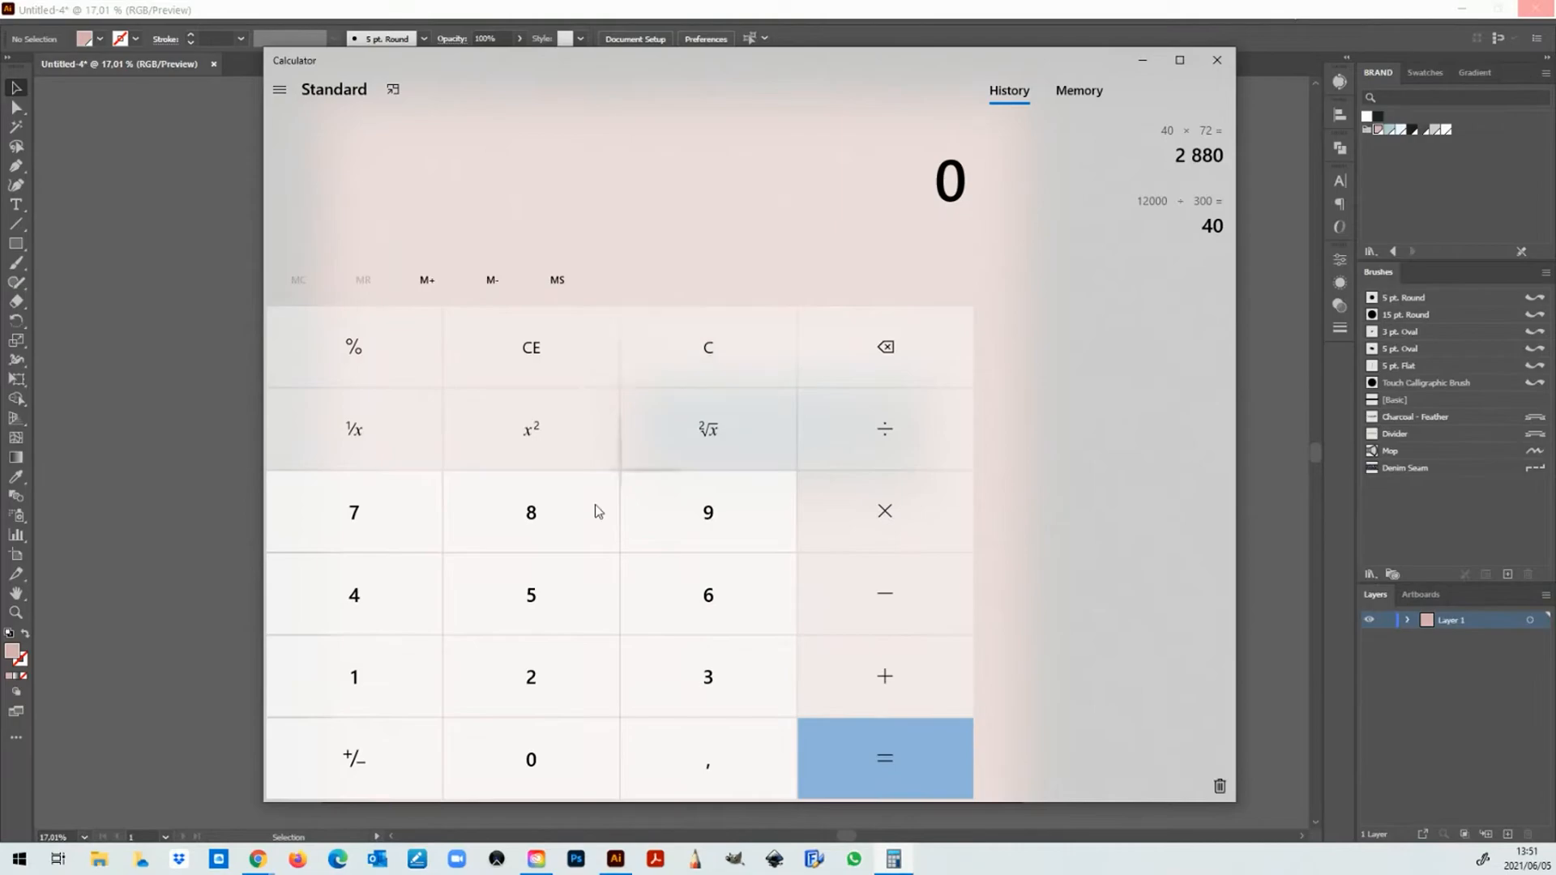
click(531, 760)
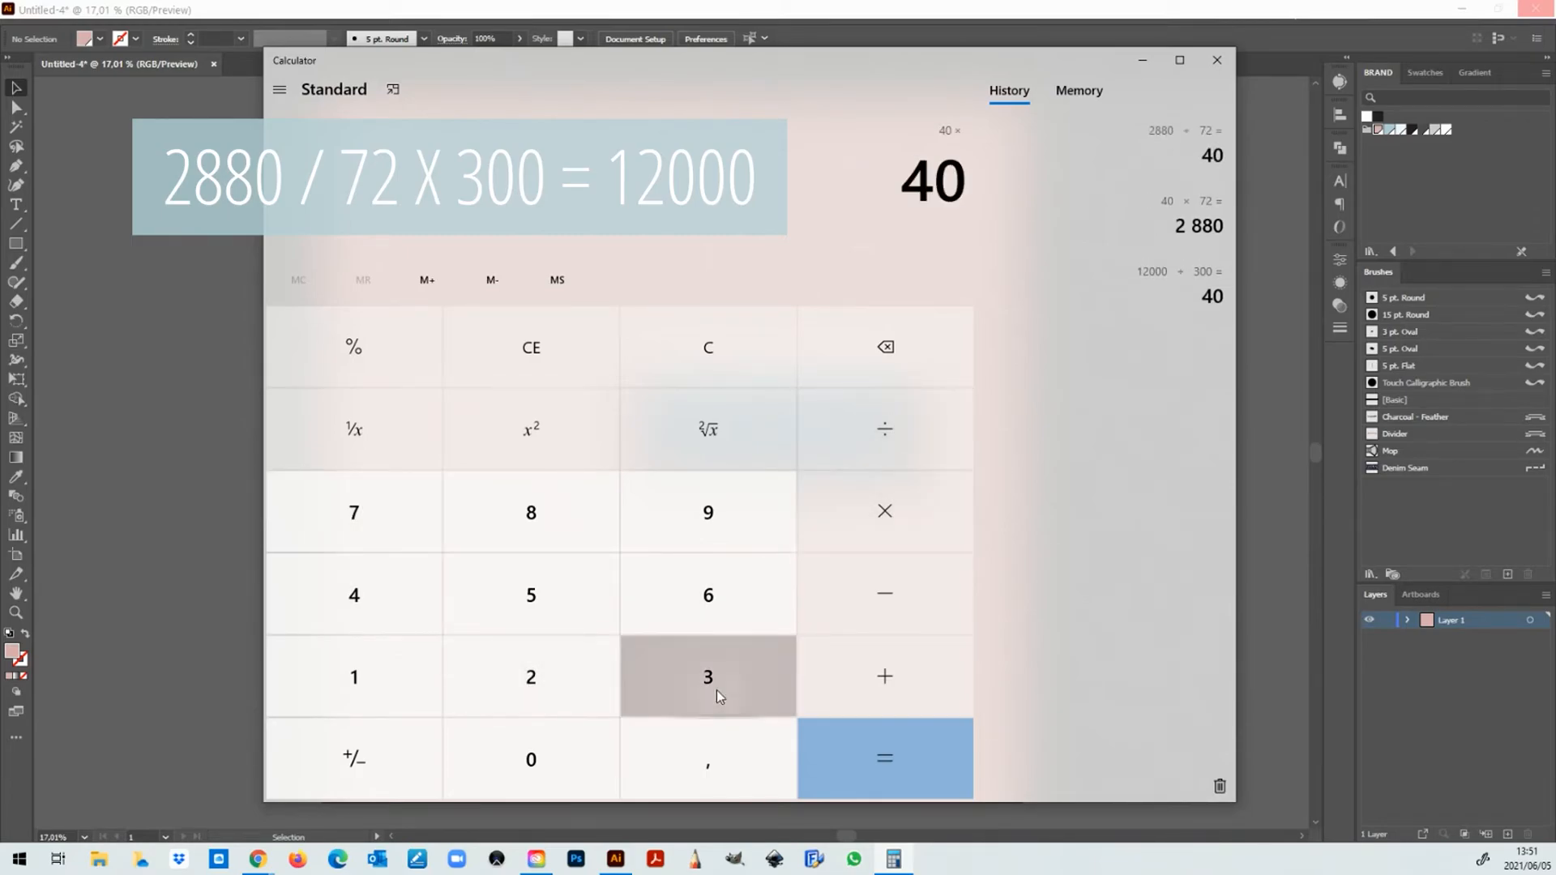
click(884, 758)
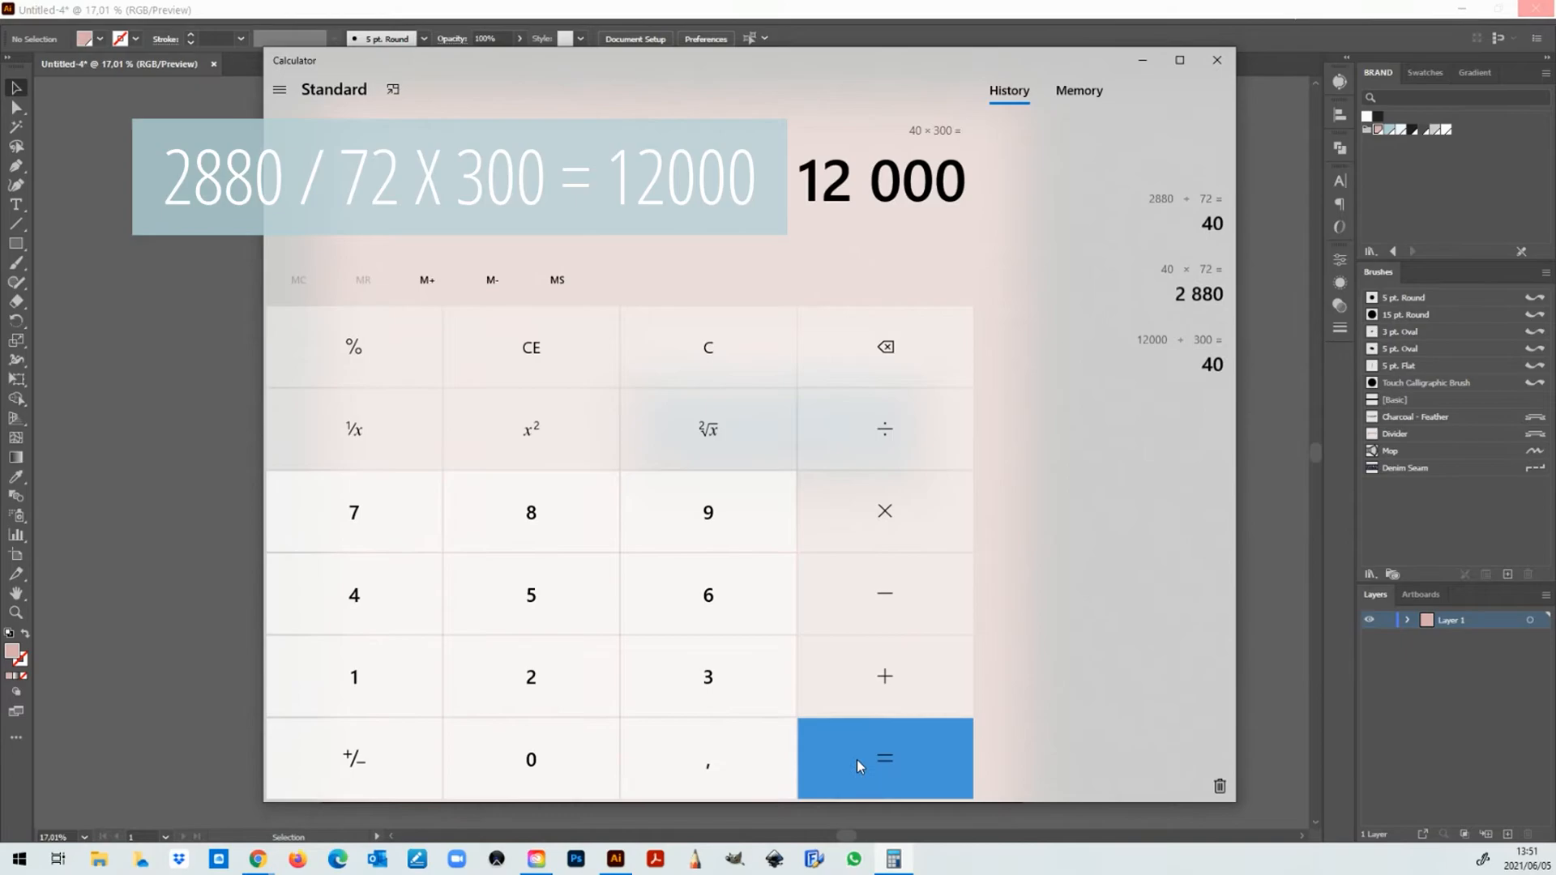
click(884, 758)
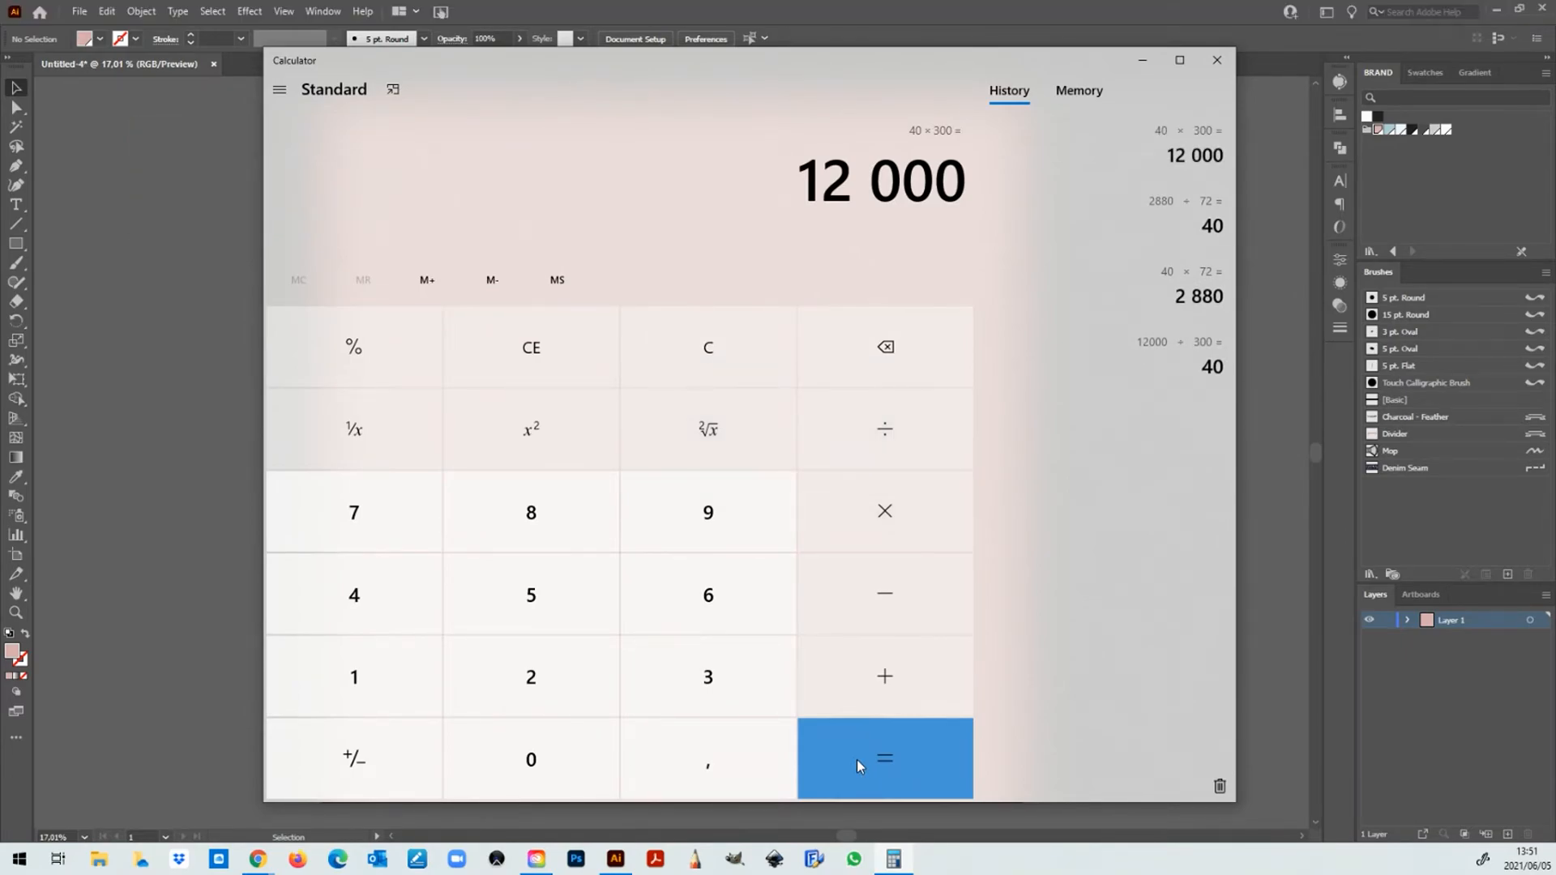
click(530, 347)
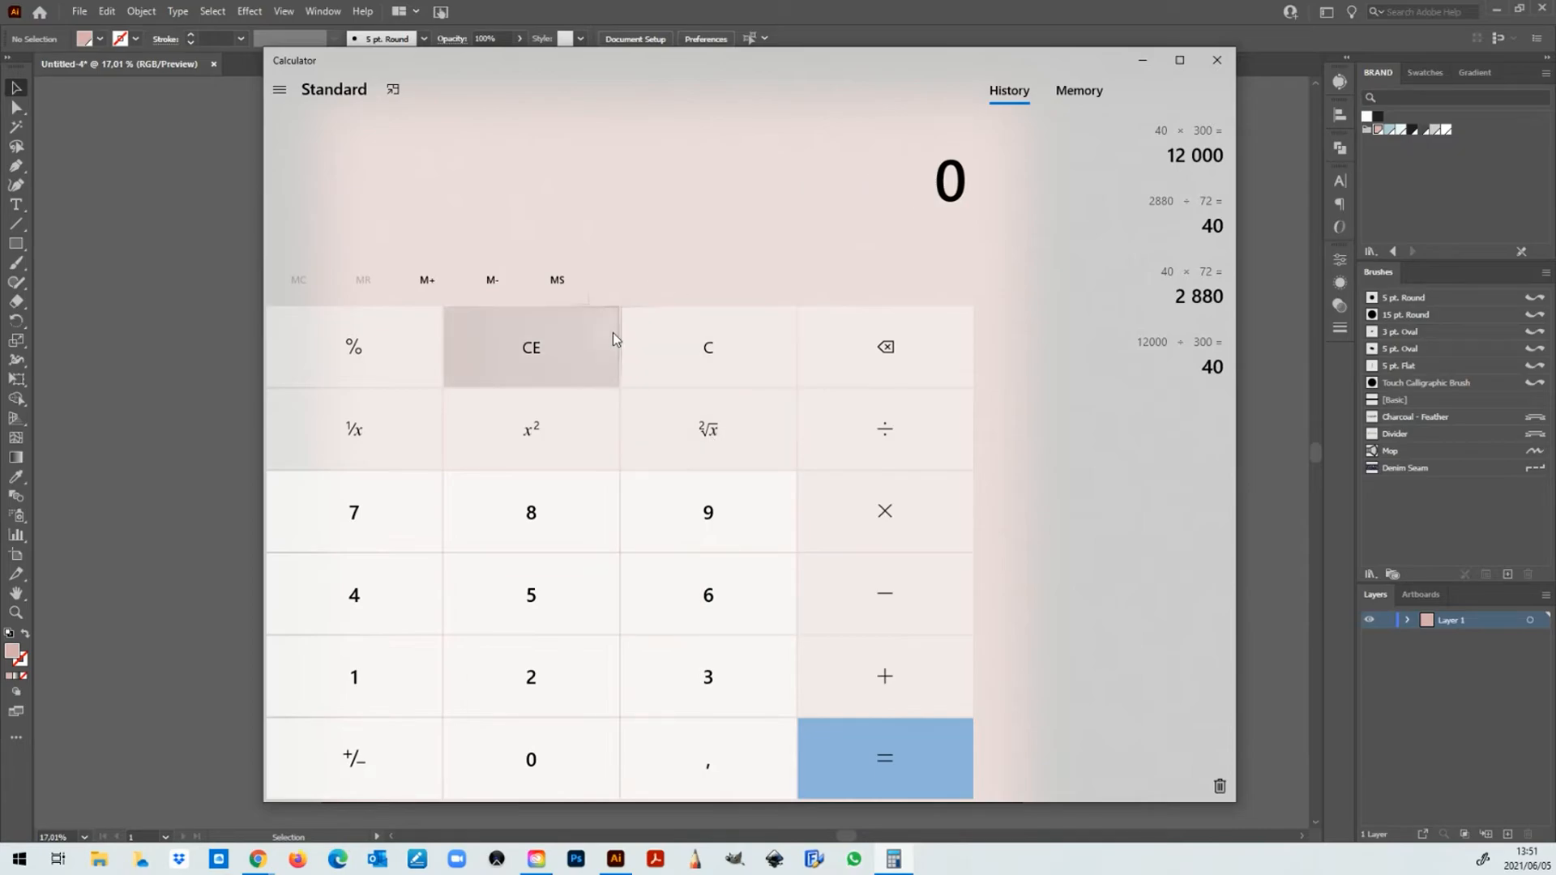
mouse_move(556, 417)
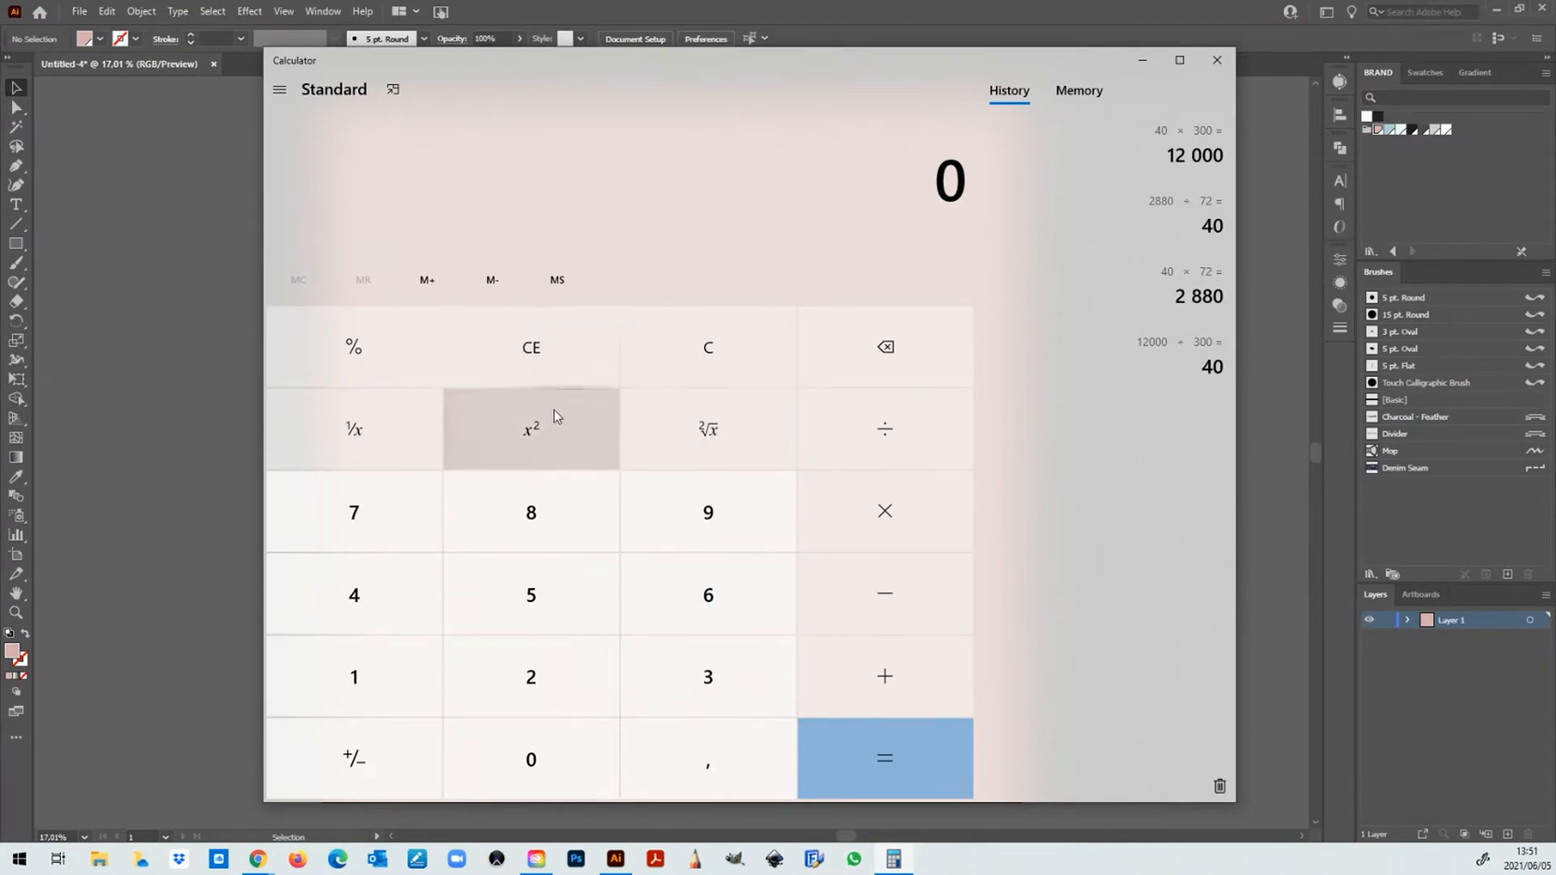
click(527, 759)
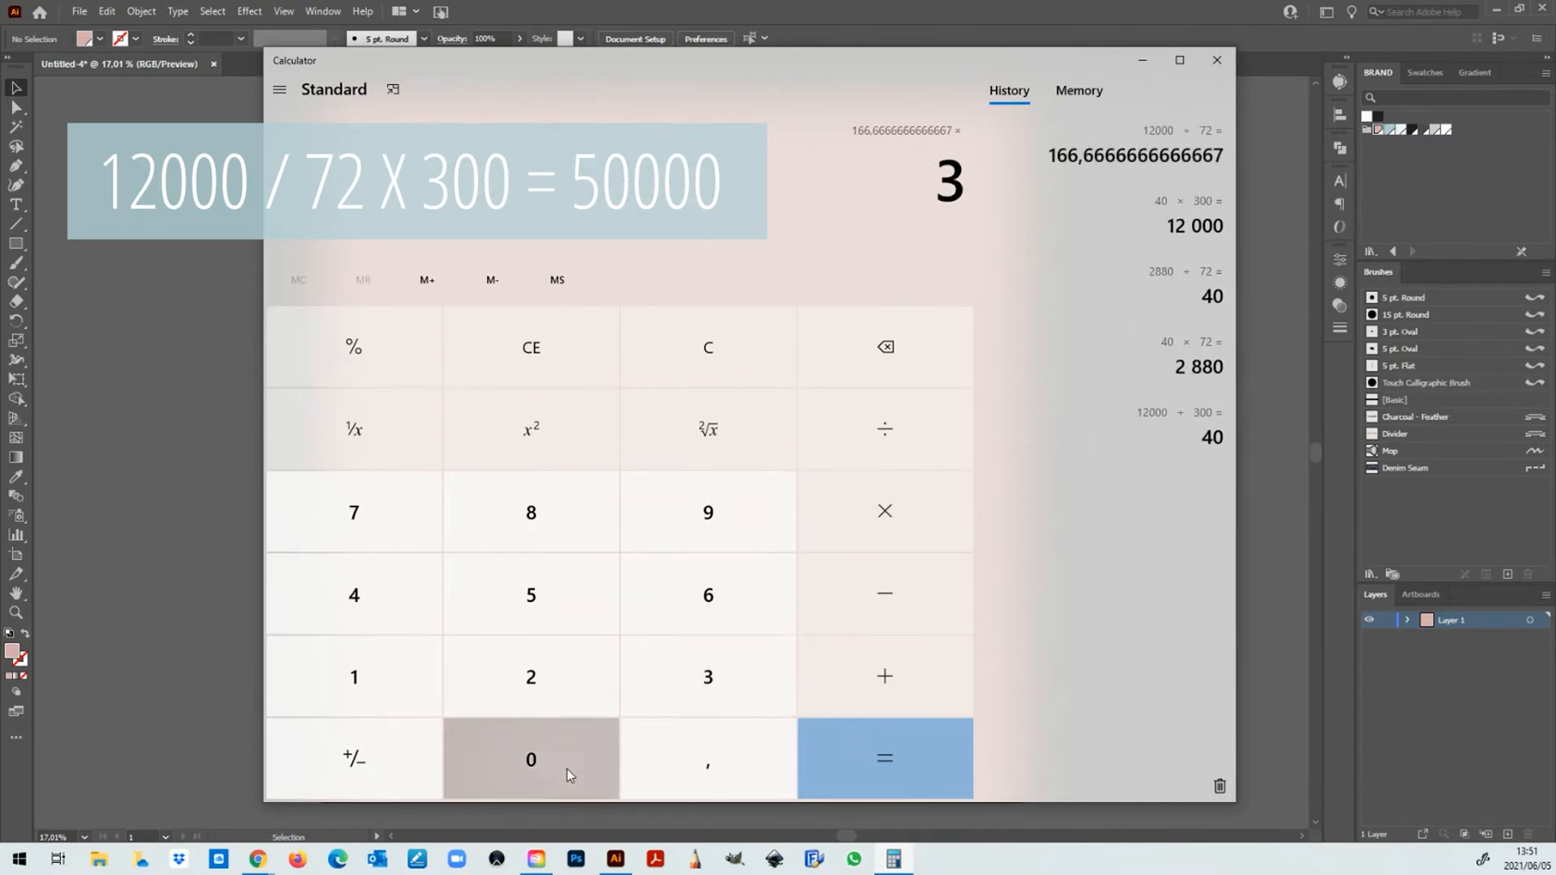
Step: Multiply 166.67 by 300 to reach 50,000
click(885, 758)
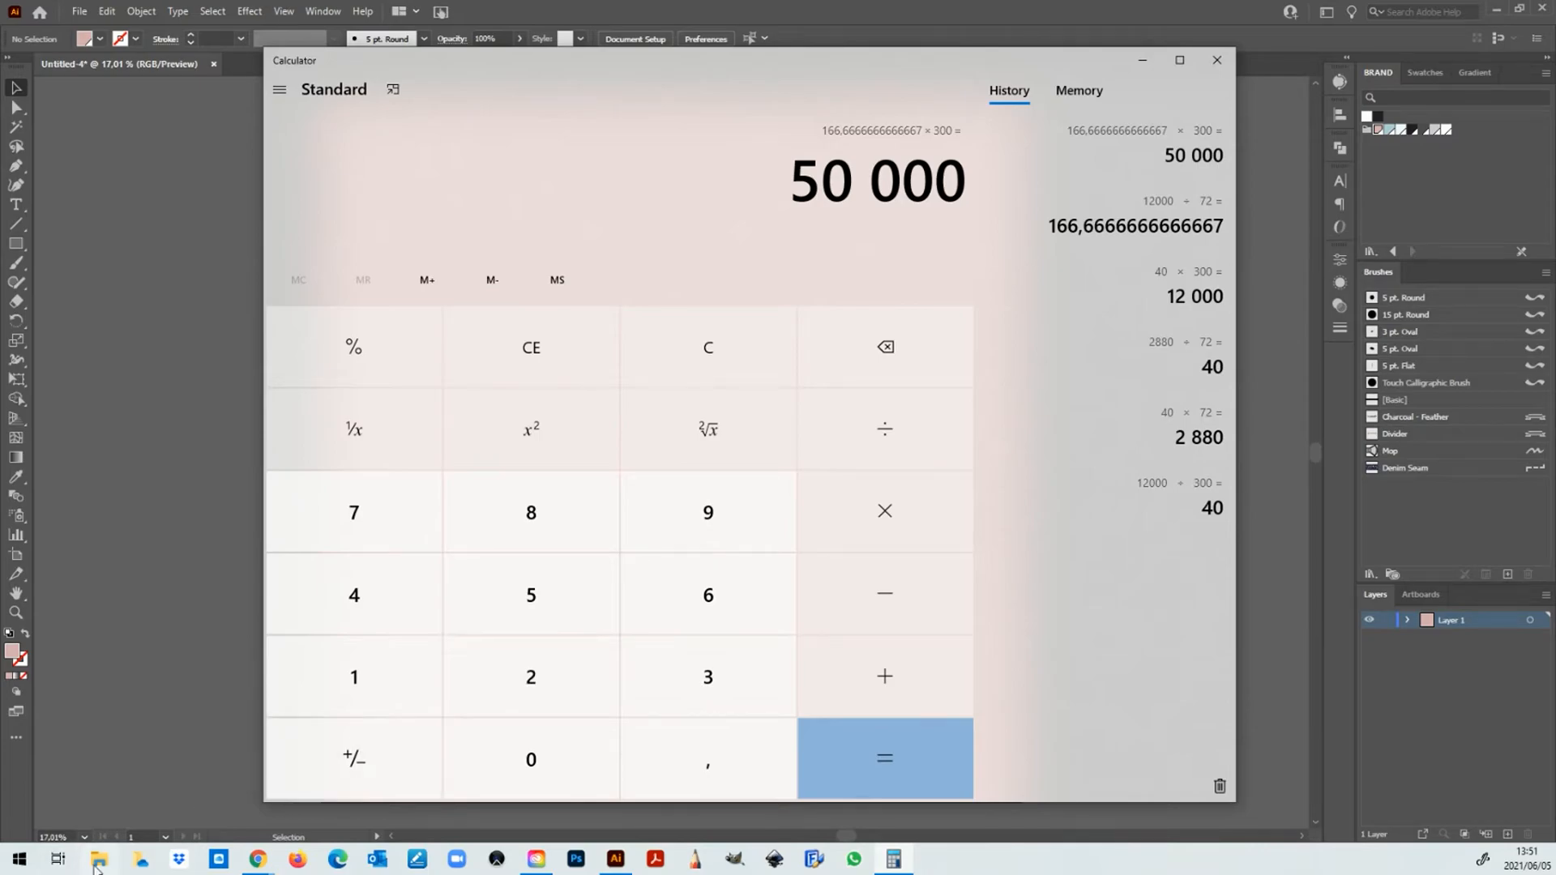
Step: Show the desktop, open File Explorer on Desktop, and right-click PINK SQUARE-01
click(1216, 60)
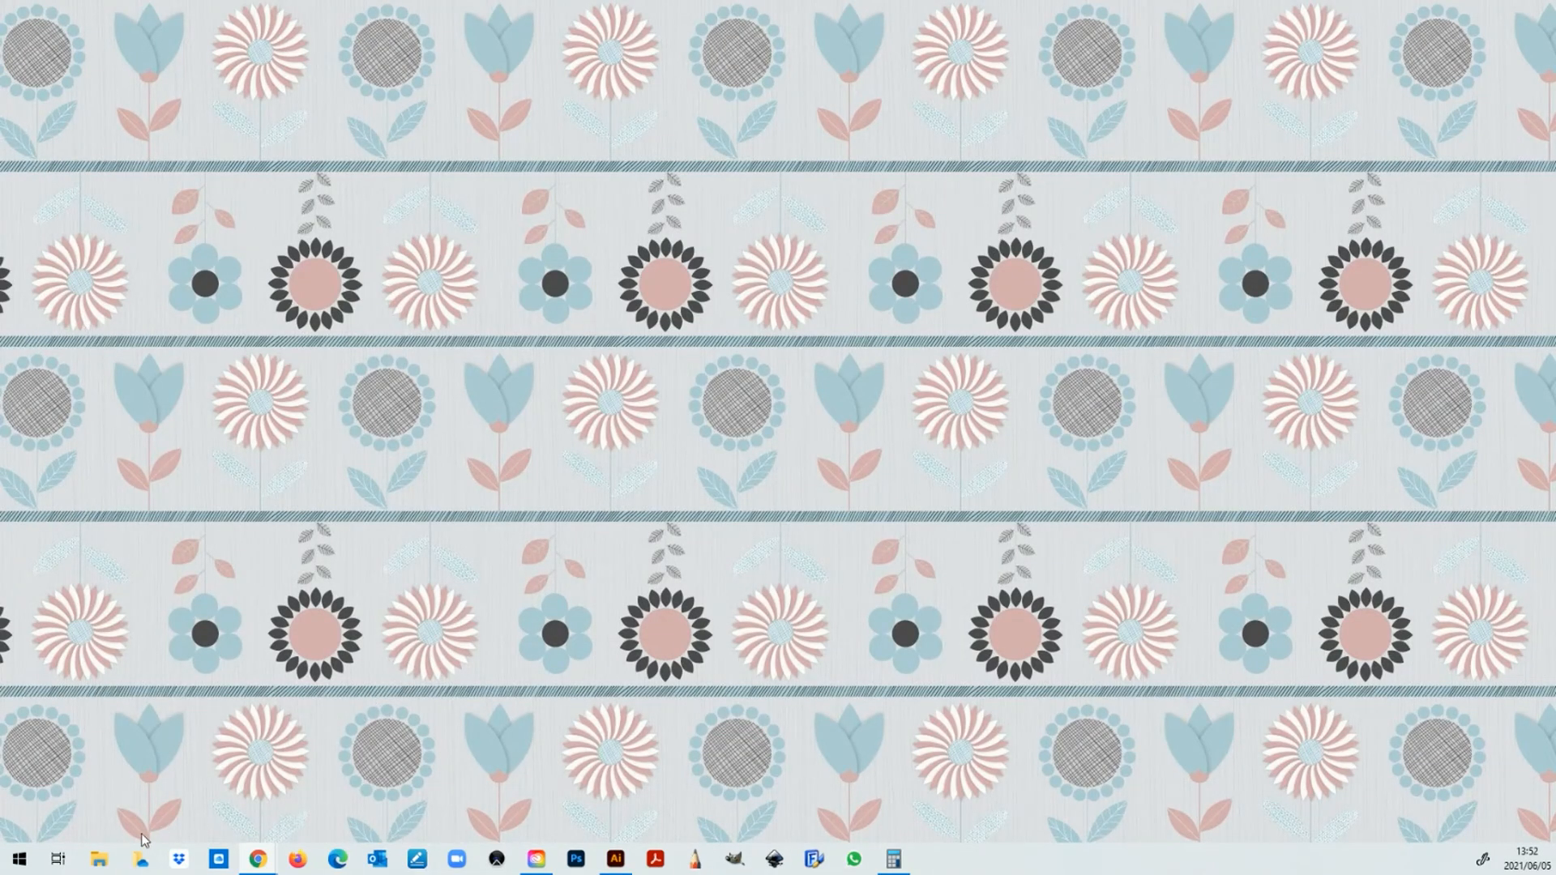
click(101, 857)
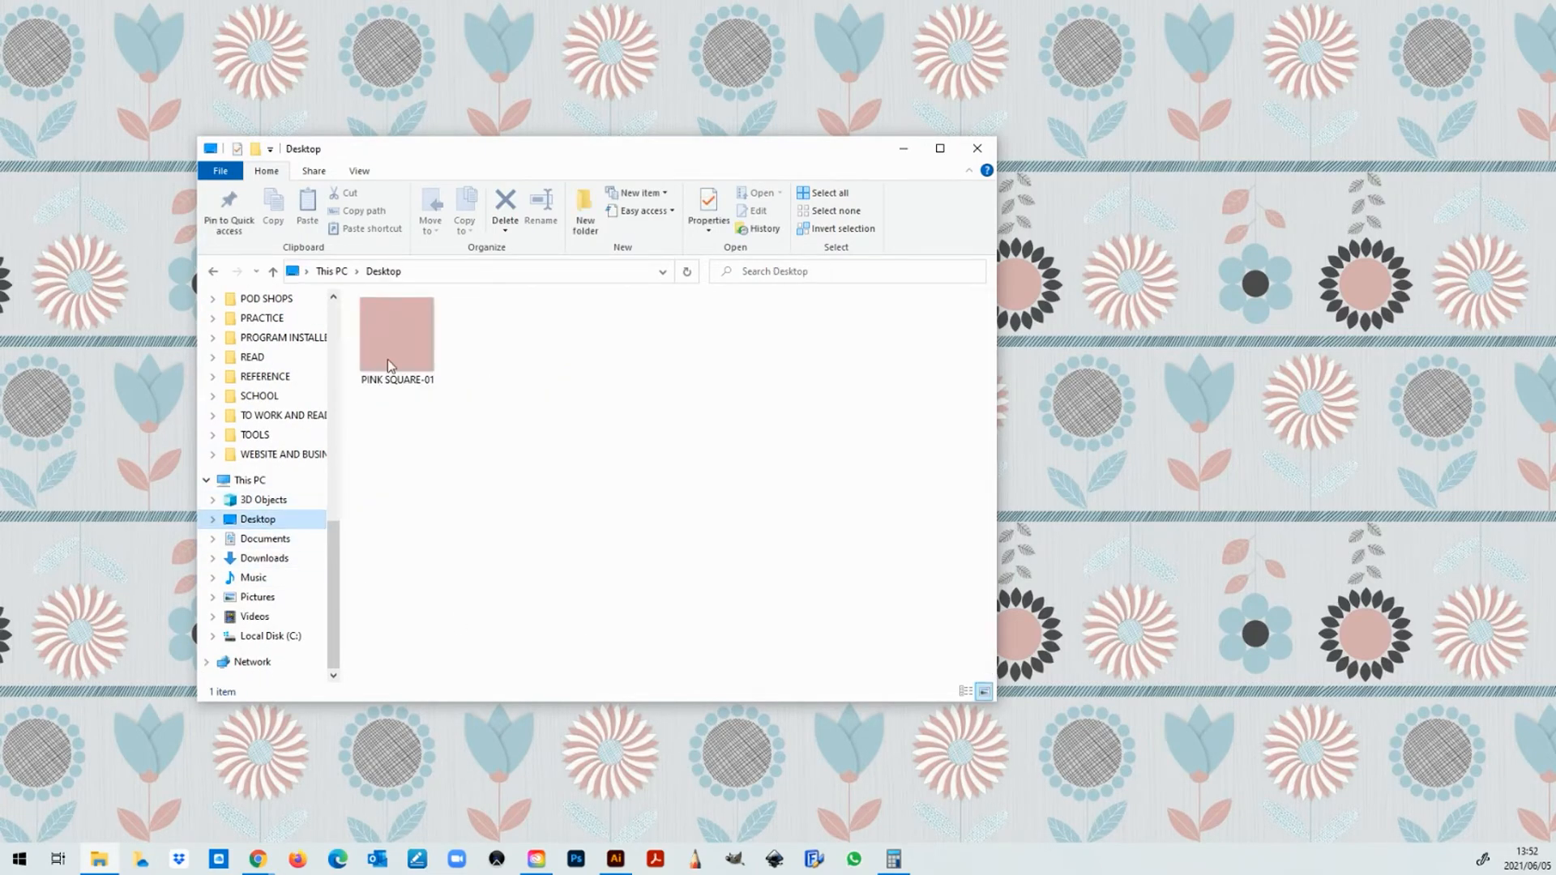
right_click(391, 338)
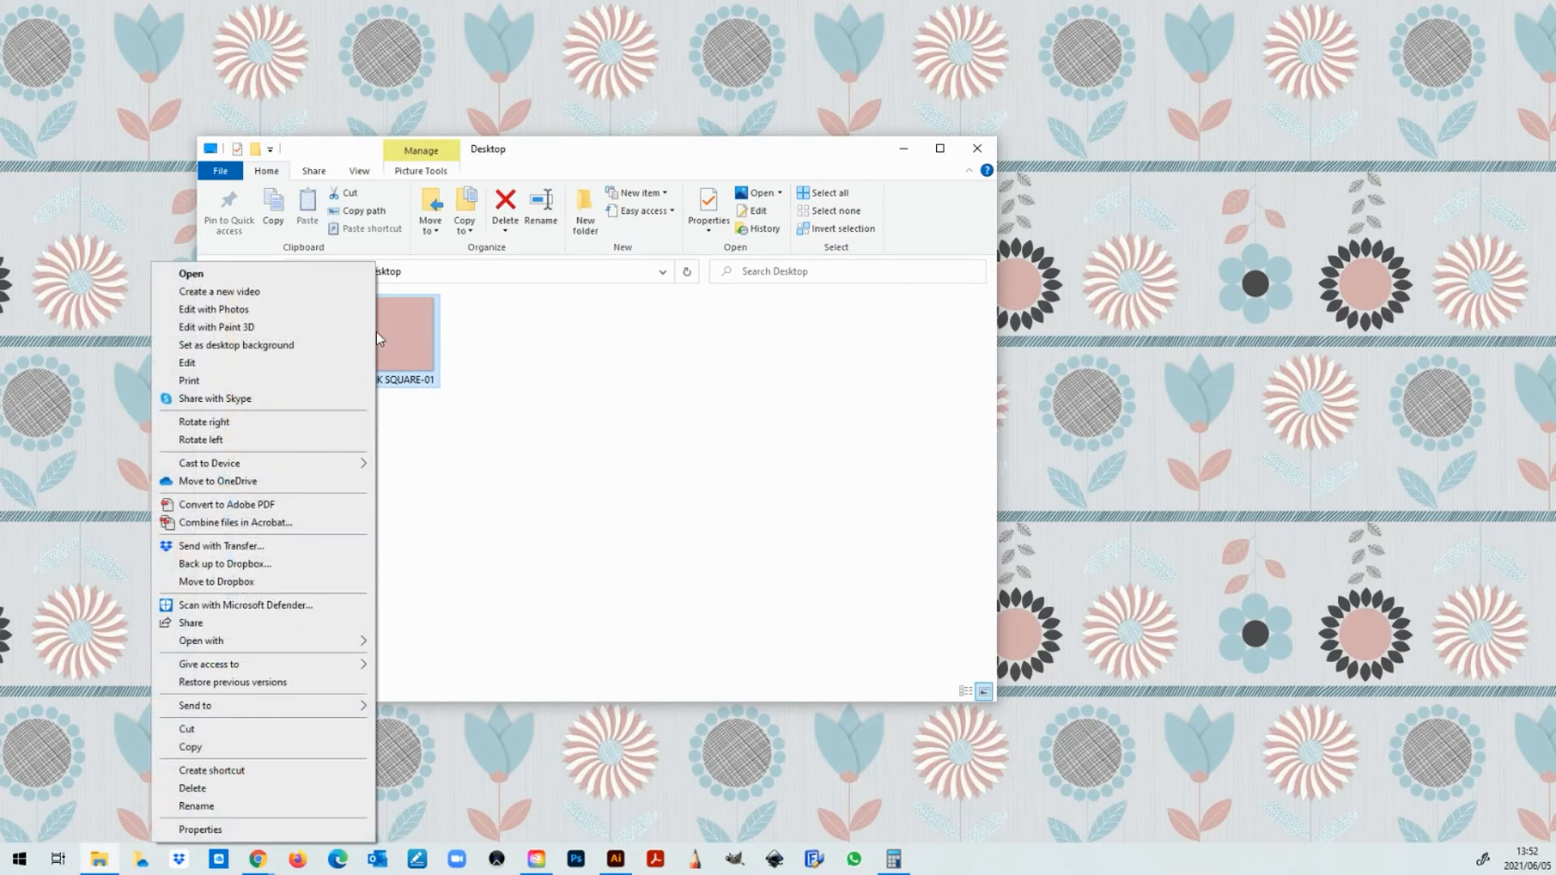
Step: Check PINK SQUARE-01's Properties details: 12000 × 12000 pixels at 300 dpi
click(200, 830)
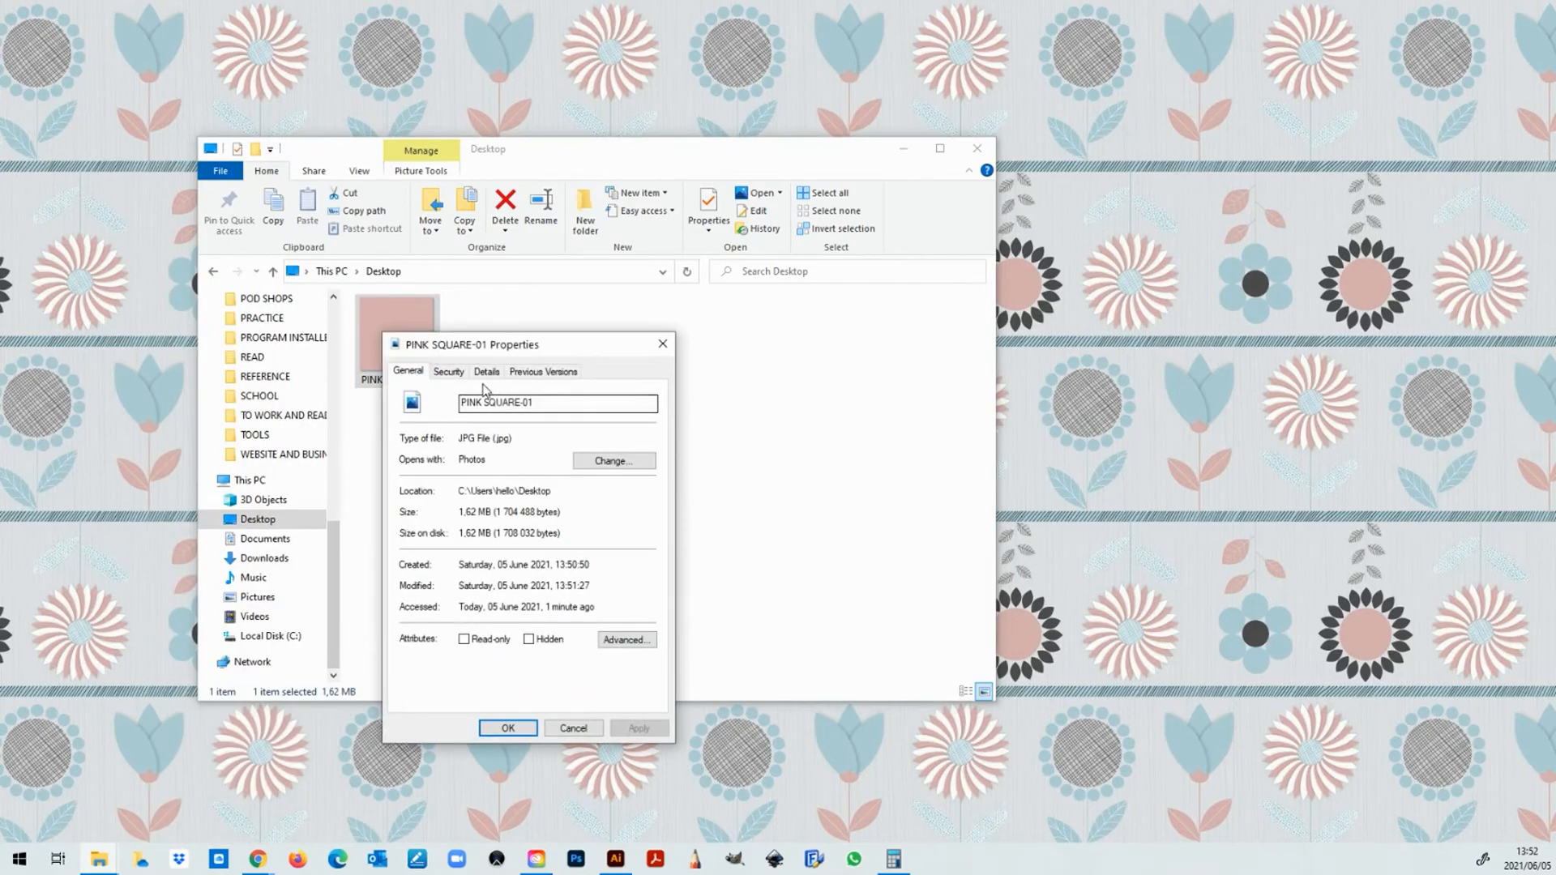
click(486, 372)
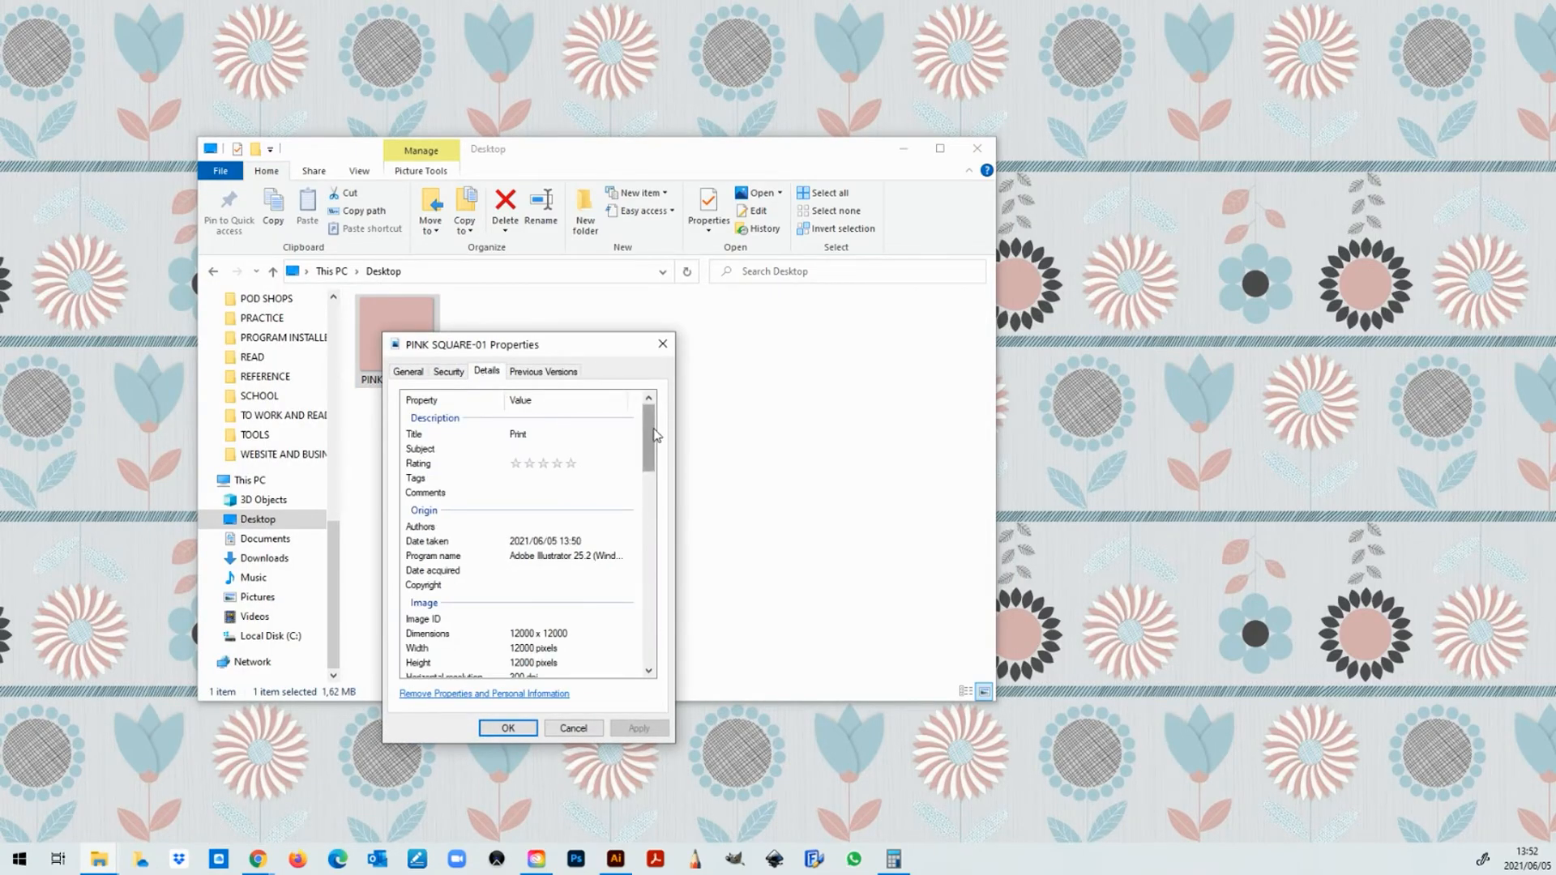
scroll(down, 3)
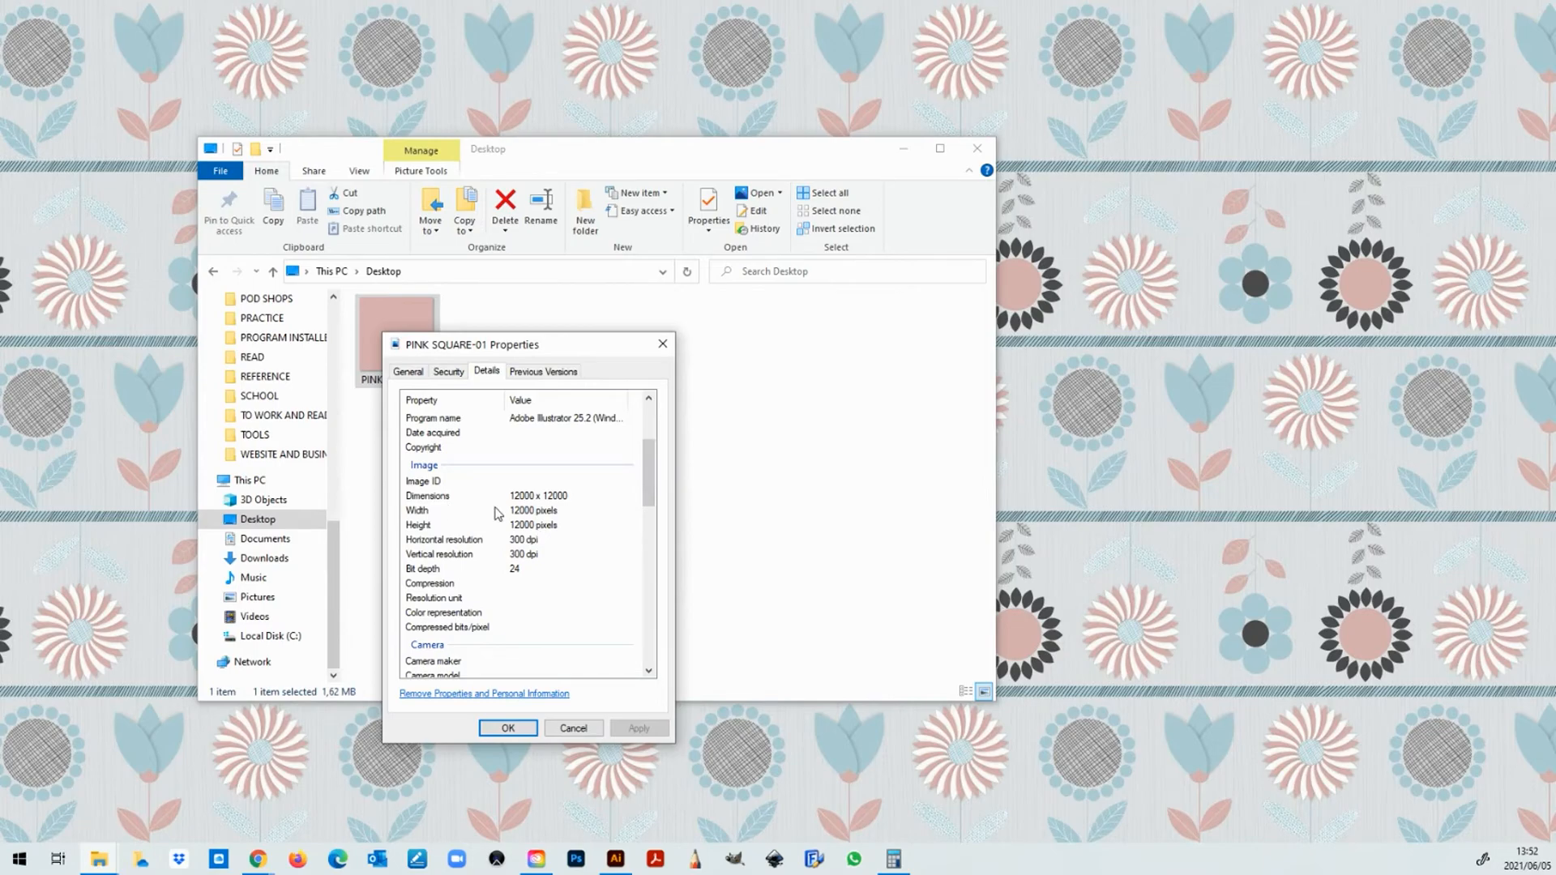
mouse_move(563, 506)
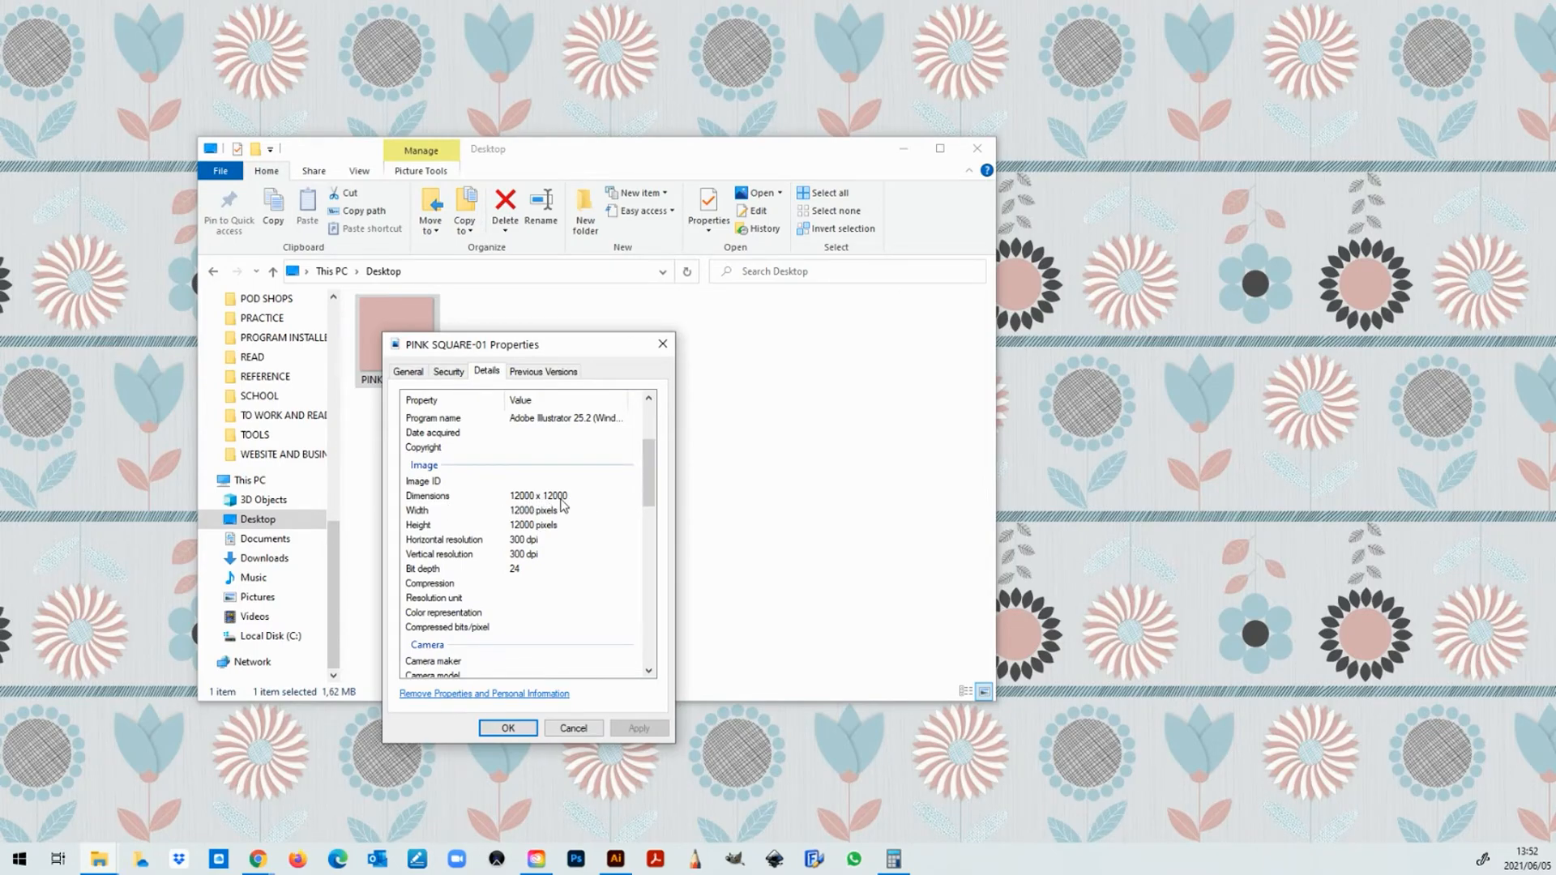
mouse_move(557, 522)
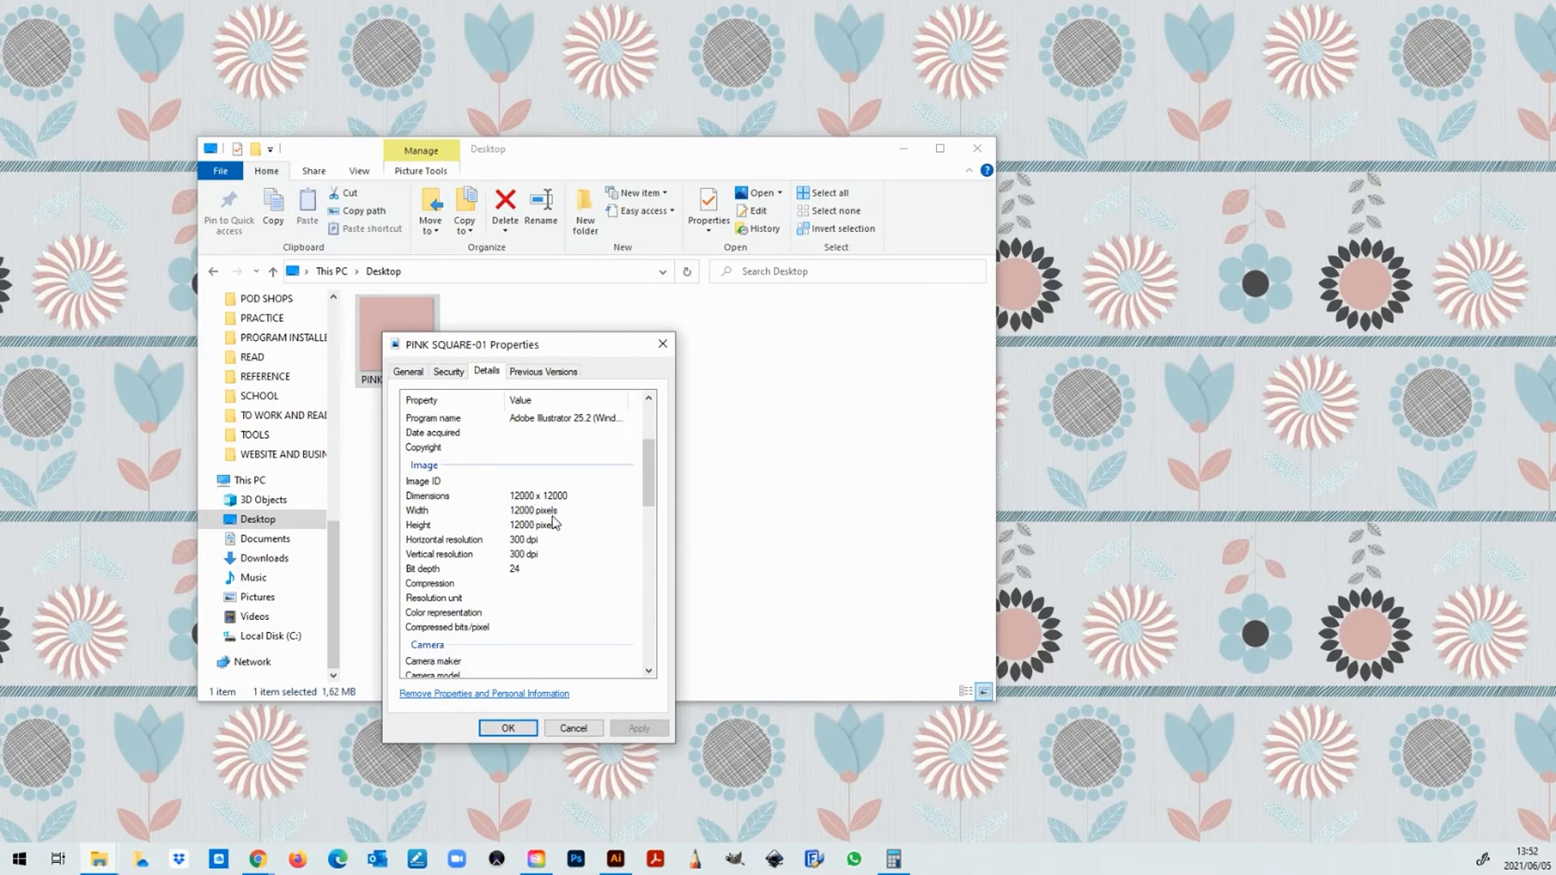
mouse_move(537, 549)
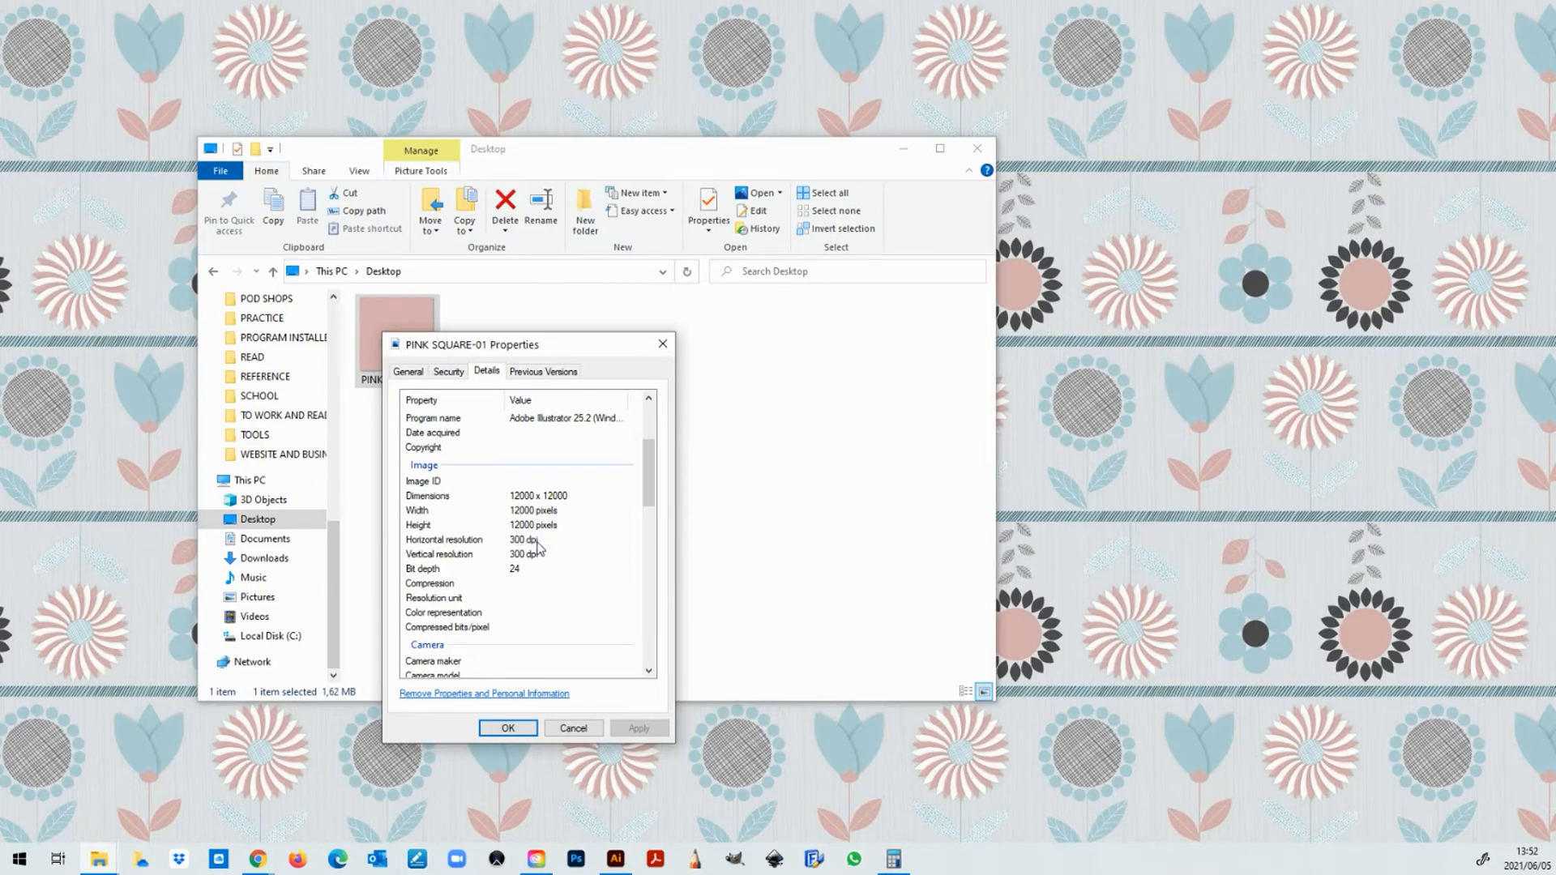
mouse_move(547, 577)
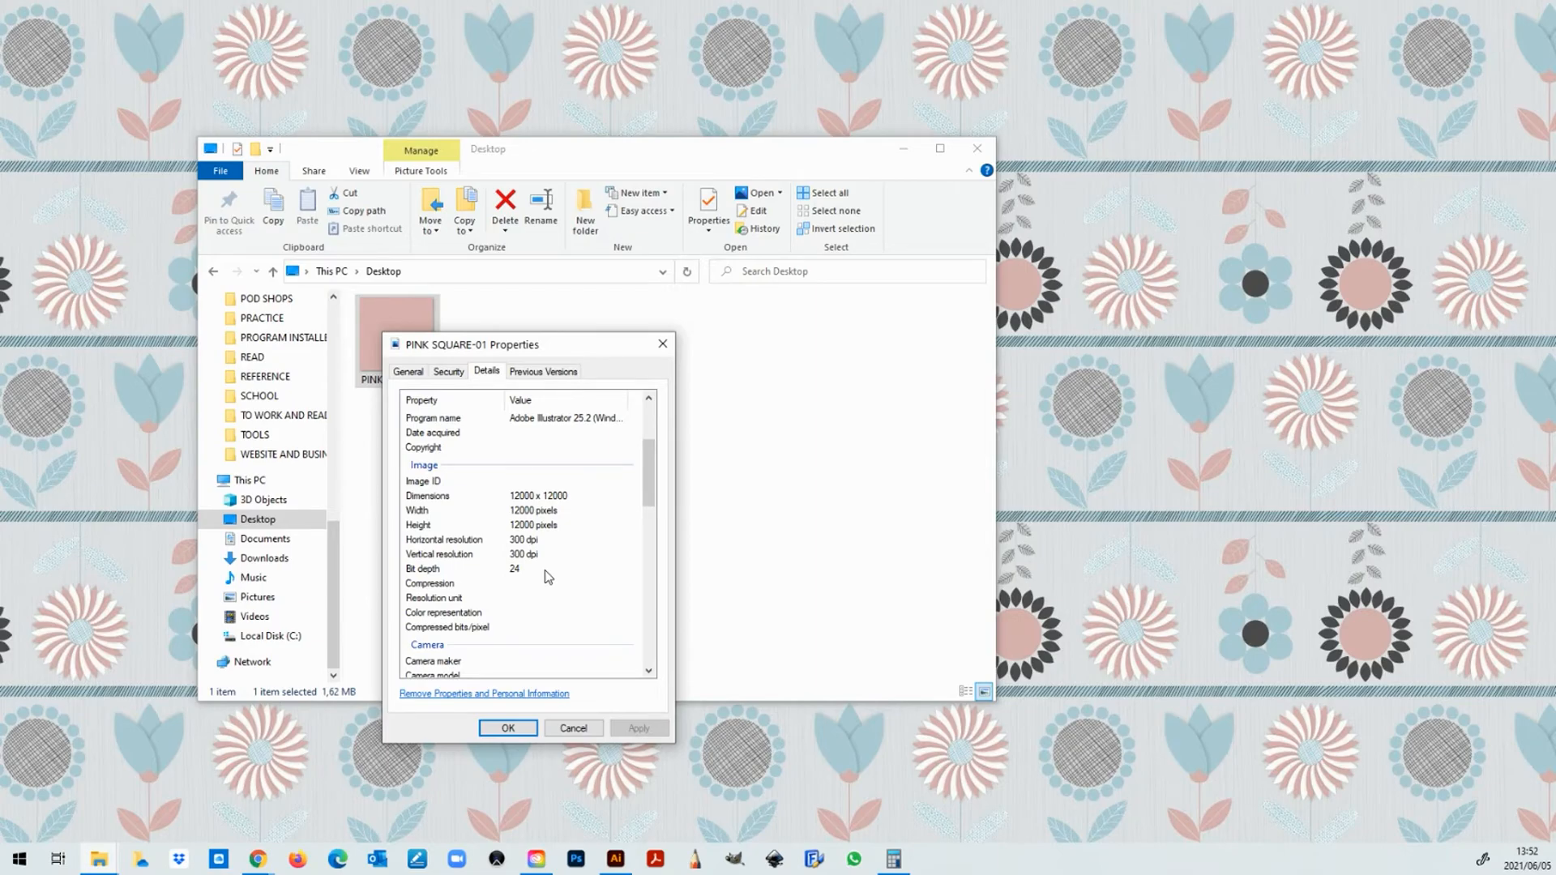
mouse_move(548, 546)
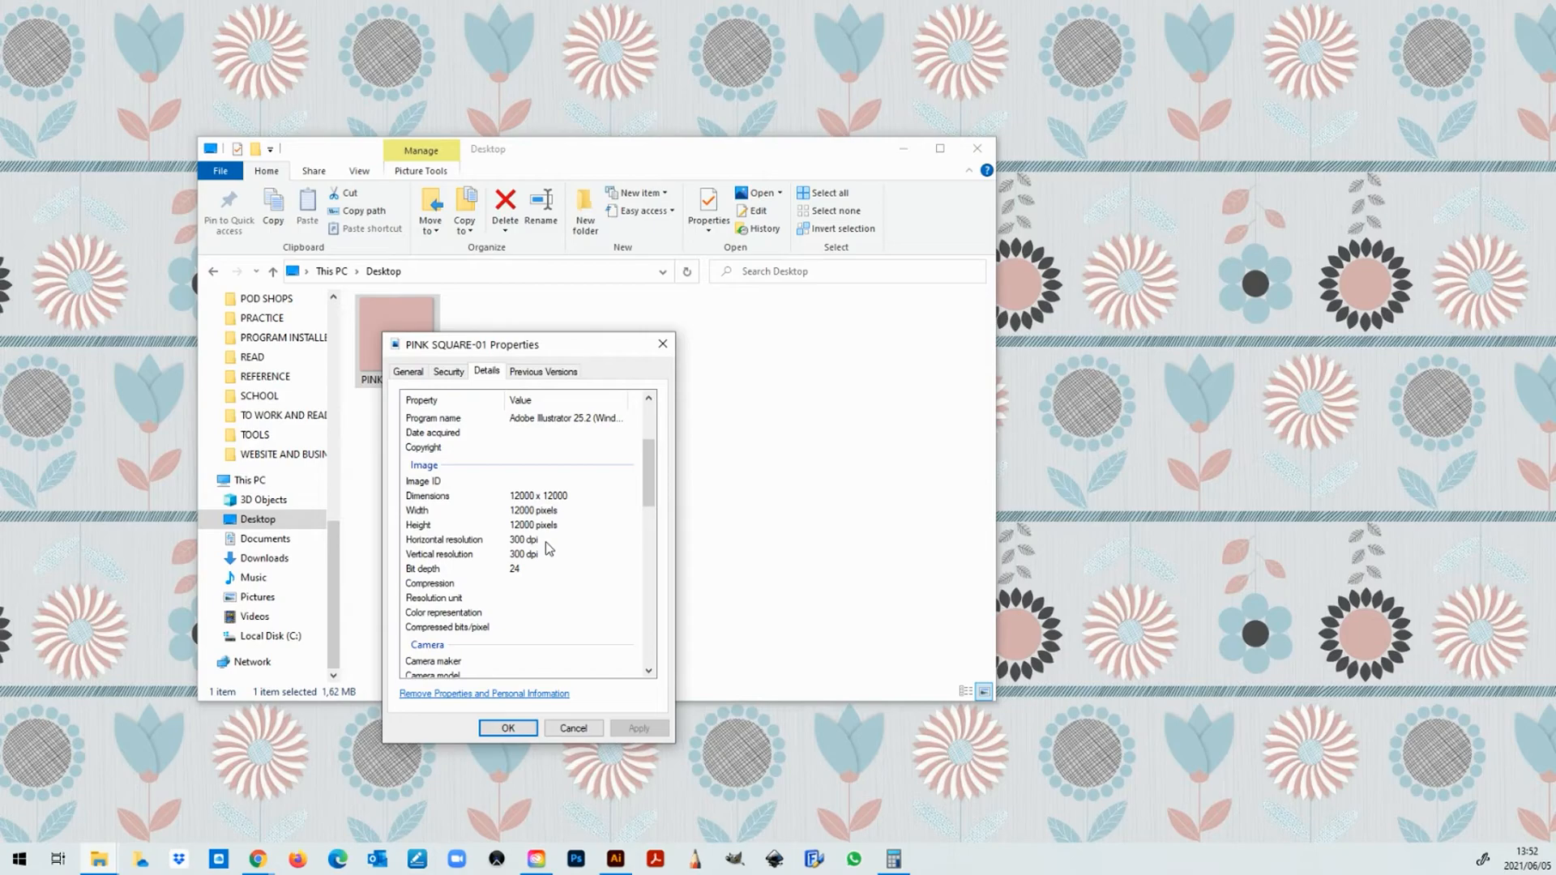
mouse_move(471, 690)
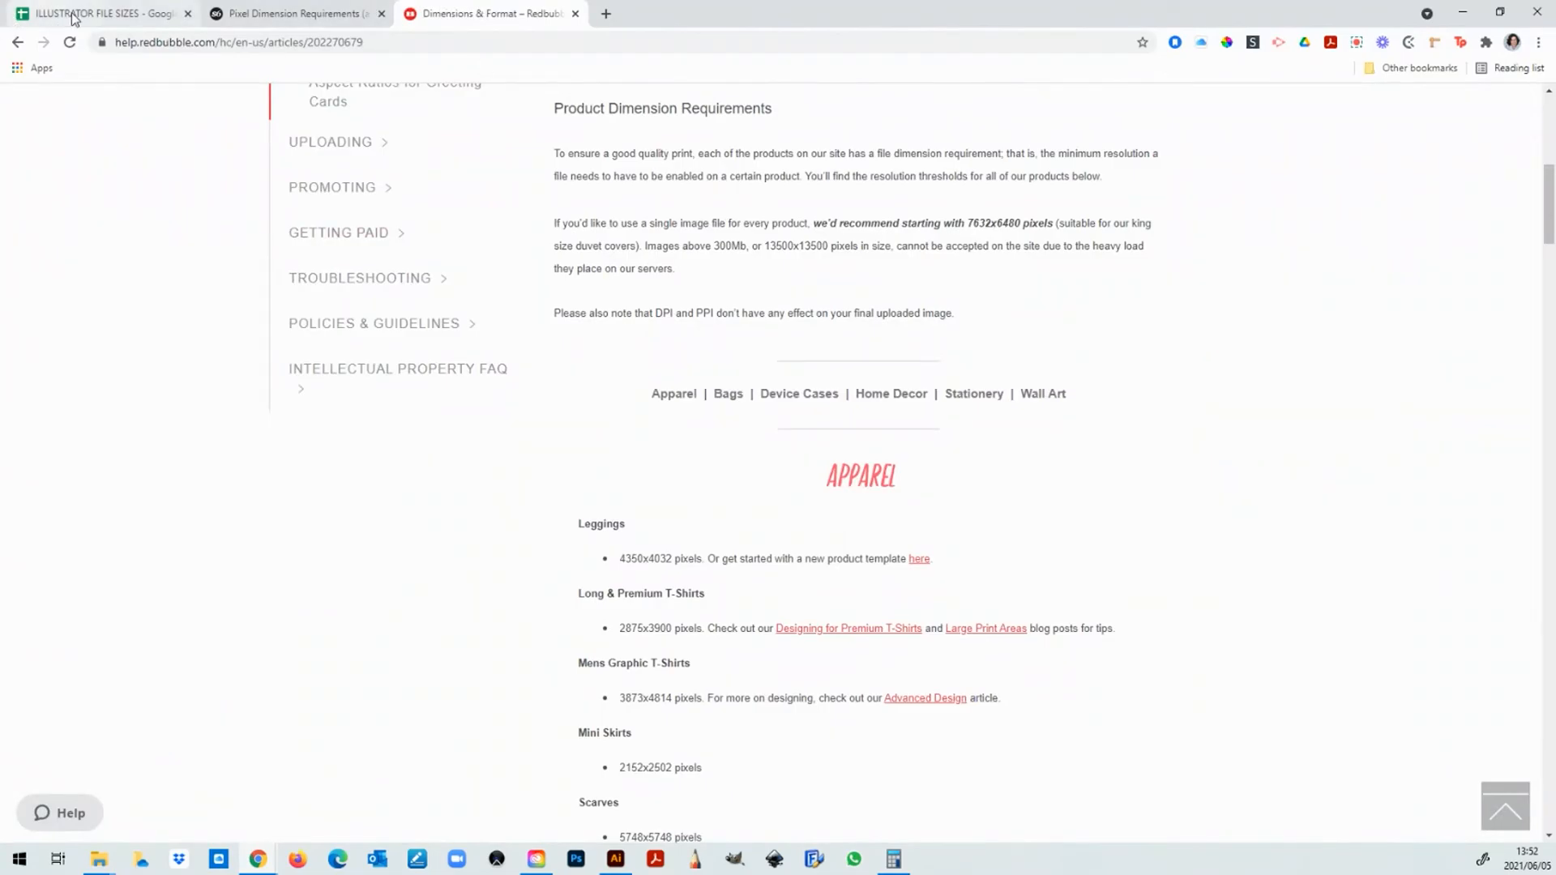
Step: In the ILLUSTRATOR FILE SIZES sheet, enter width 10000 in B5 and height 8000 in C5
click(106, 13)
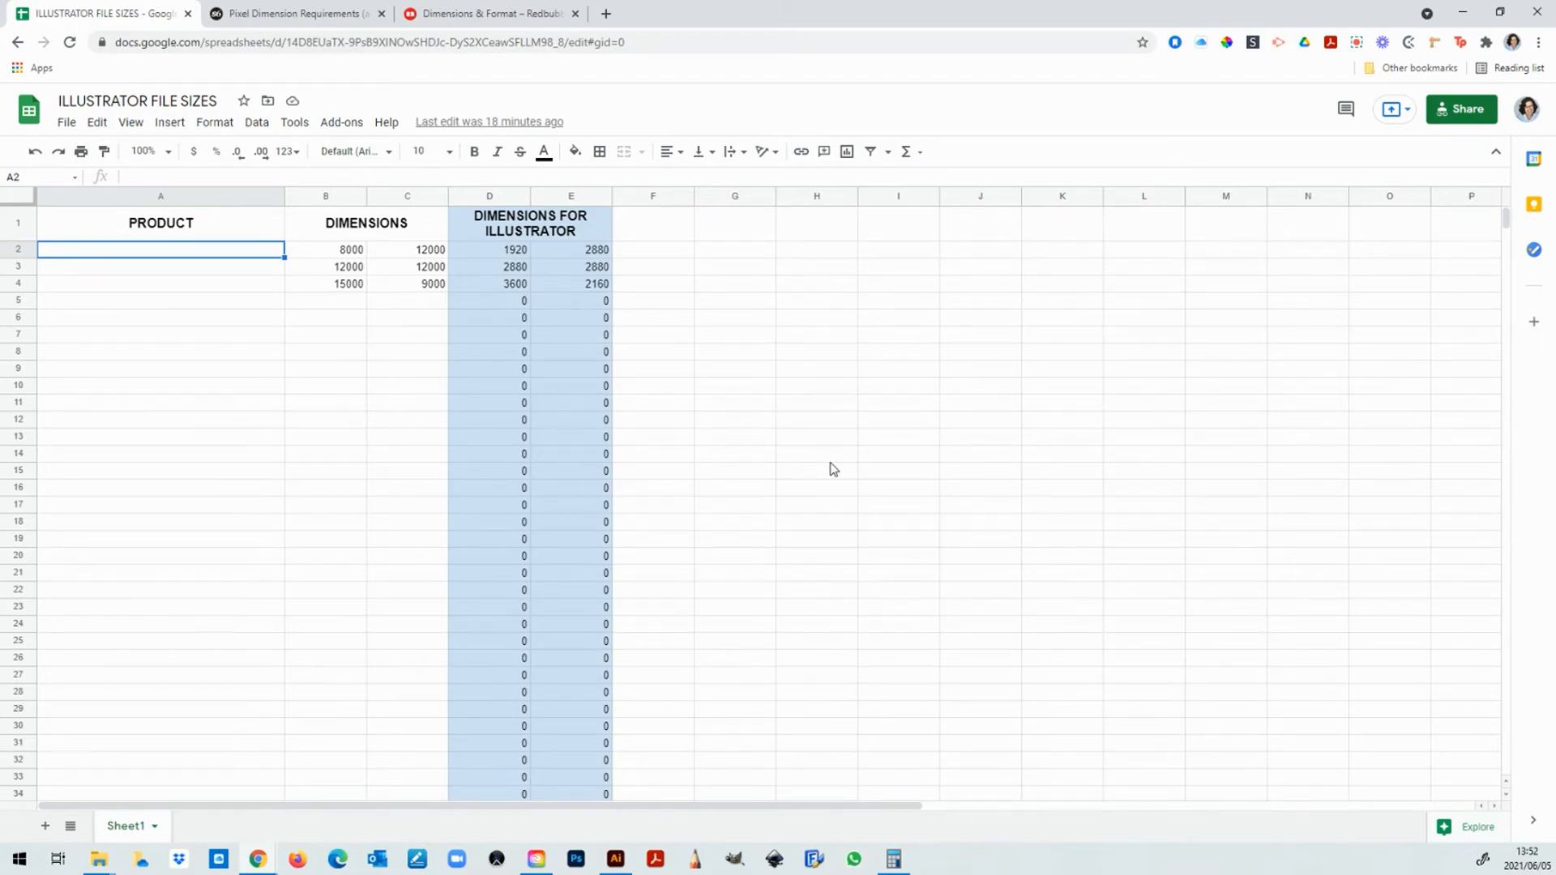
mouse_move(621, 523)
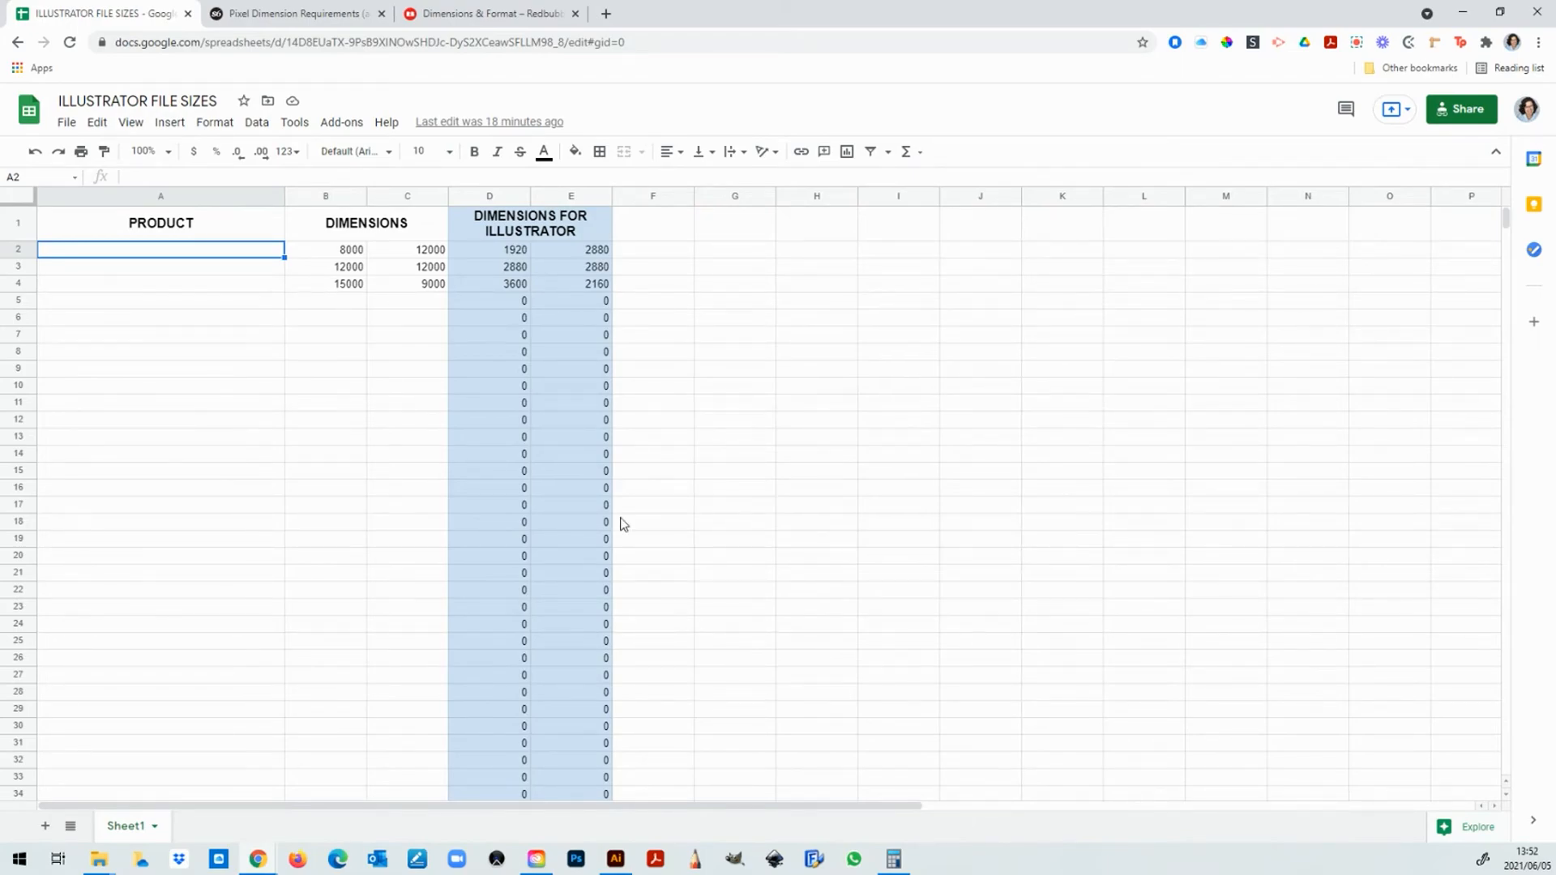
click(325, 300)
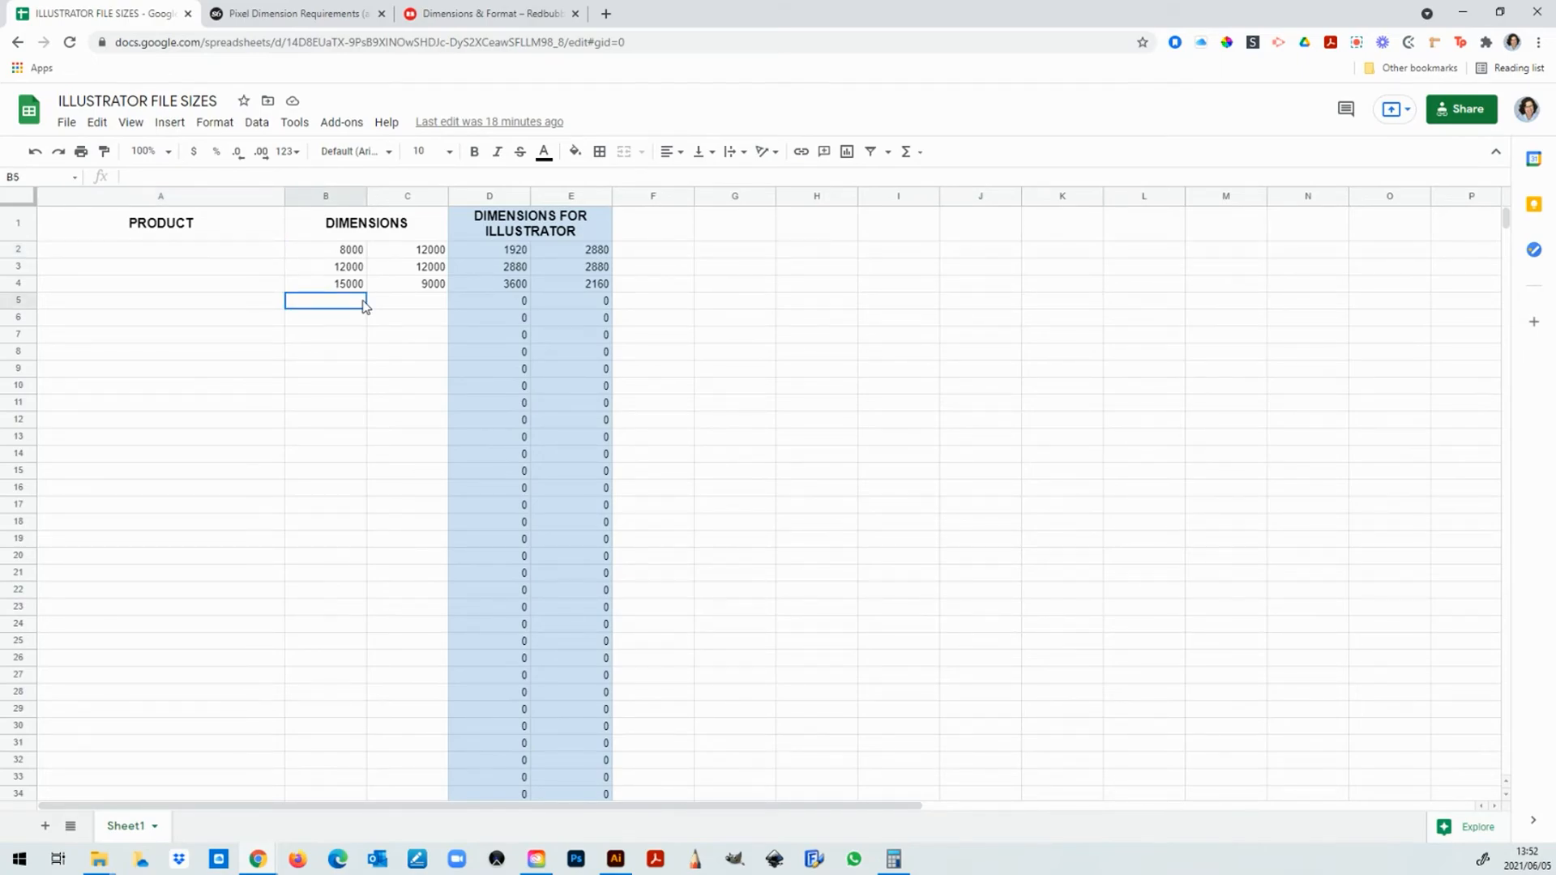
text(1000)
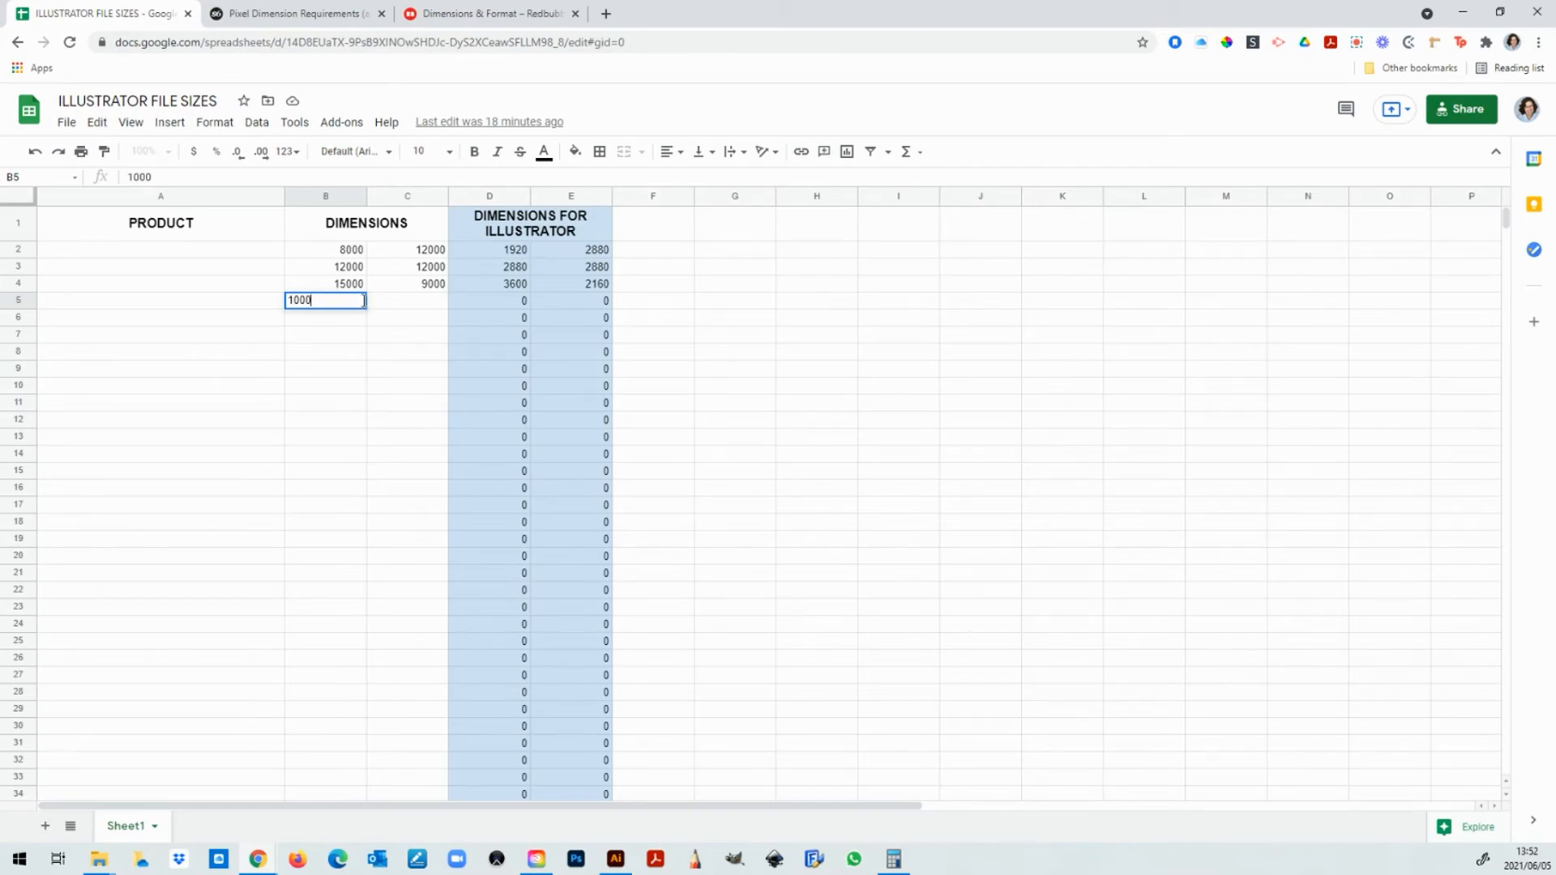
key(Tab)
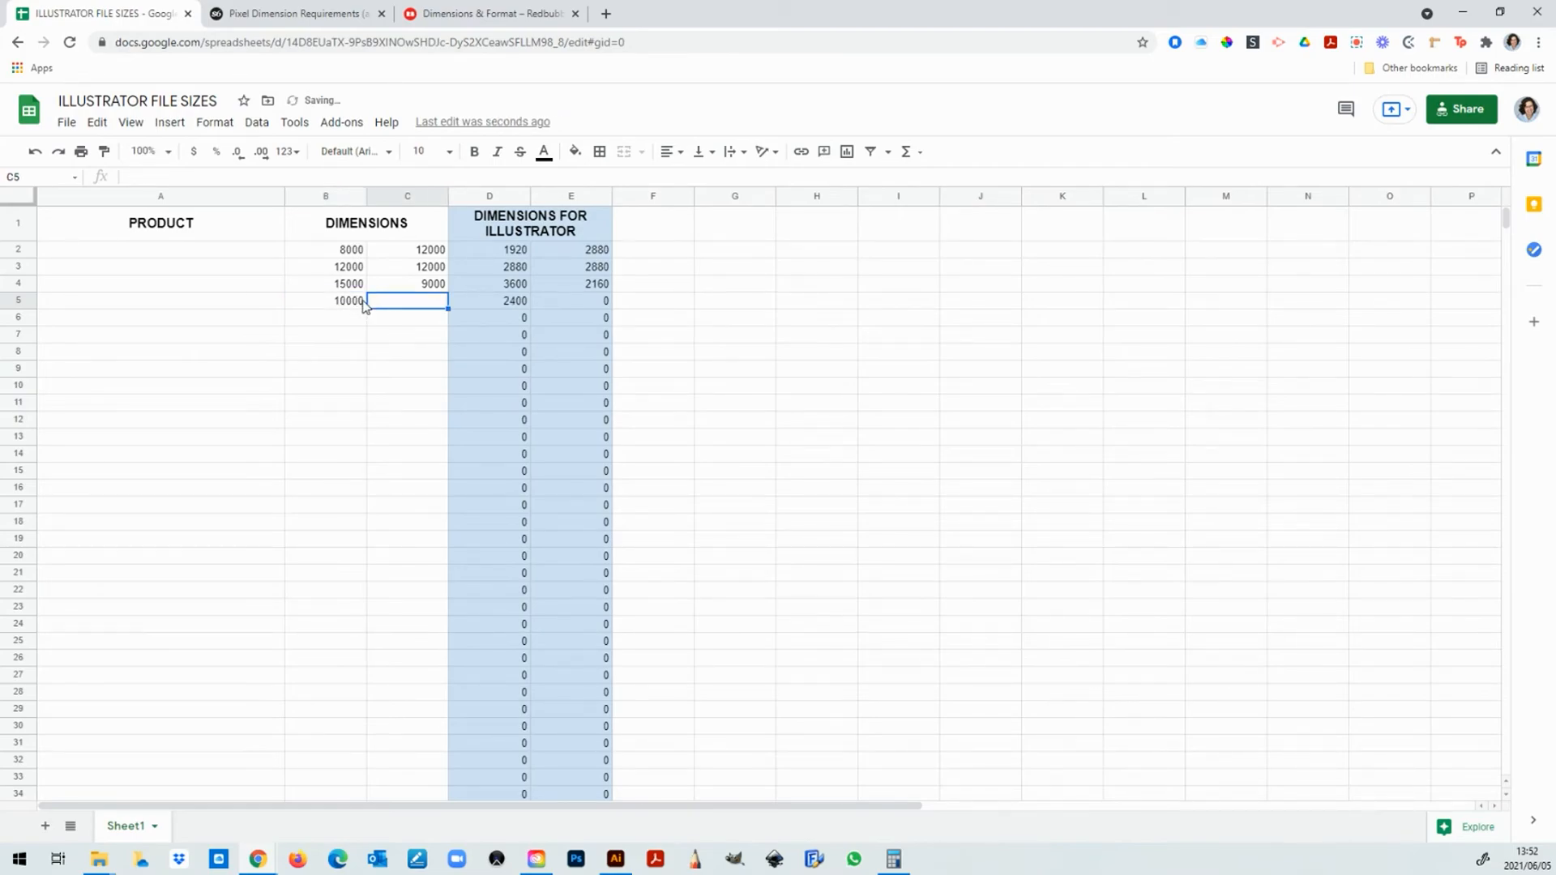
click(489, 301)
text(8)
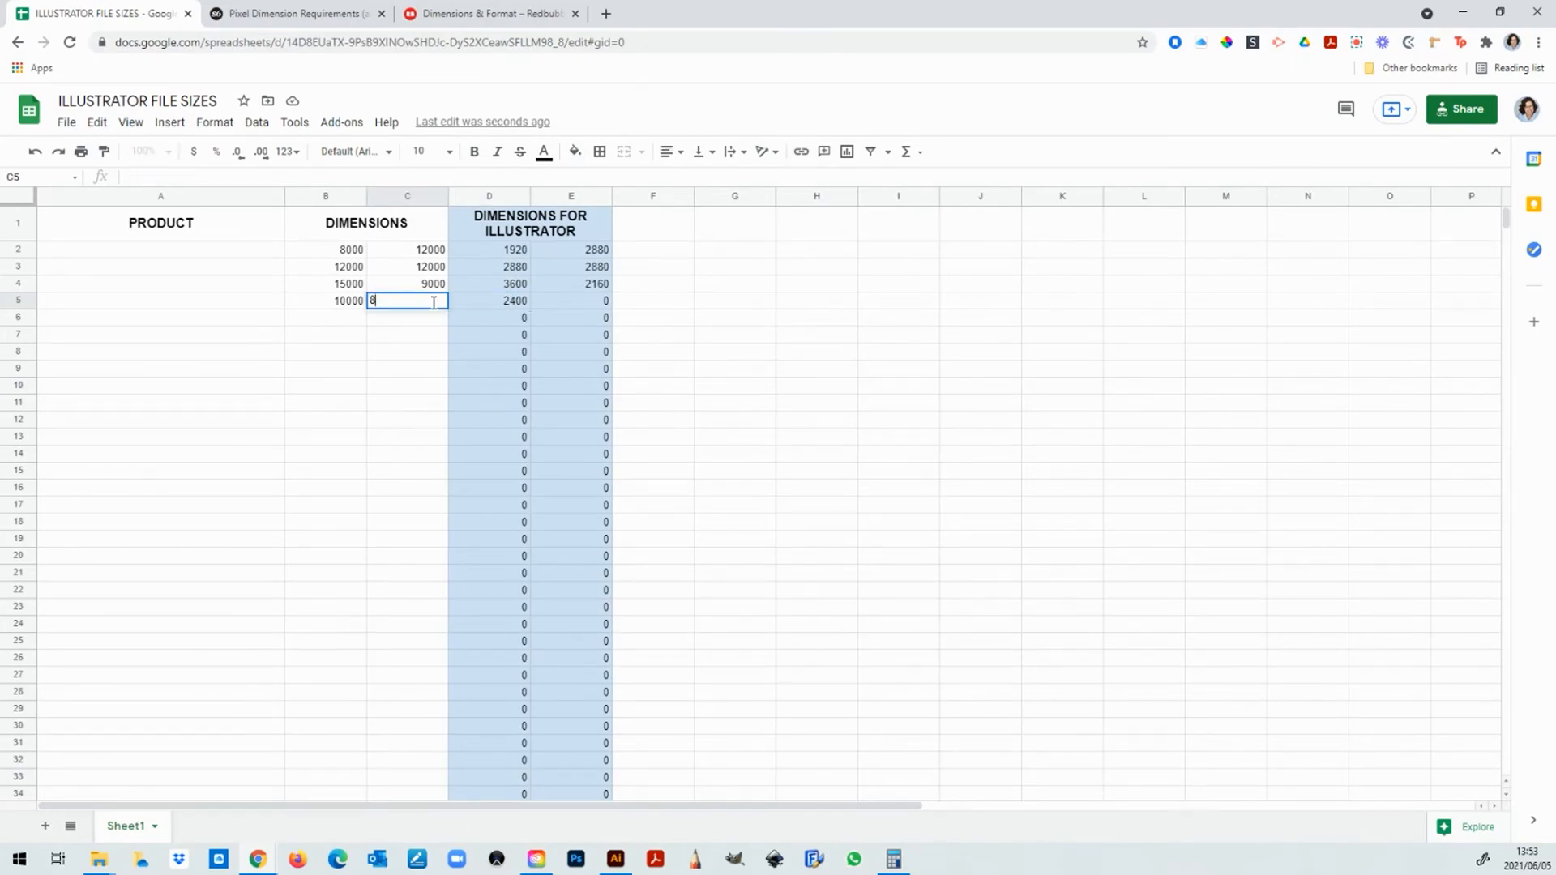
text(000)
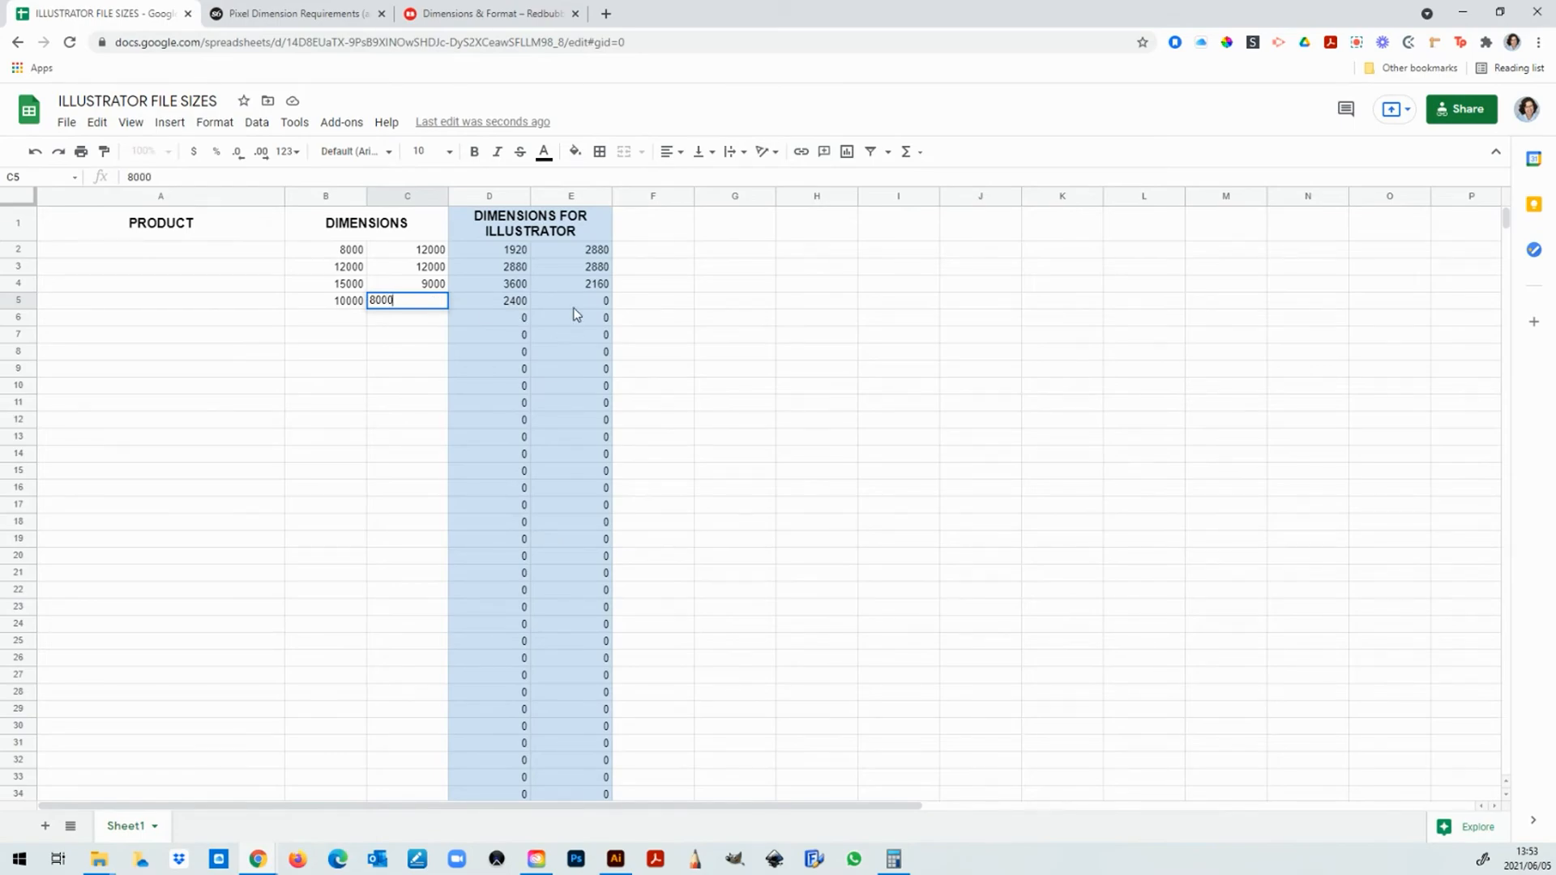